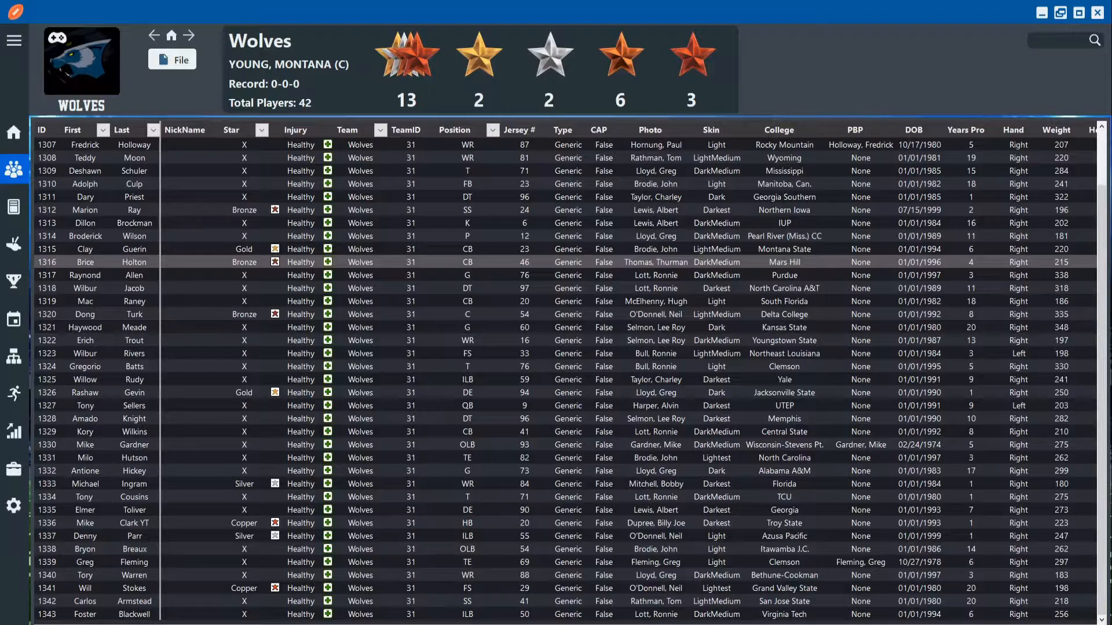
Browse to the Wolves roster and filter the Position column to QB, leaving O Connell and Sellers
click(81, 59)
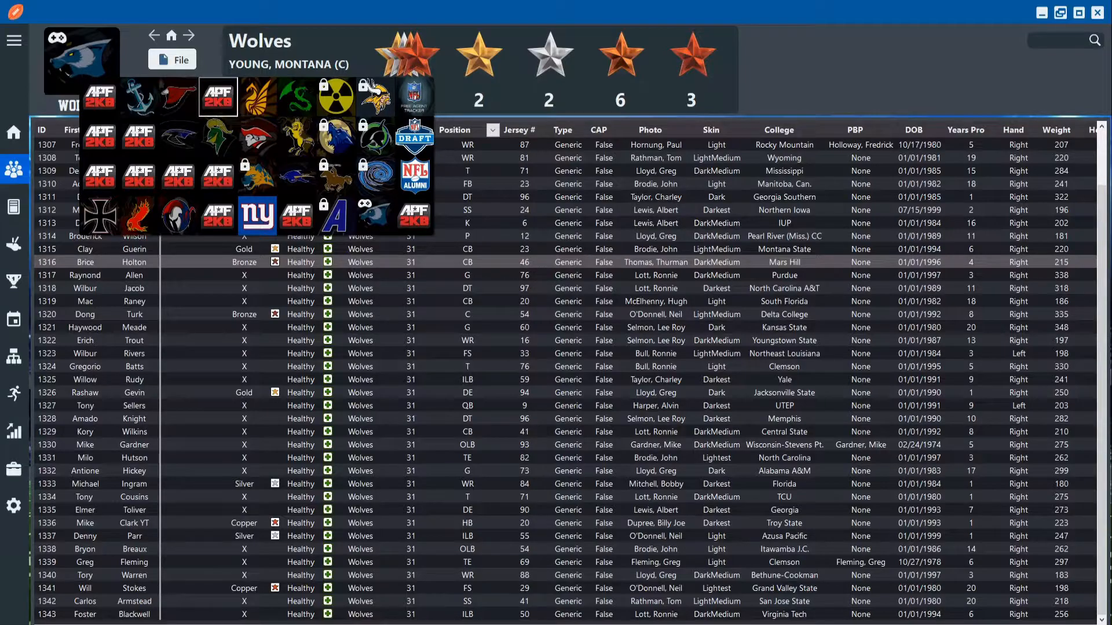
mouse_move(177, 97)
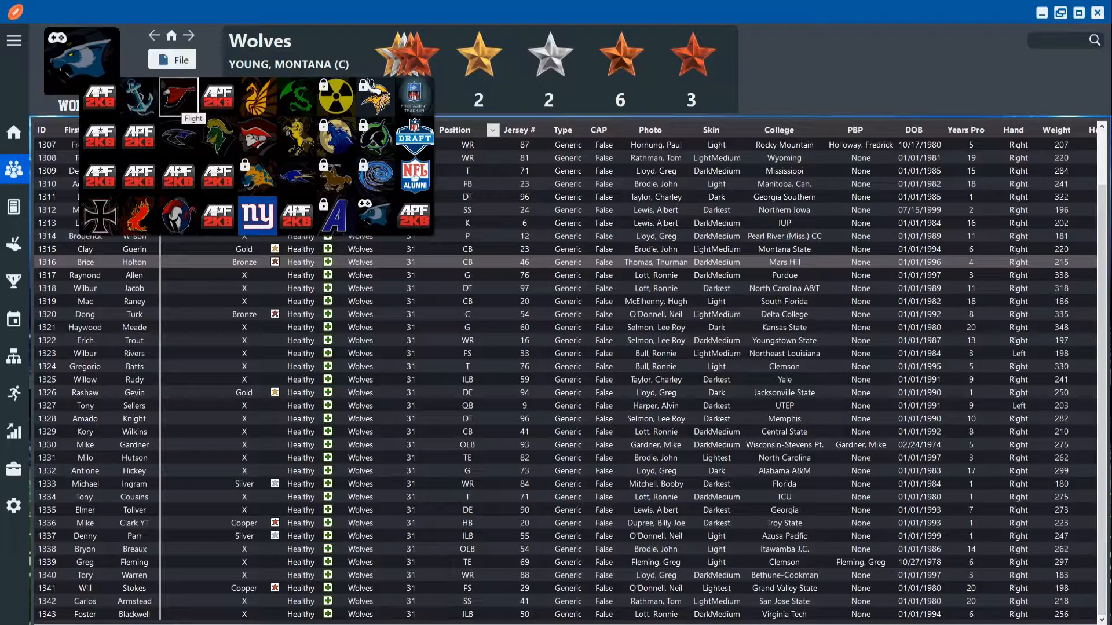
mouse_move(100, 135)
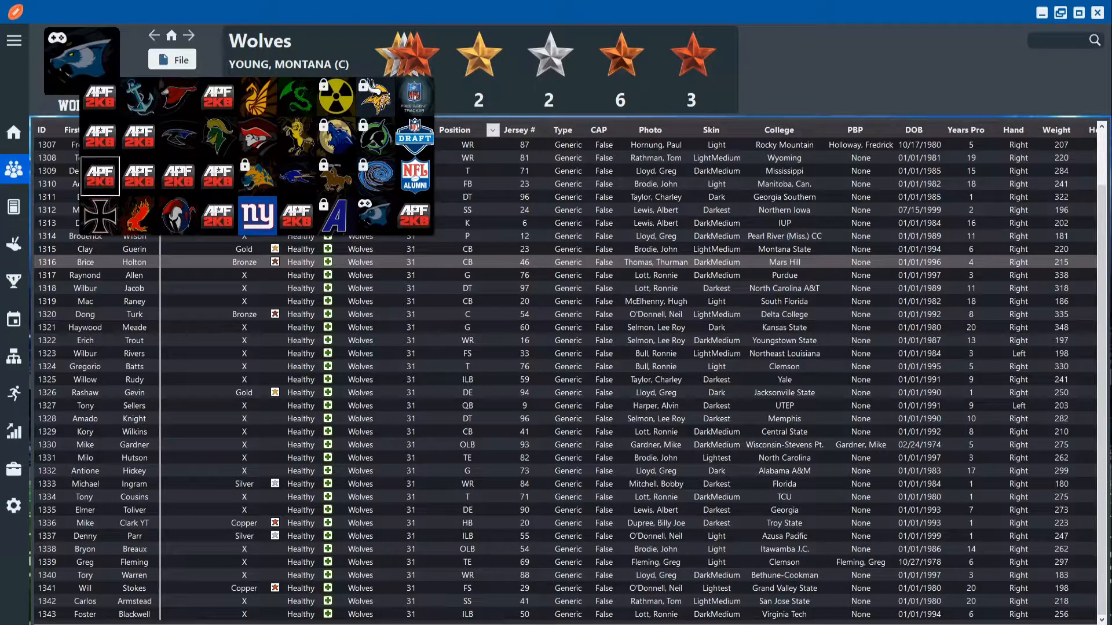
mouse_move(100, 174)
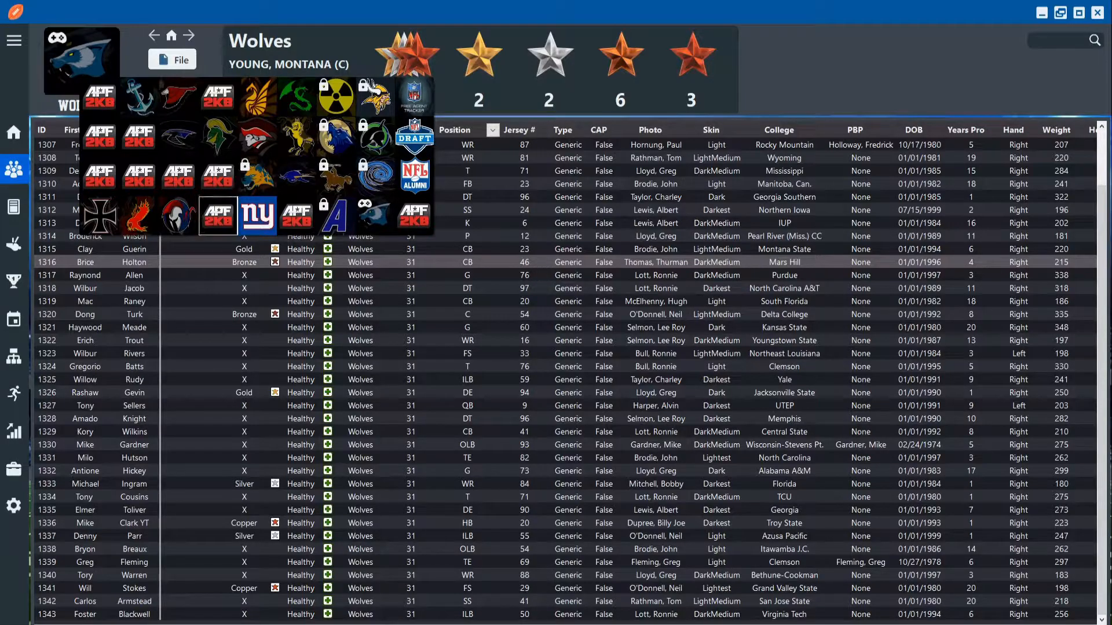
mouse_move(100, 217)
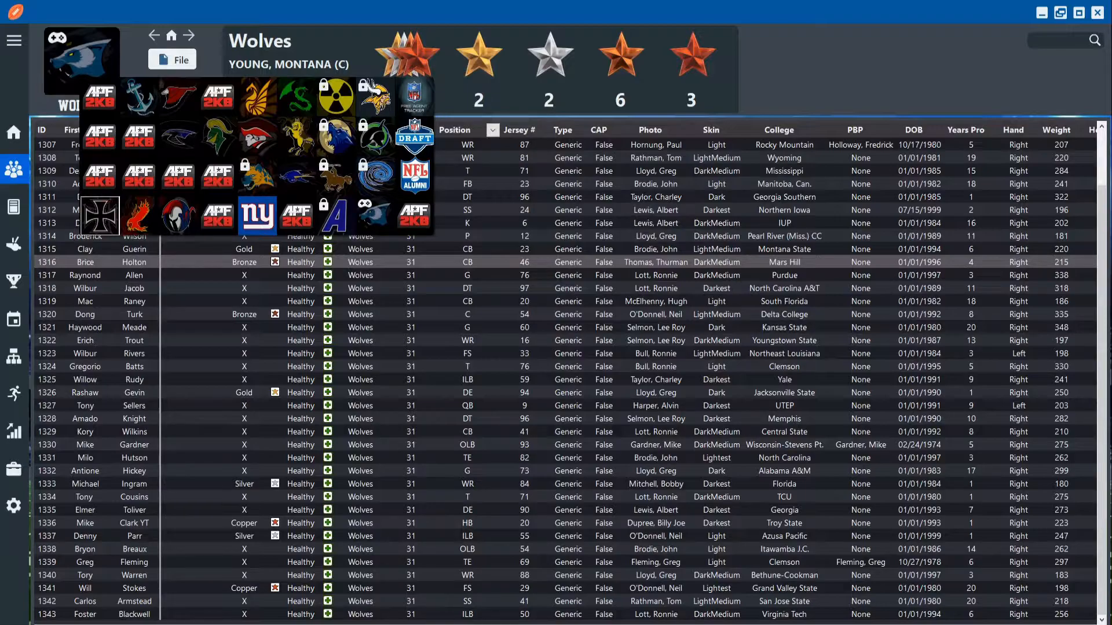
click(179, 176)
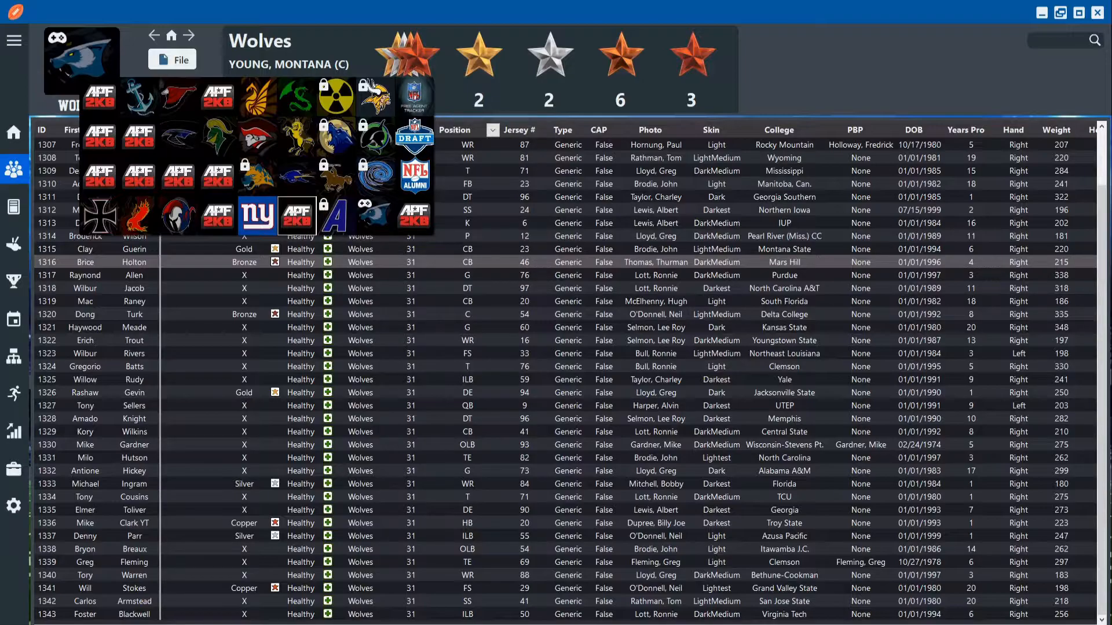
mouse_move(218, 173)
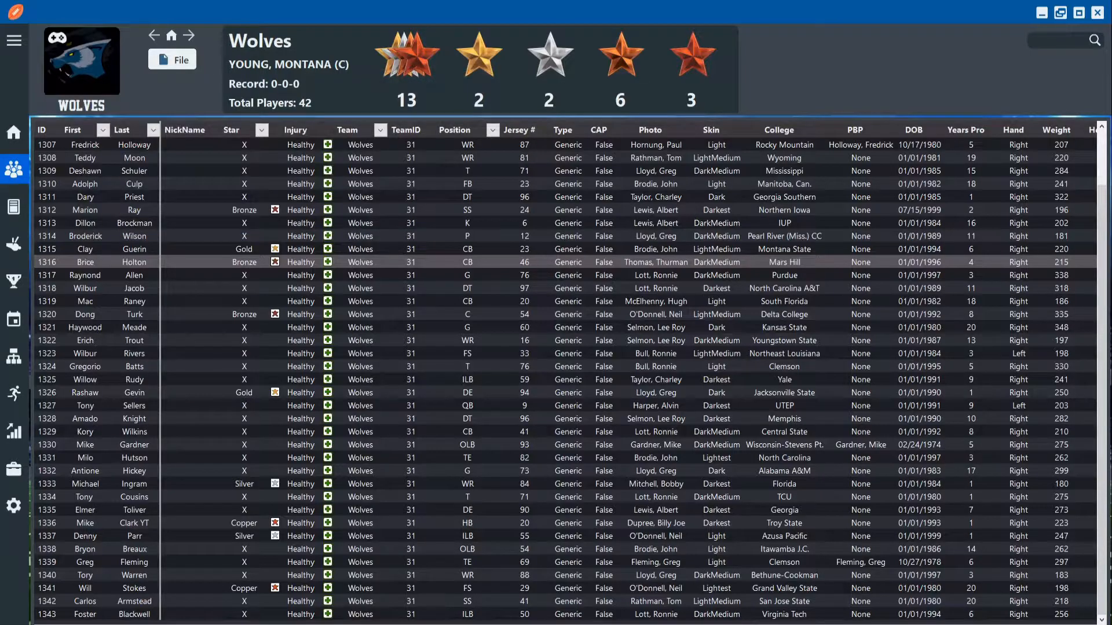
scroll(up, 3)
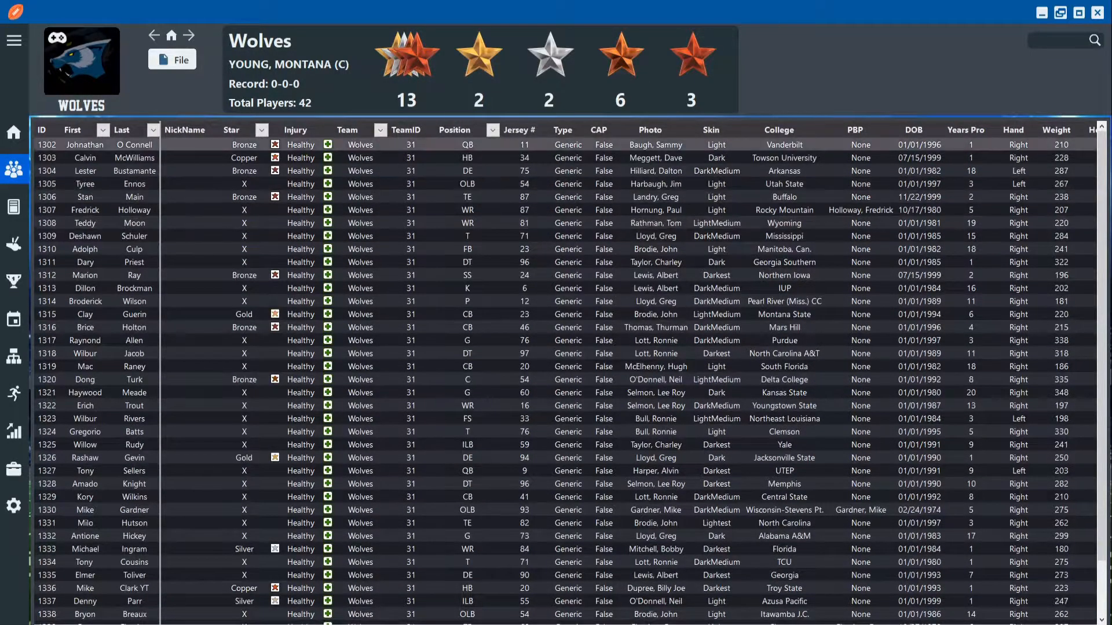
click(492, 129)
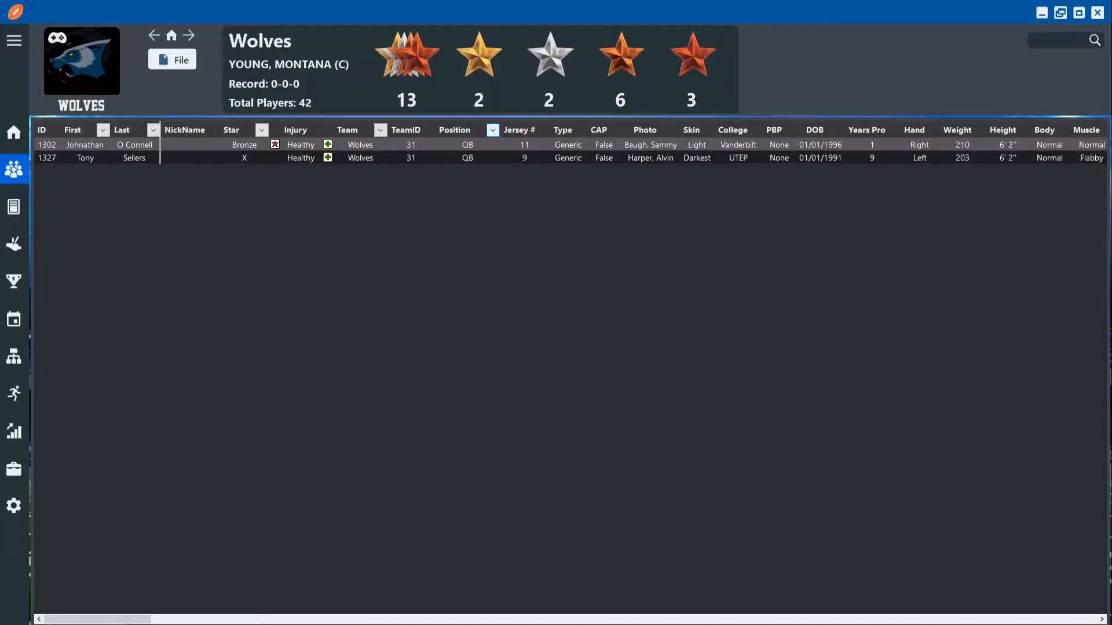
double_click(85, 145)
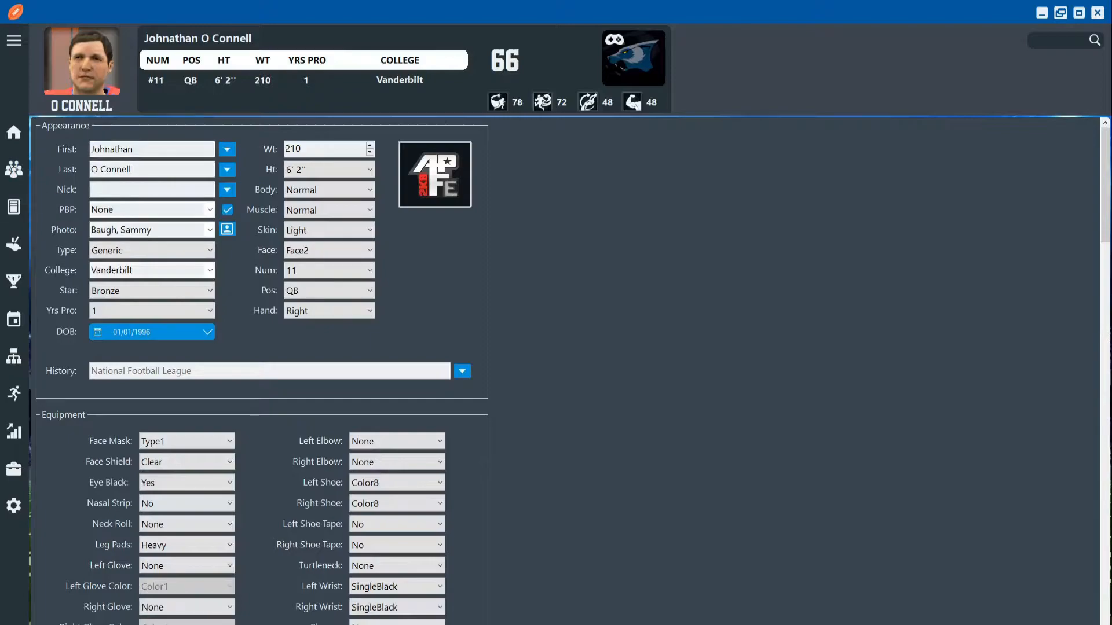
mouse_move(13, 206)
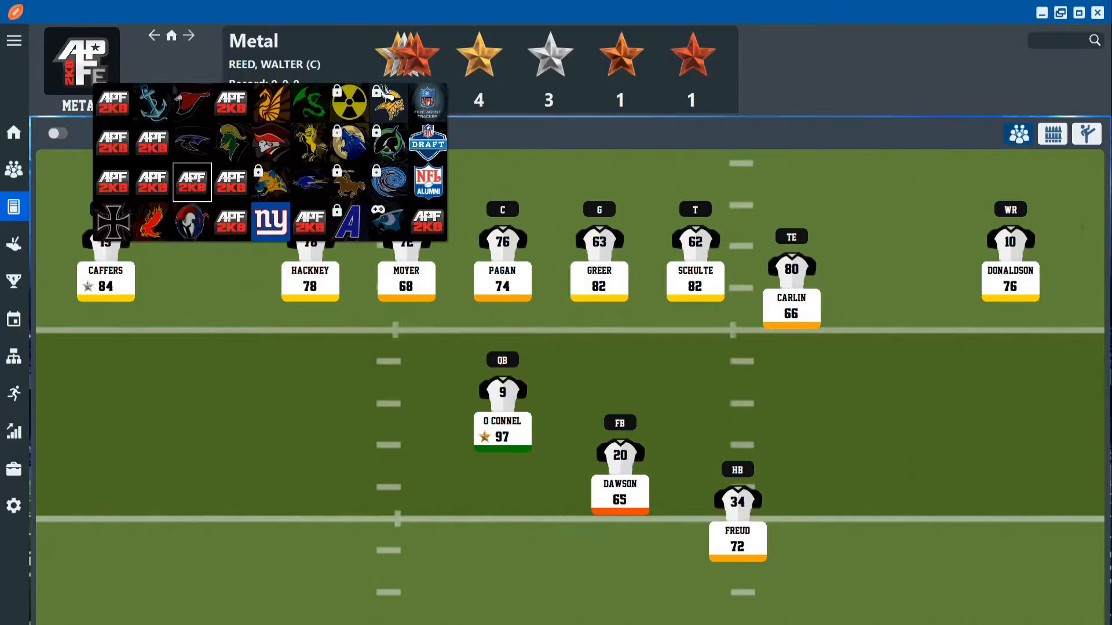
mouse_move(388, 143)
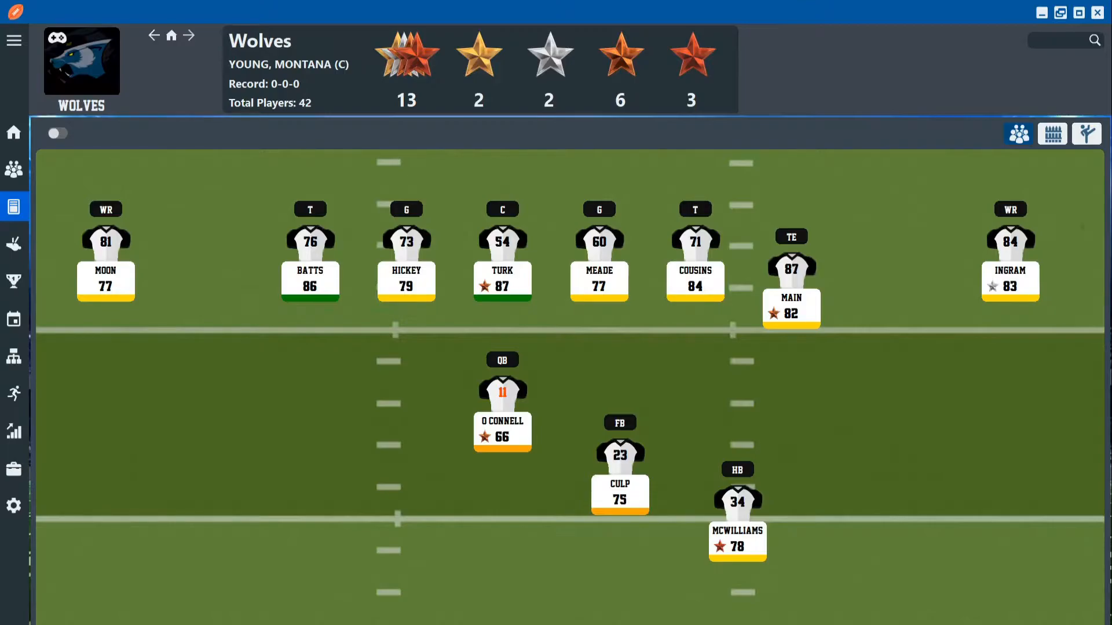
click(58, 133)
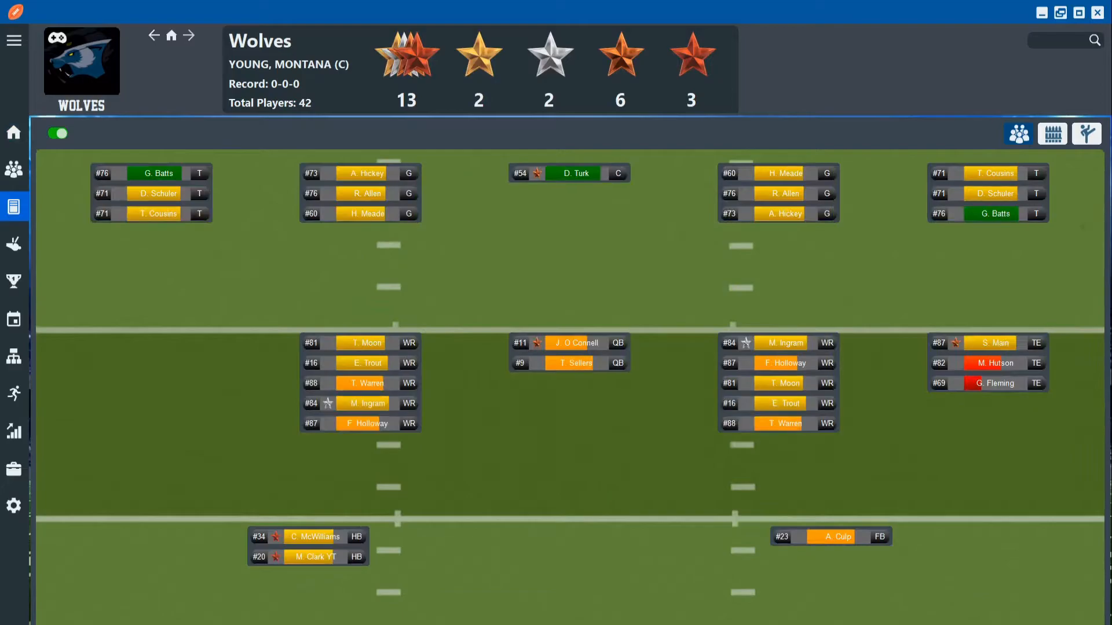
Review Johnathan O Connell's attributes from the depth chart, then return to the full Wolves roster
click(568, 343)
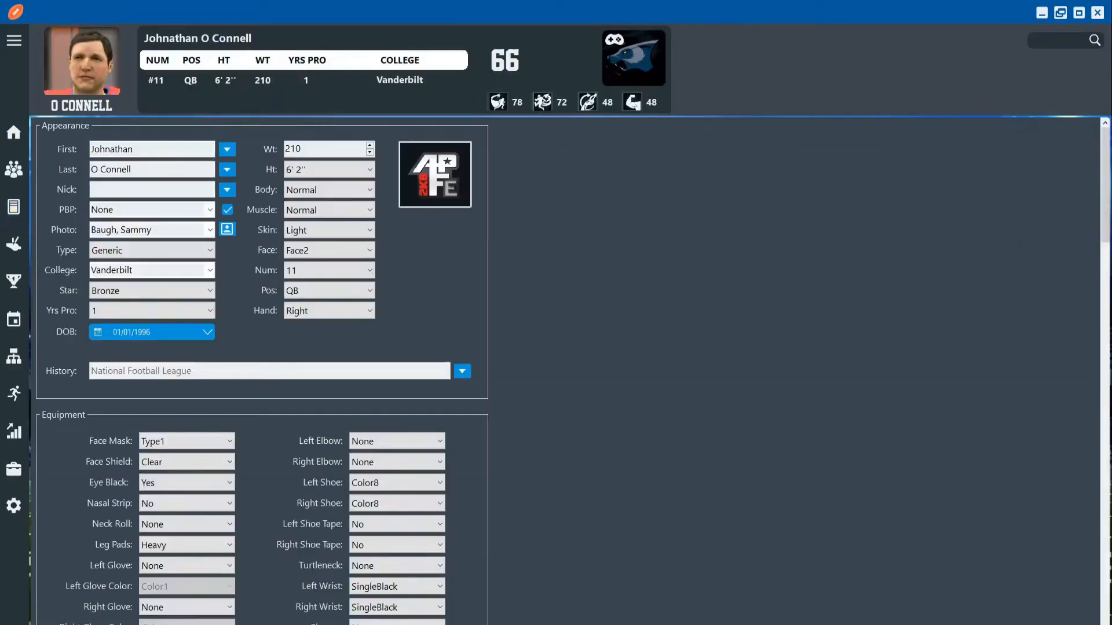
scroll(down, 3)
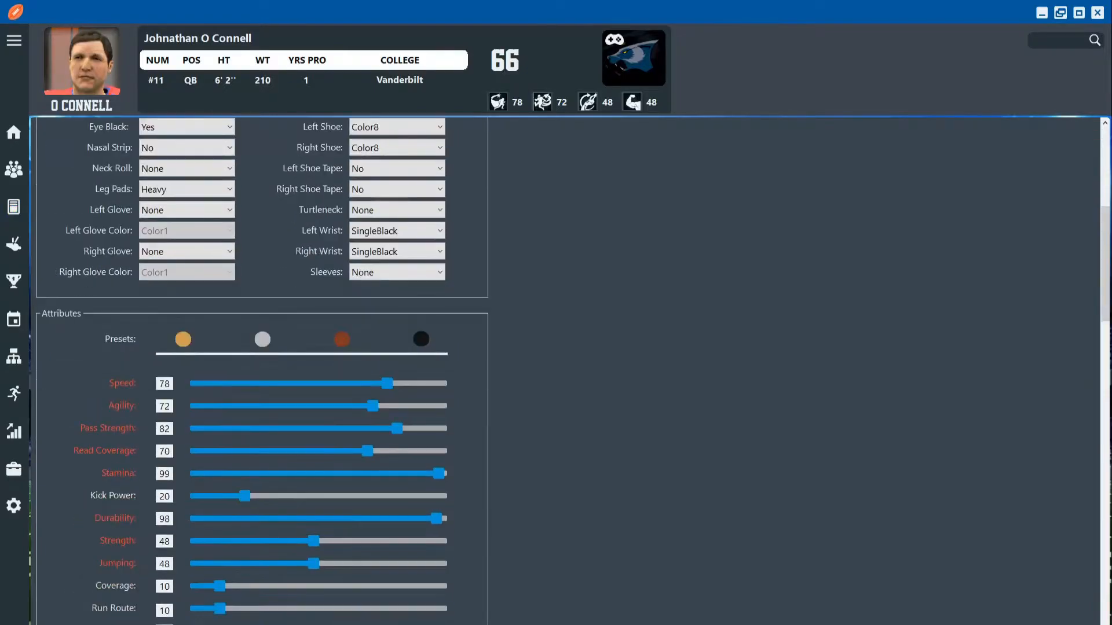
scroll(down, 3)
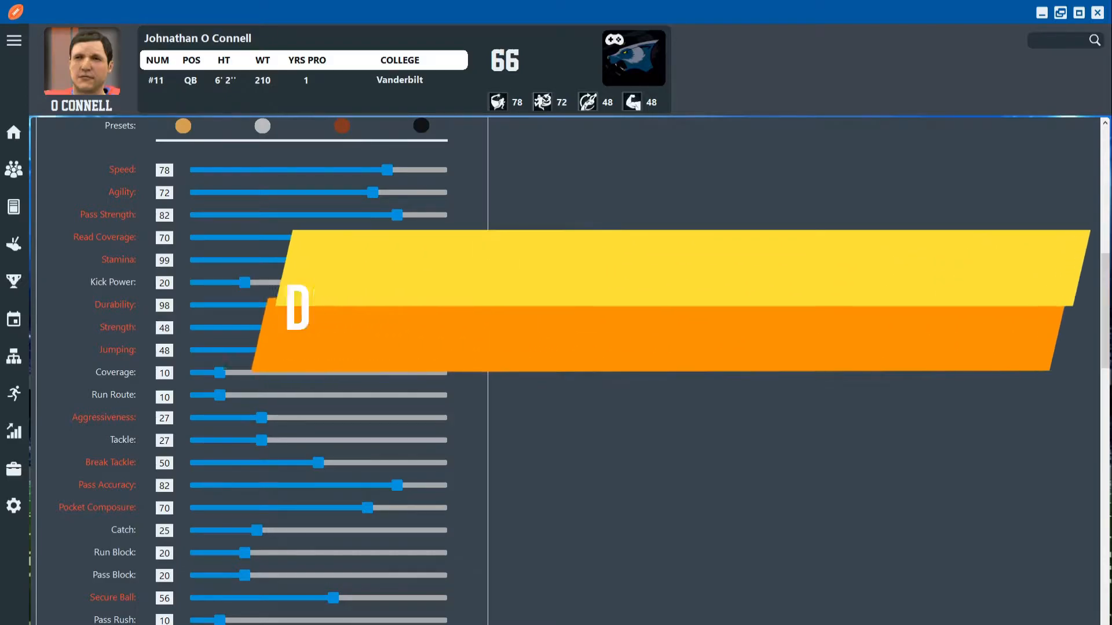
scroll(down, 3)
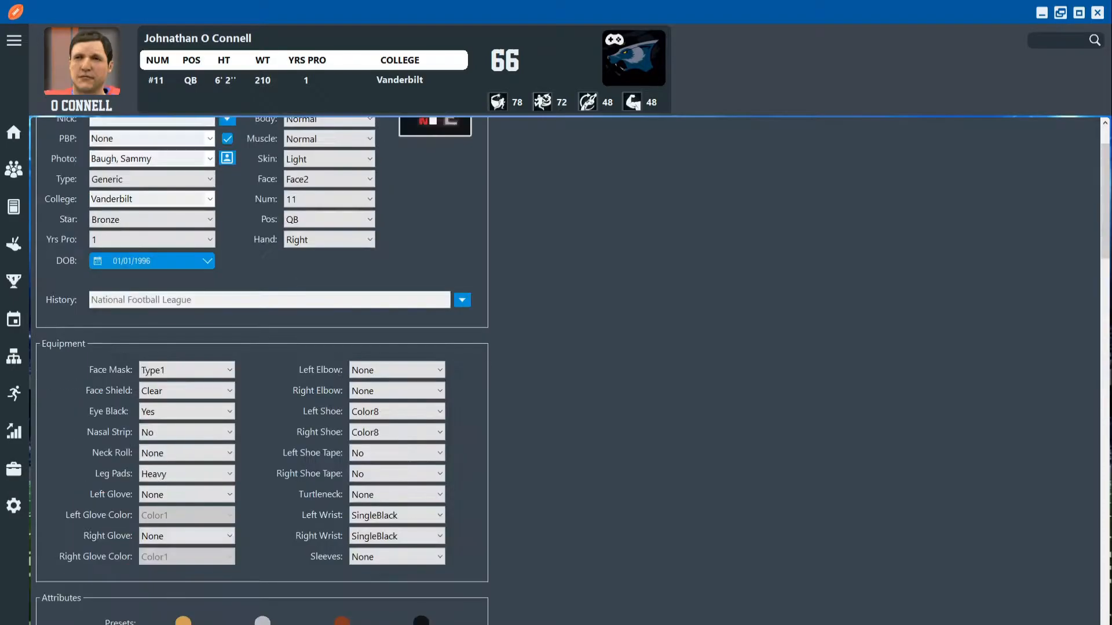
scroll(up, 3)
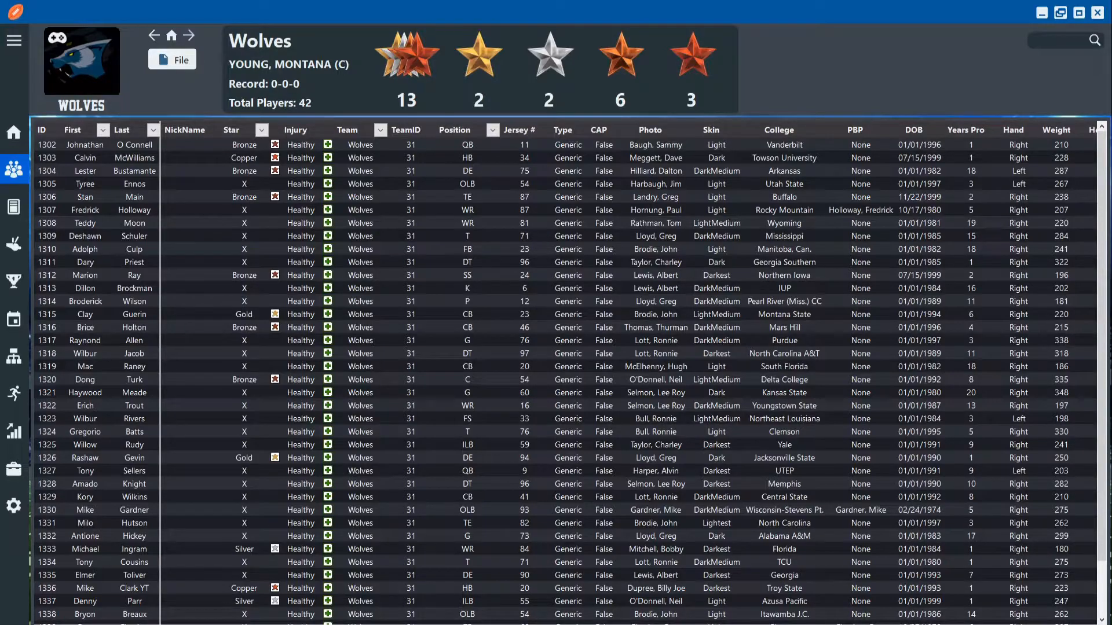
Review Calvin McWilliams's halfback profile: appearance, equipment, attributes and abilities
click(491, 130)
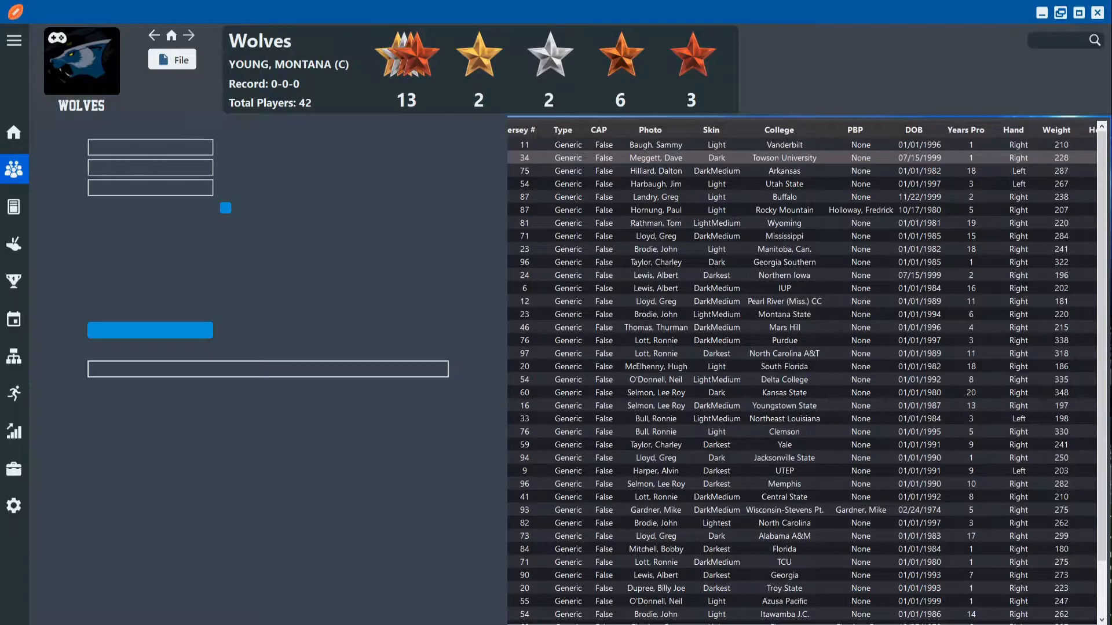
double_click(652, 157)
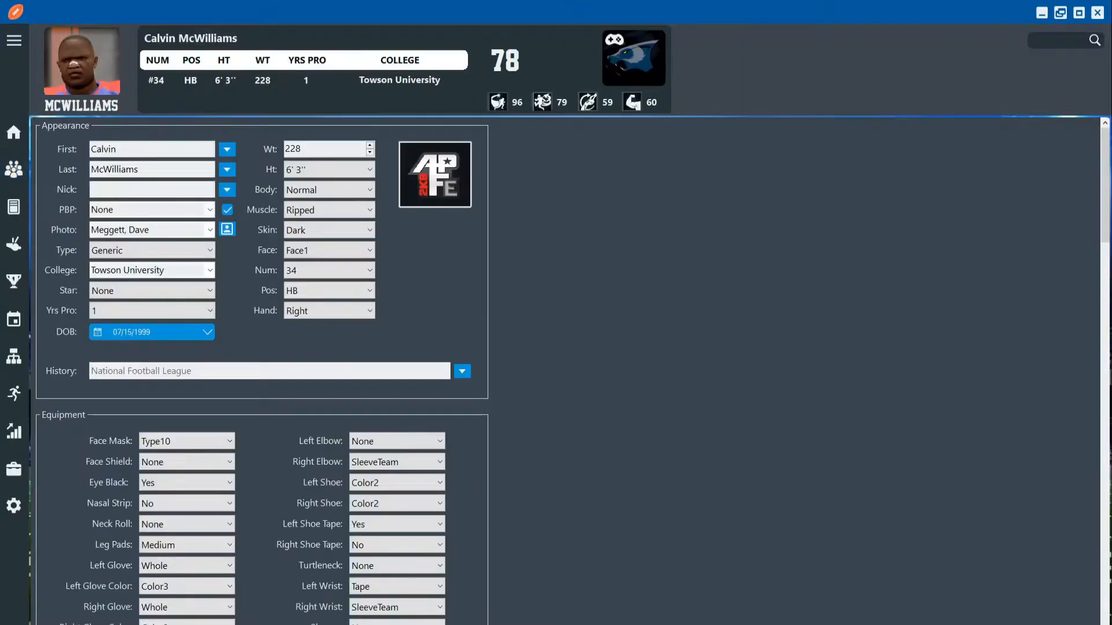
scroll(down, 3)
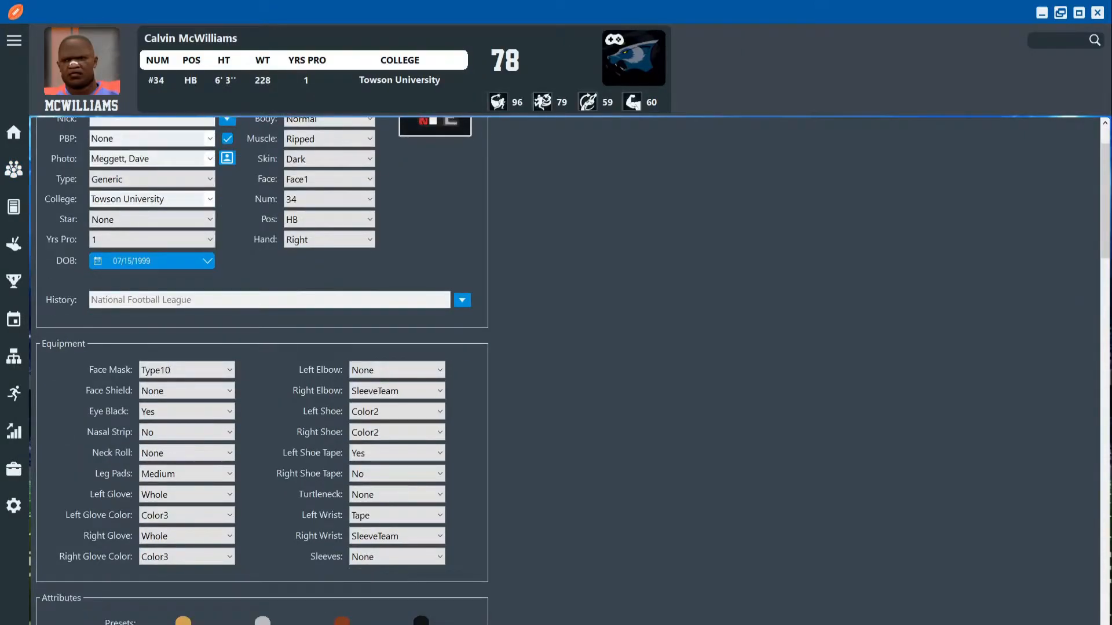
scroll(down, 3)
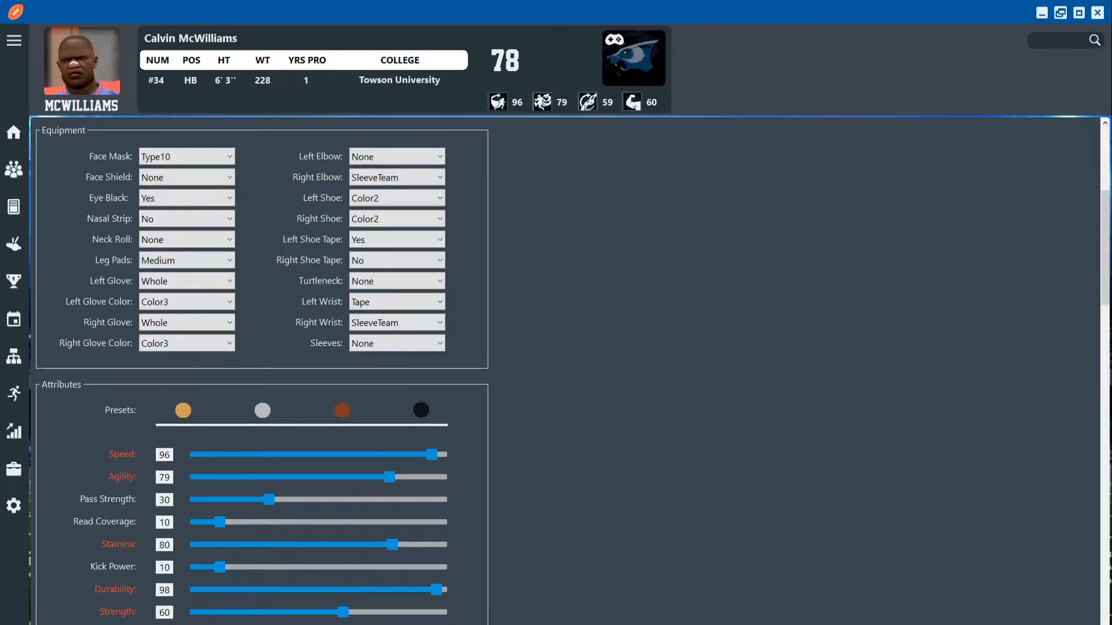
scroll(down, 3)
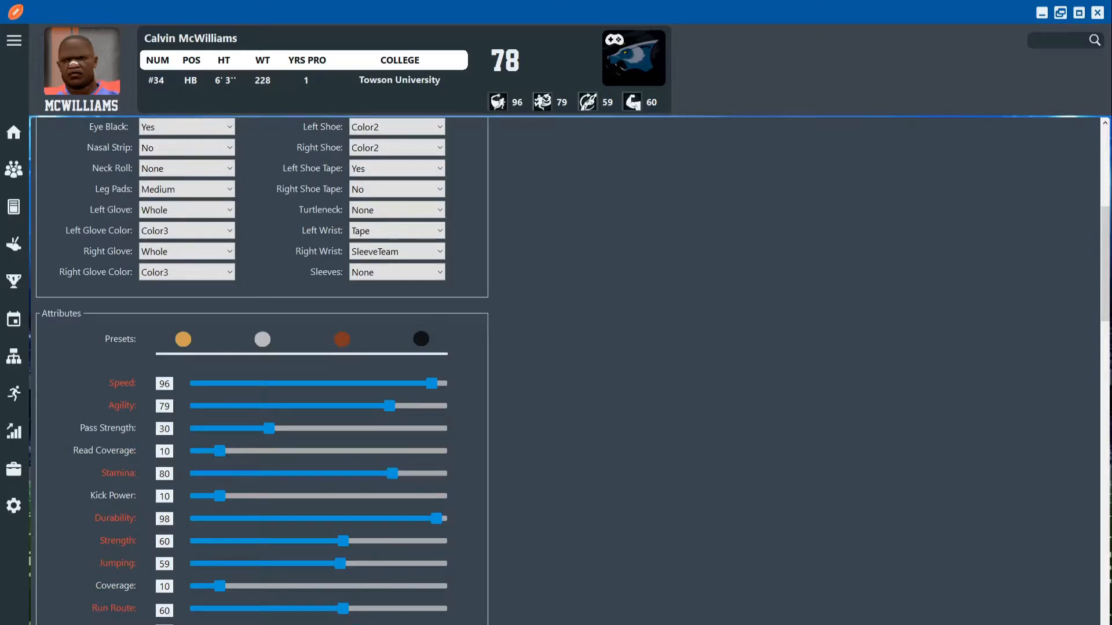
scroll(down, 3)
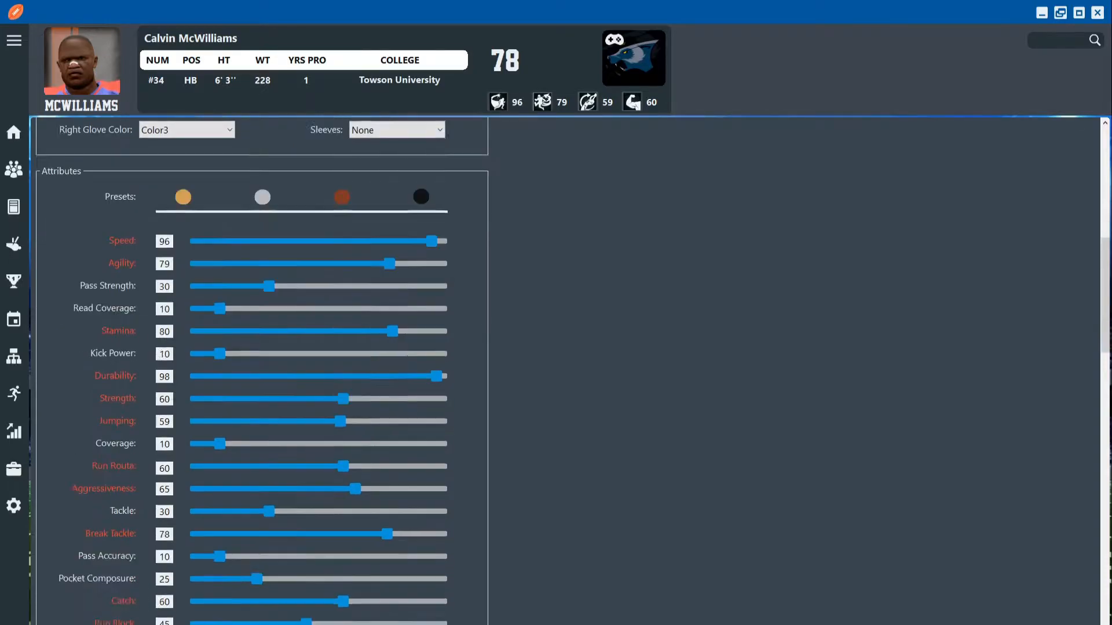
scroll(down, 3)
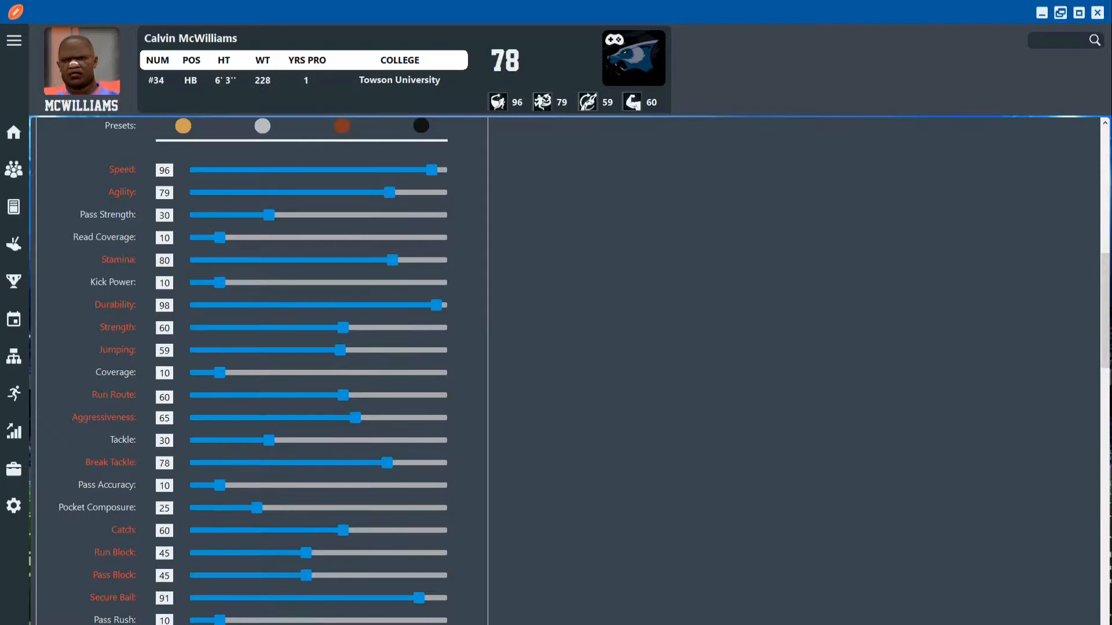
scroll(down, 3)
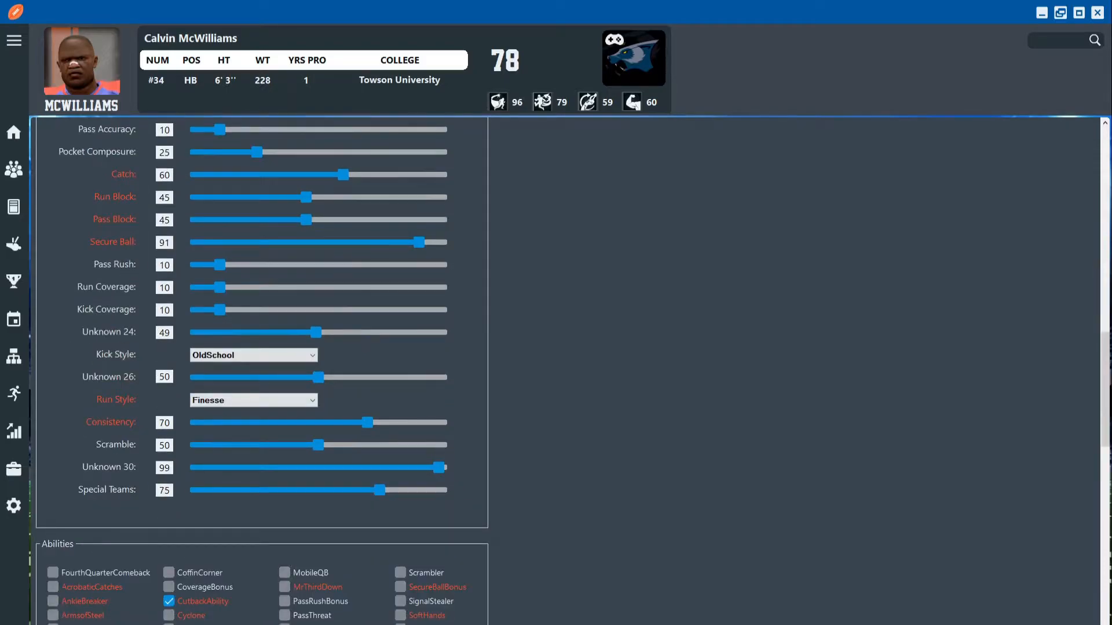
scroll(down, 3)
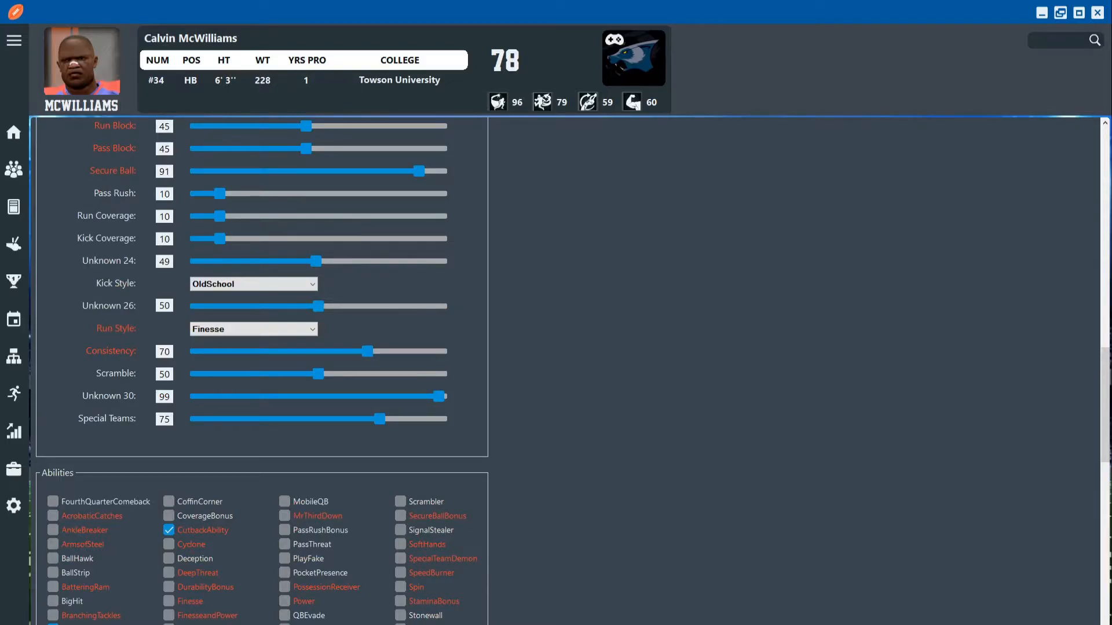
scroll(down, 3)
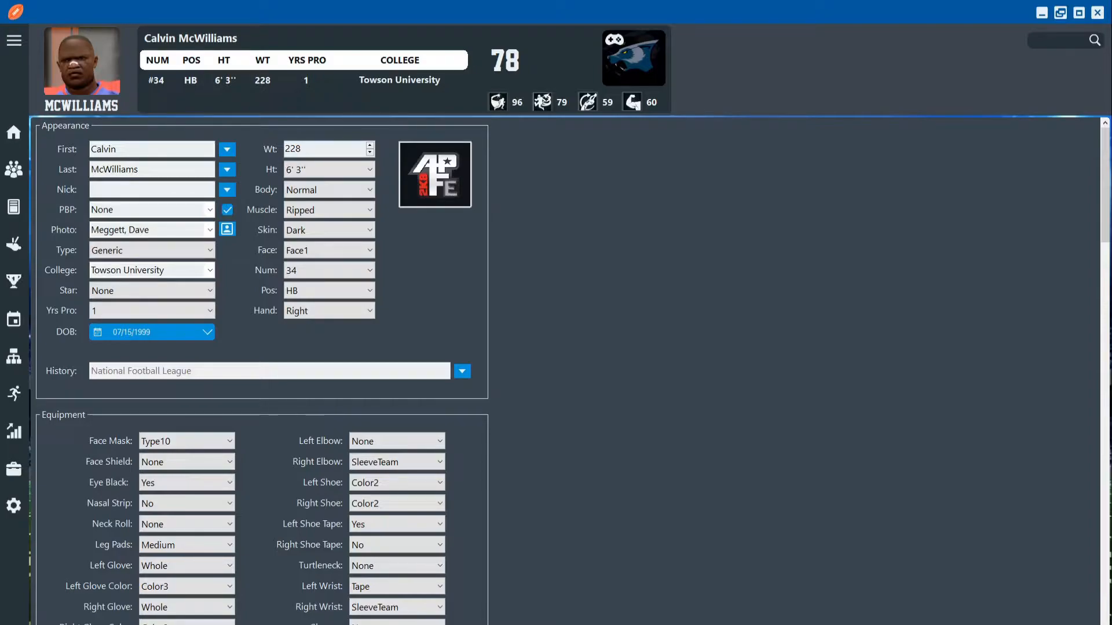
From the Wolves depth chart, review halfback Mike Clark YT's attribute ratings
click(14, 206)
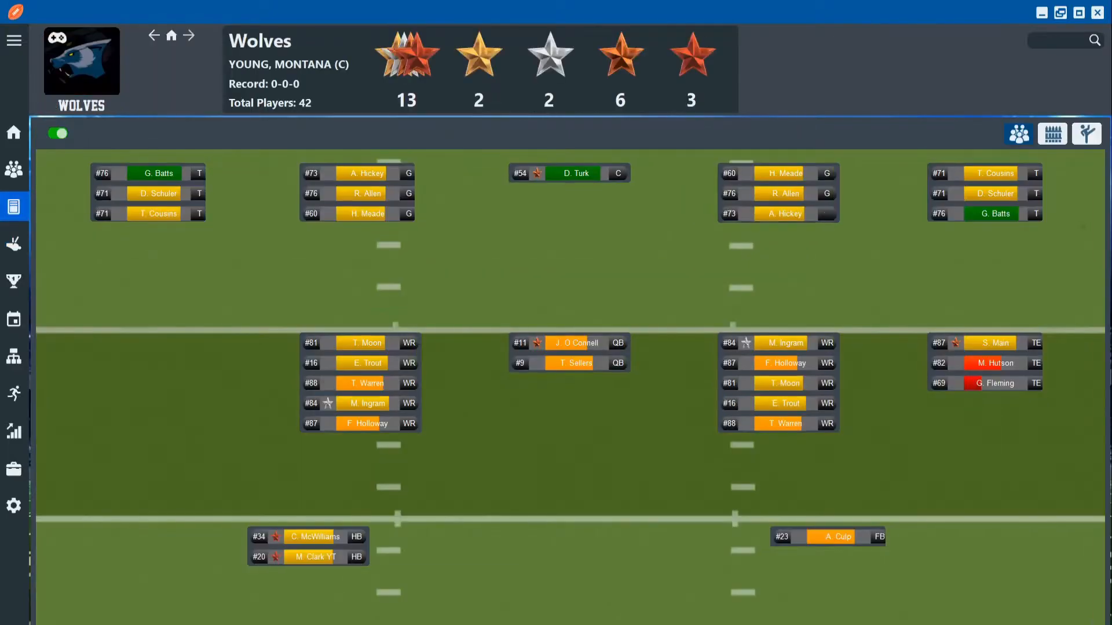
click(312, 557)
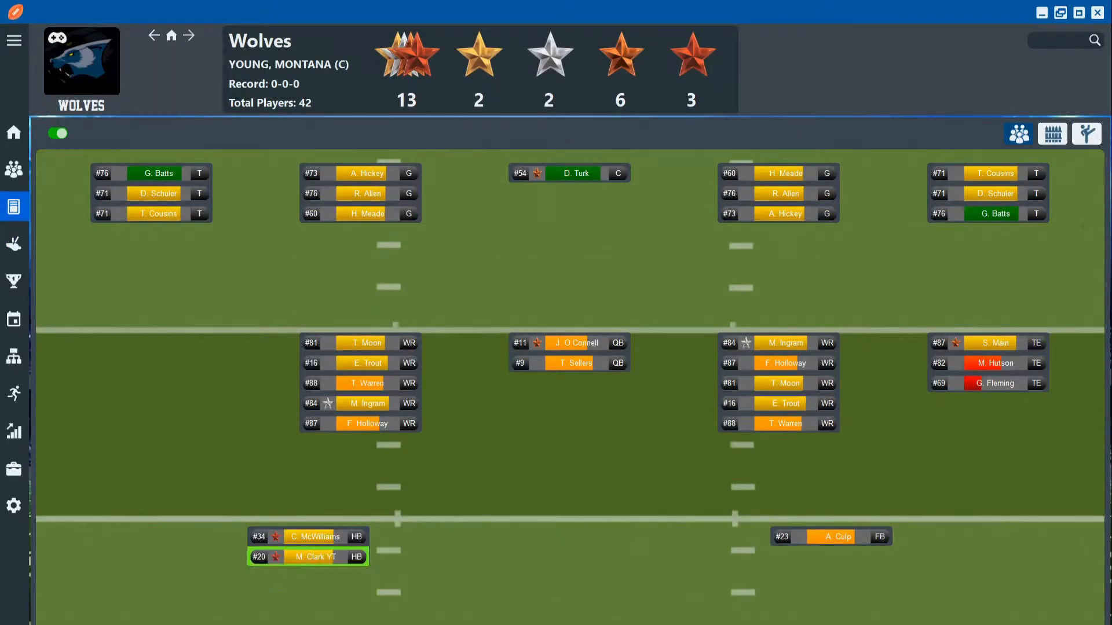
double_click(308, 557)
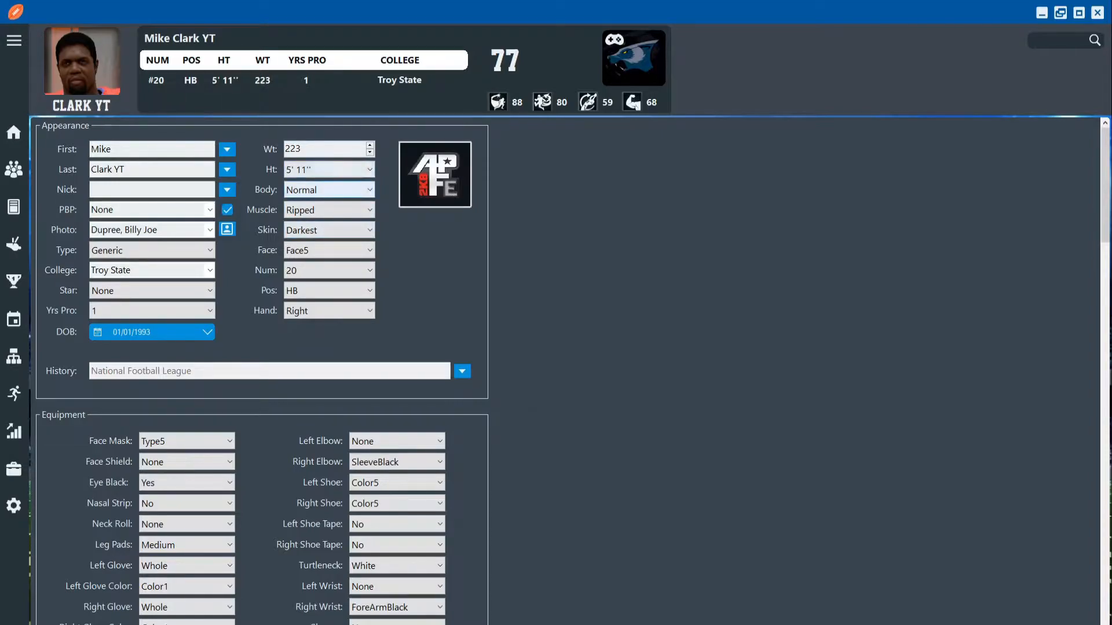
scroll(down, 3)
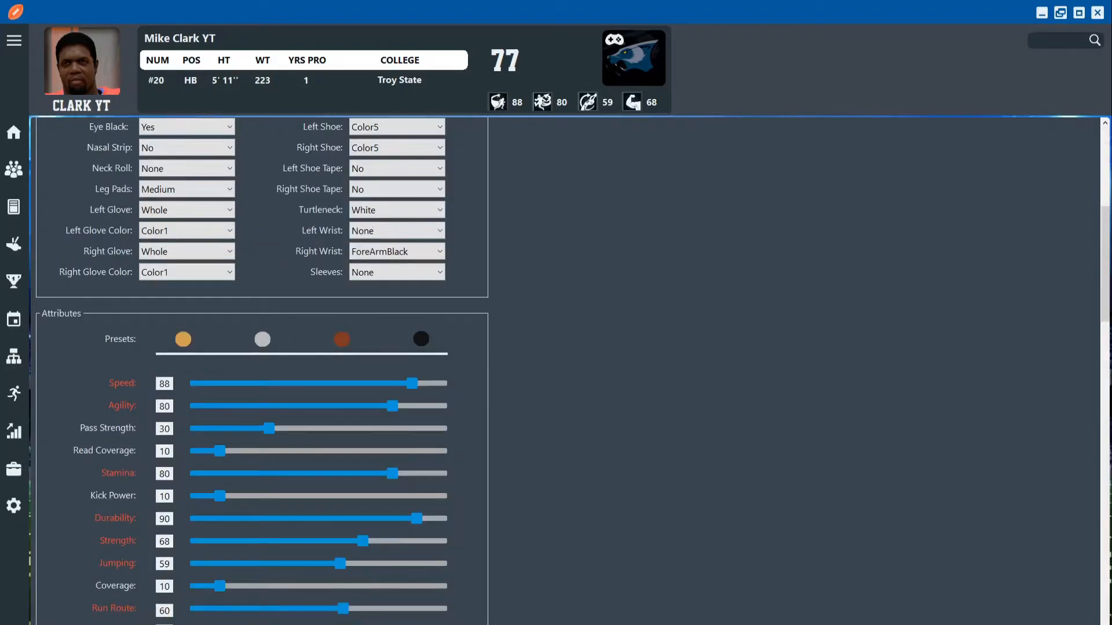
scroll(down, 3)
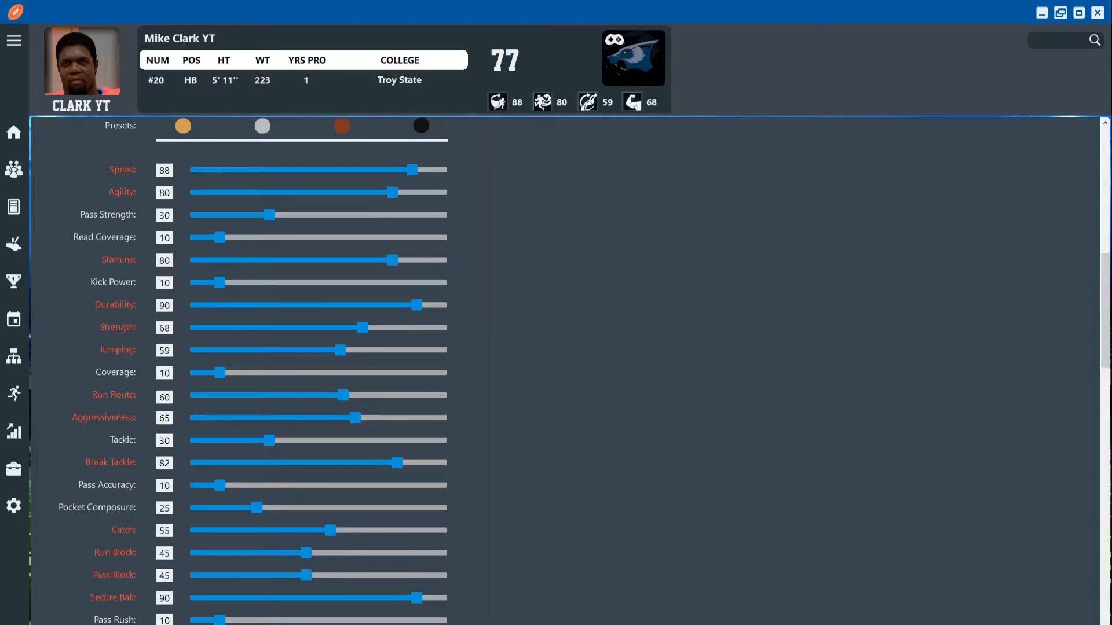
scroll(down, 3)
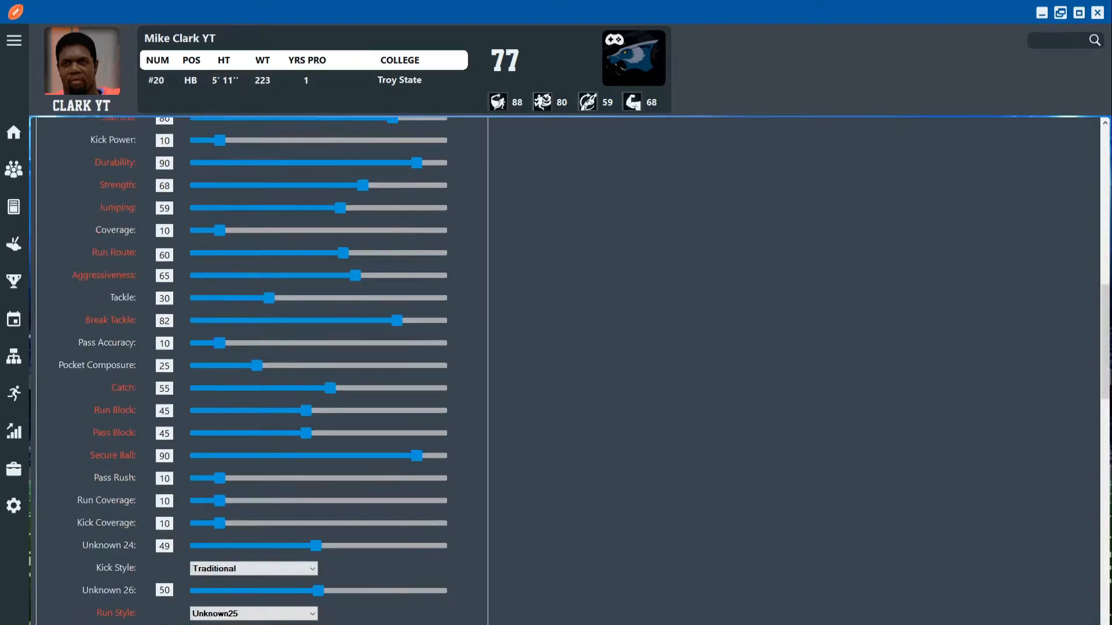
scroll(down, 3)
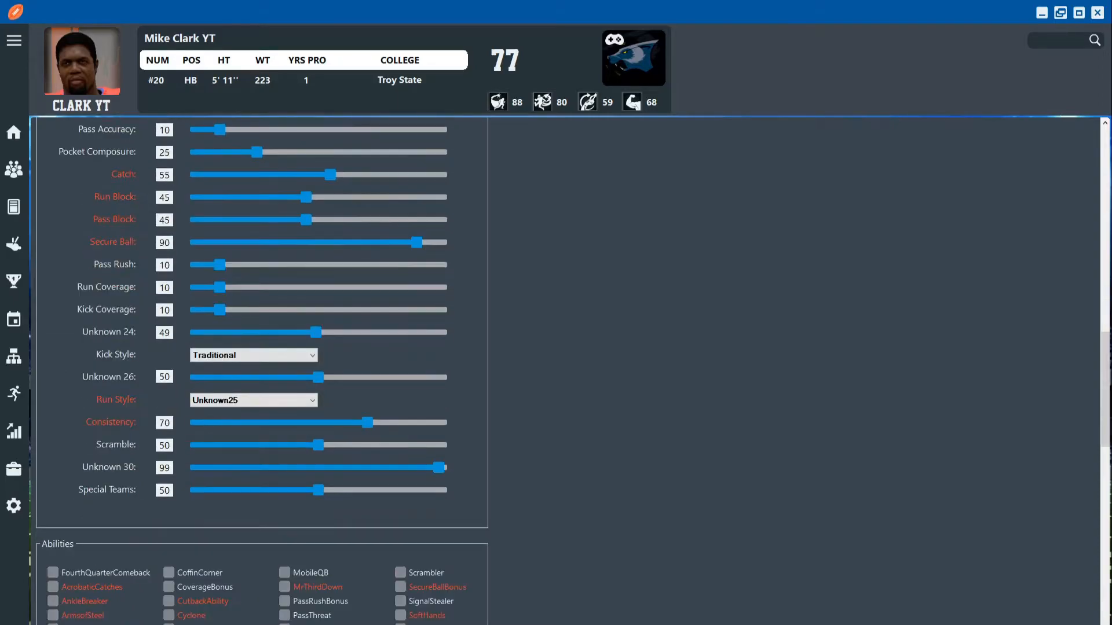
scroll(up, 3)
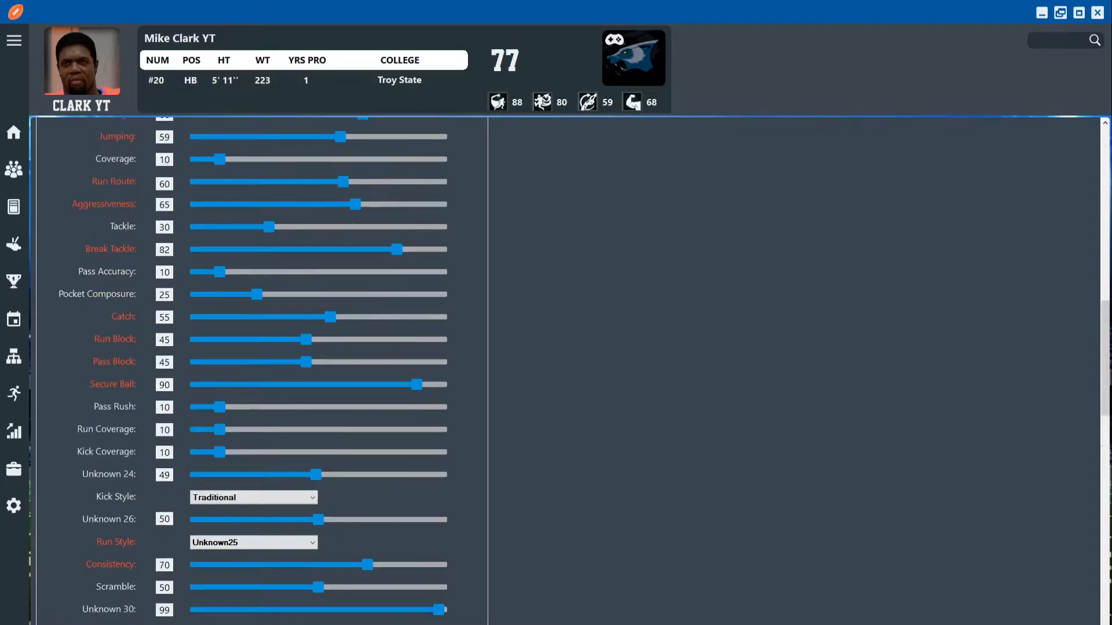
scroll(down, 3)
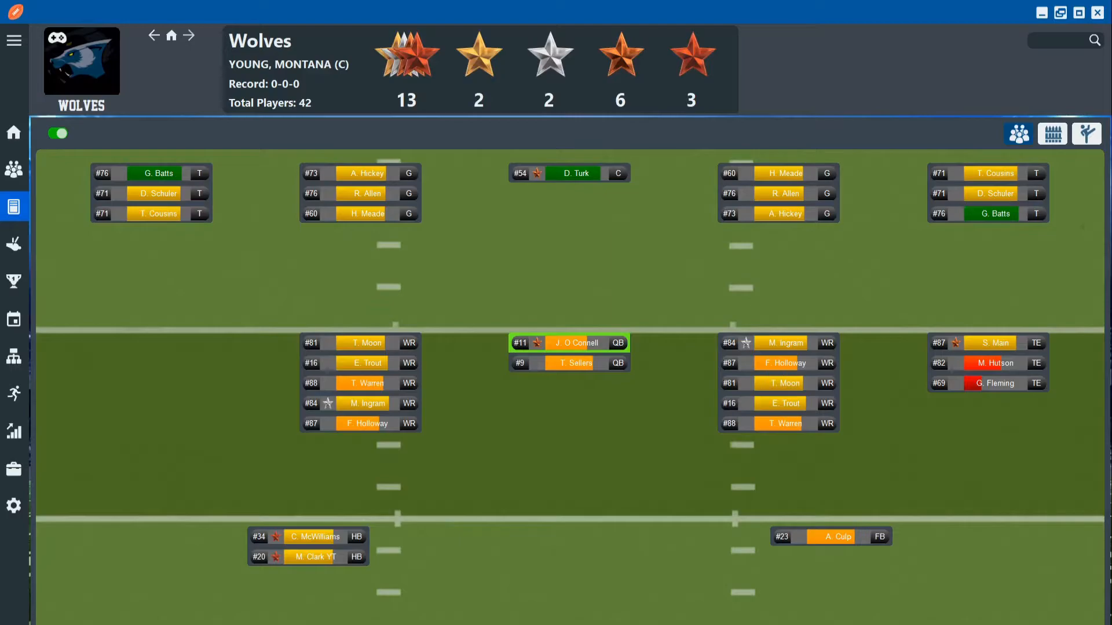
Select receiver M. Ingram on the Wolves offensive depth chart
click(569, 363)
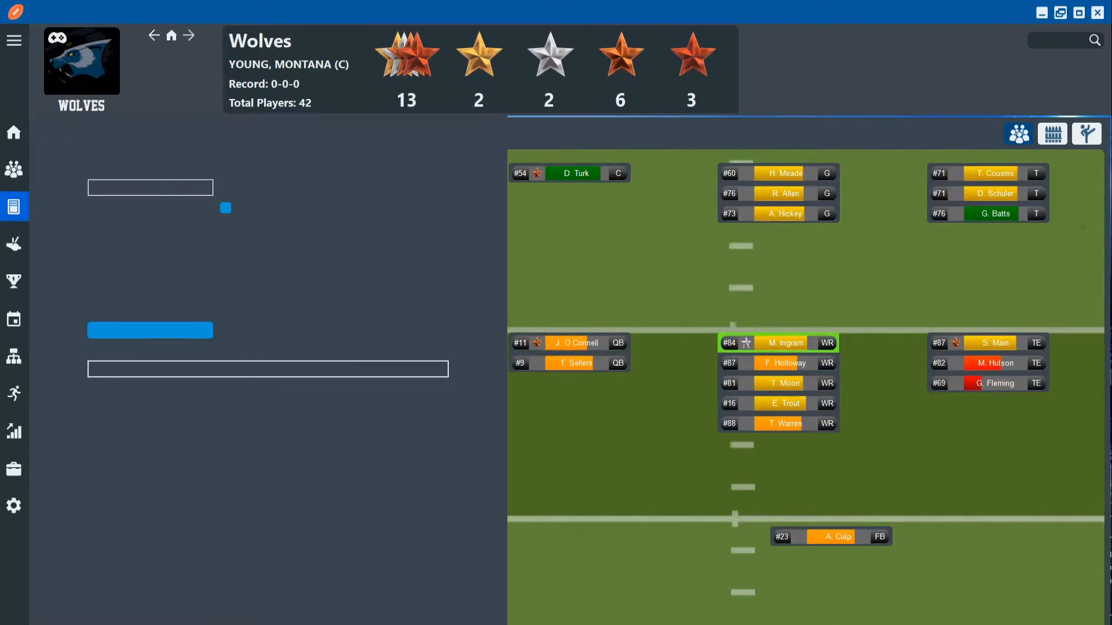
Review Michael Ingram's receiver attributes and four abilities, then return to the depth chart
double_click(778, 343)
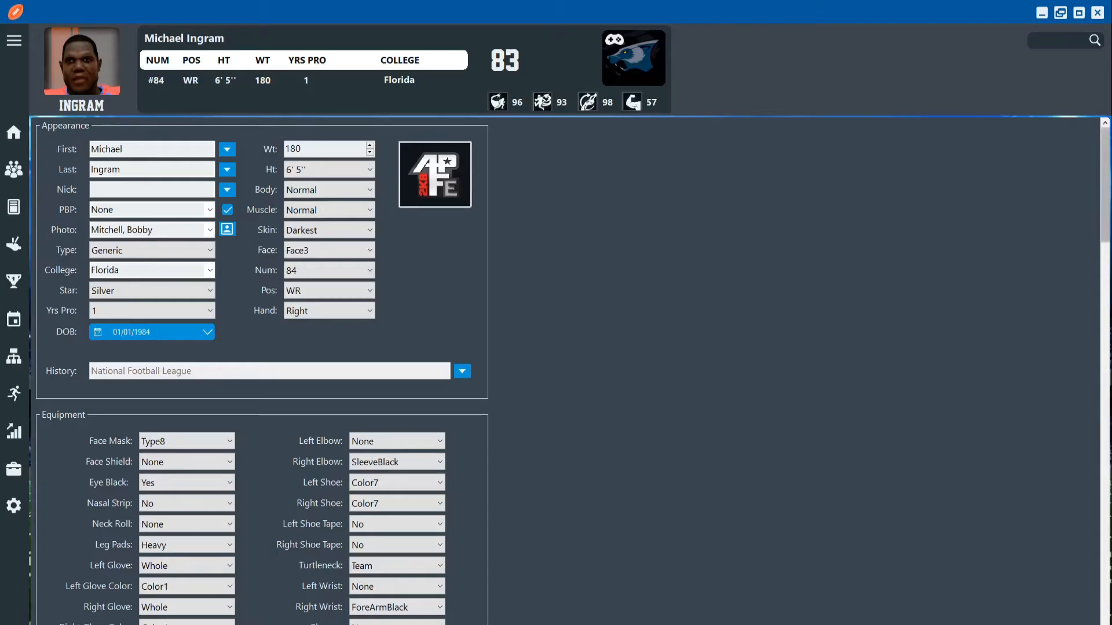
scroll(down, 3)
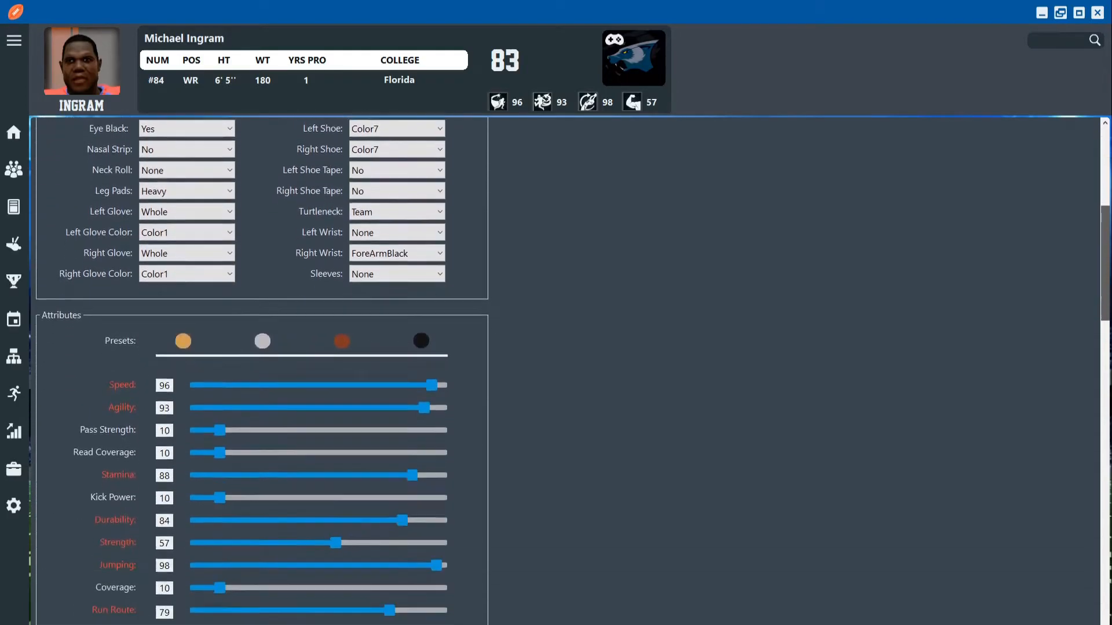
scroll(up, 3)
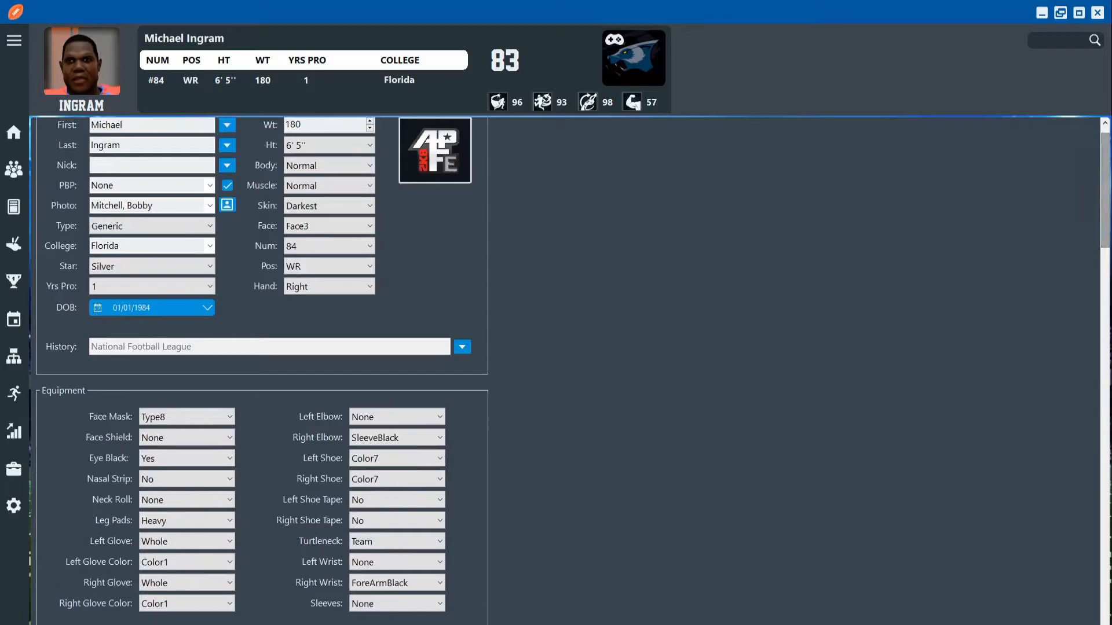
scroll(down, 3)
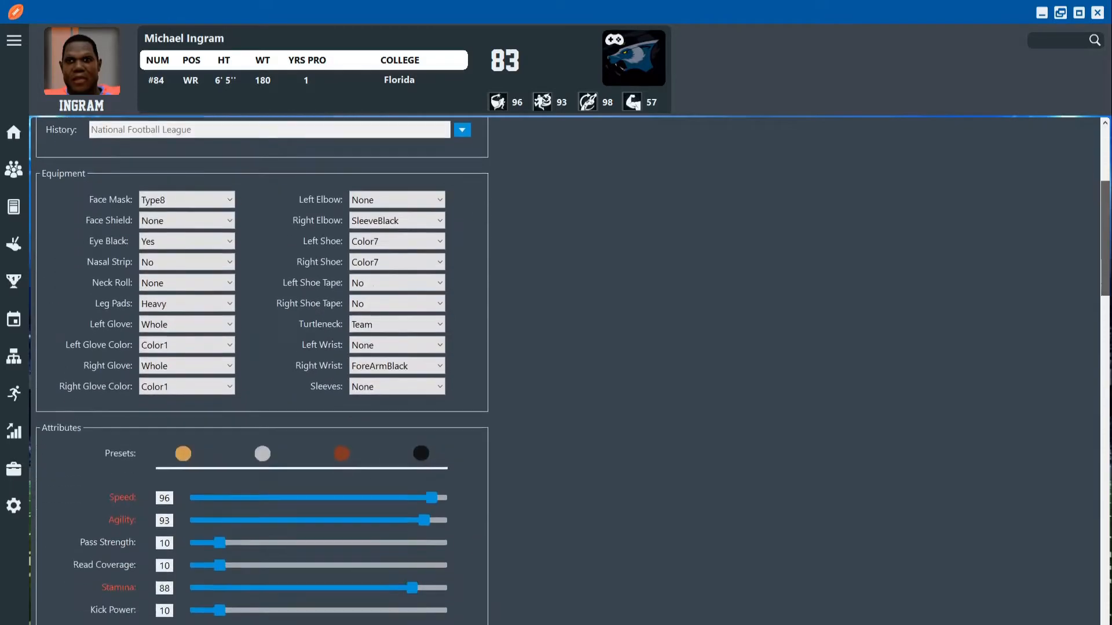
scroll(down, 3)
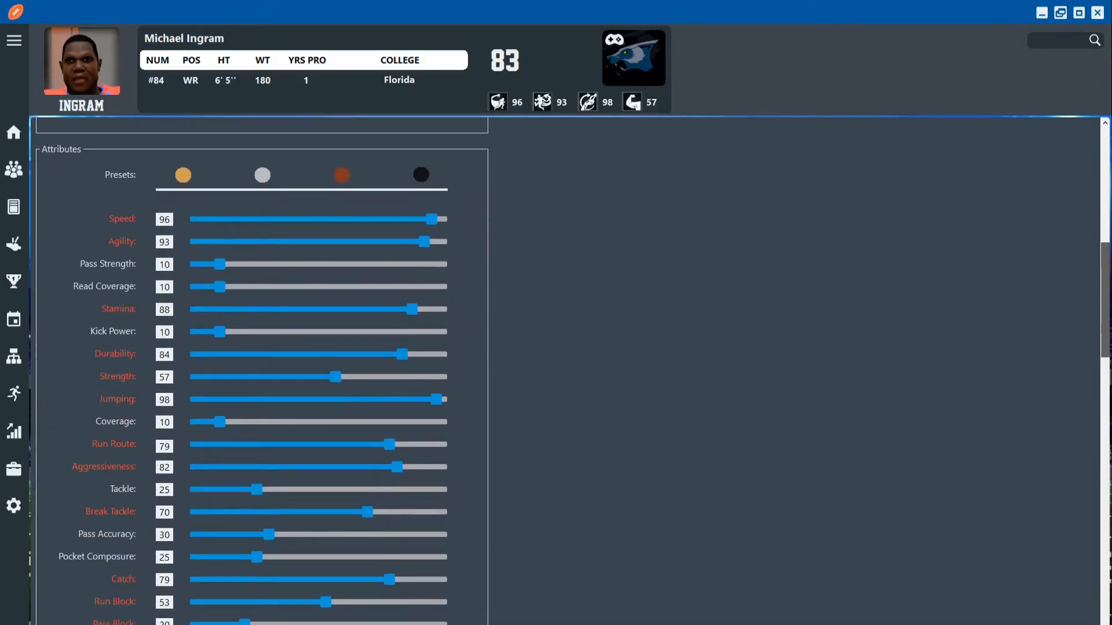
scroll(down, 3)
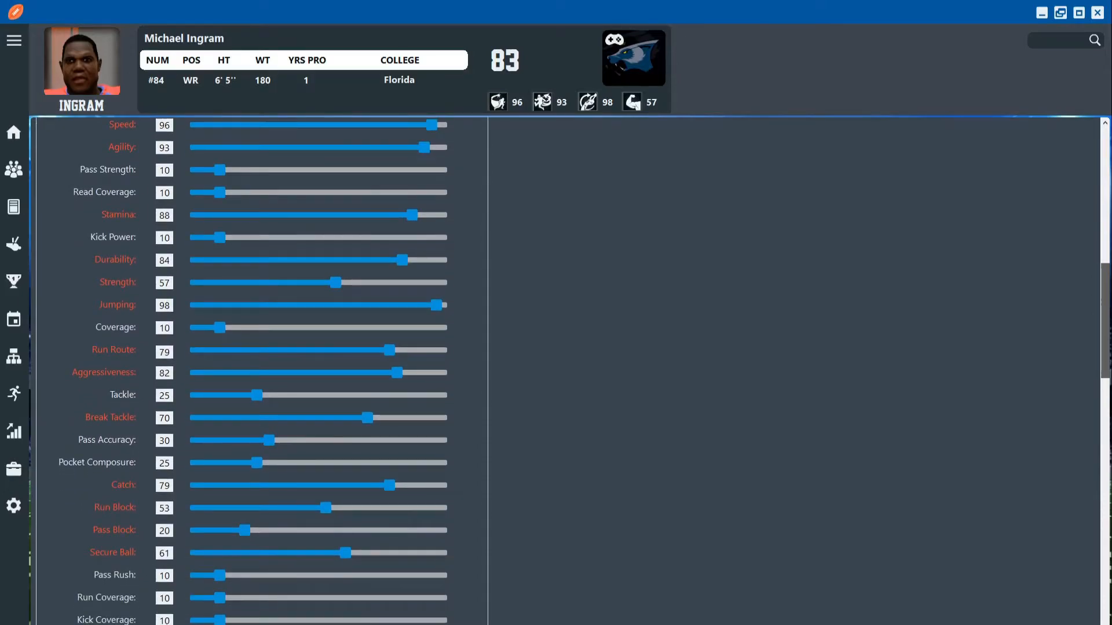
scroll(down, 3)
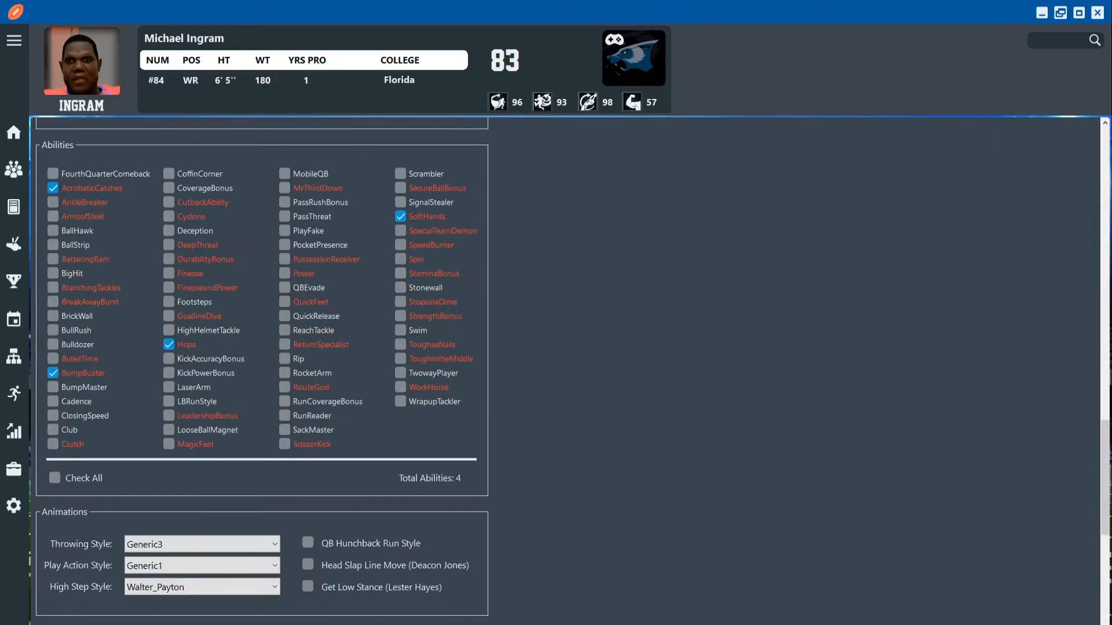
scroll(up, 3)
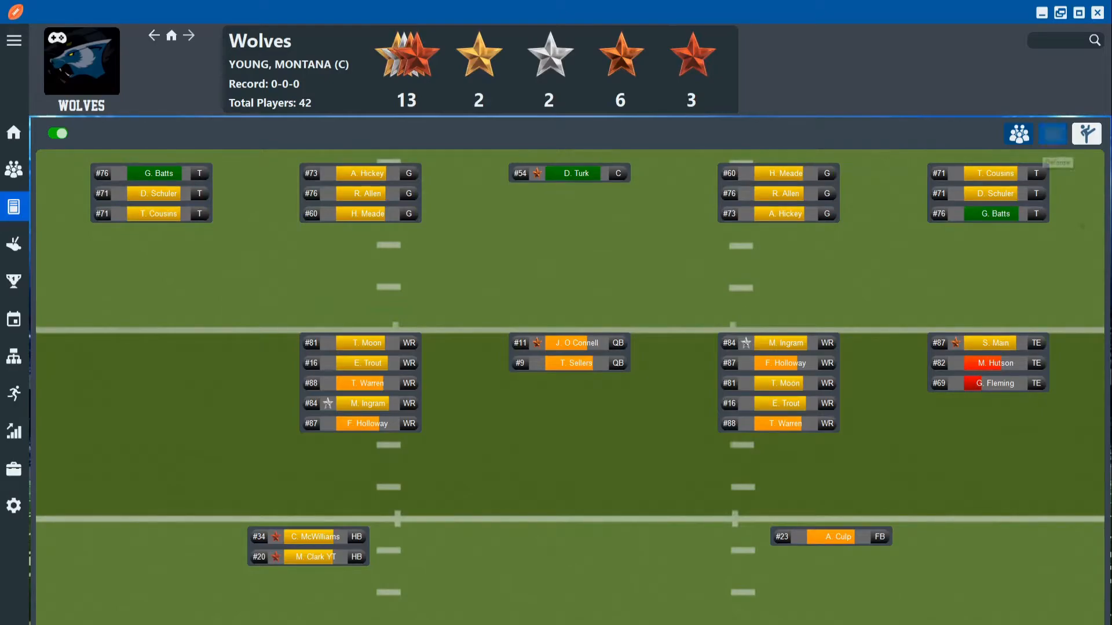
Switch the Wolves depth chart to the defensive lineup of cornerbacks, safeties, linebackers and linemen
click(1053, 133)
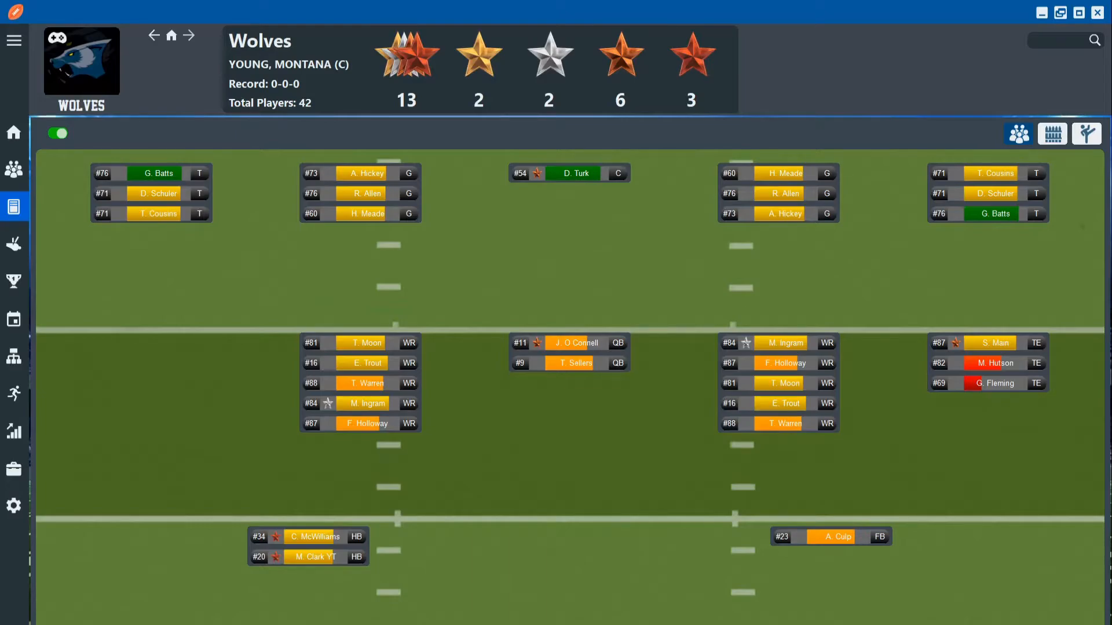
click(1053, 133)
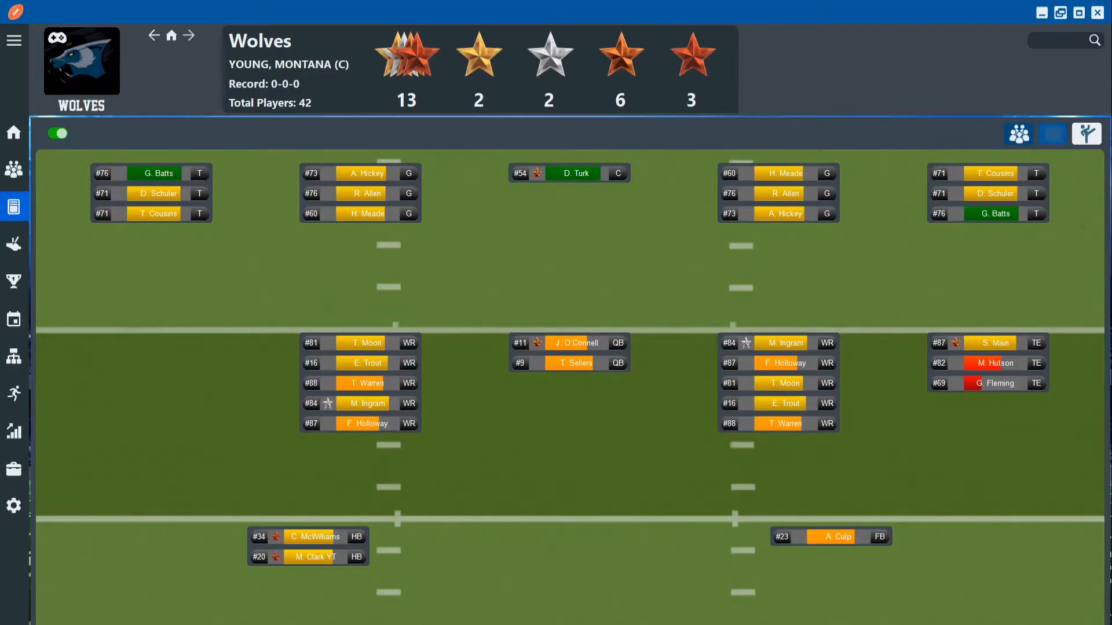
click(1053, 134)
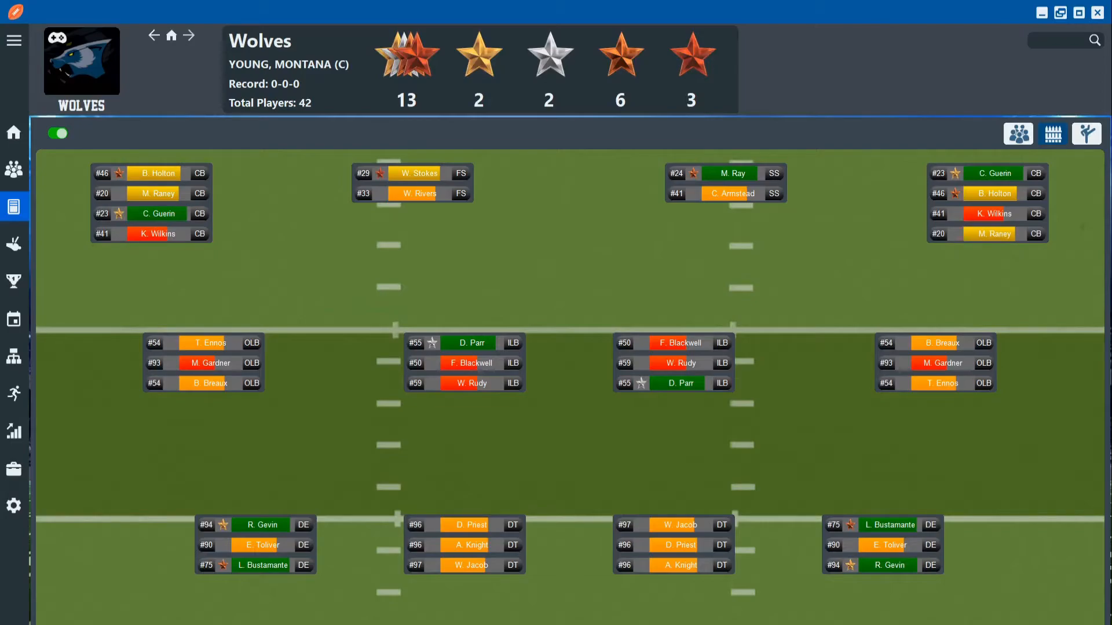
Switch the Wolves depth chart back to the offensive lineup
click(1018, 133)
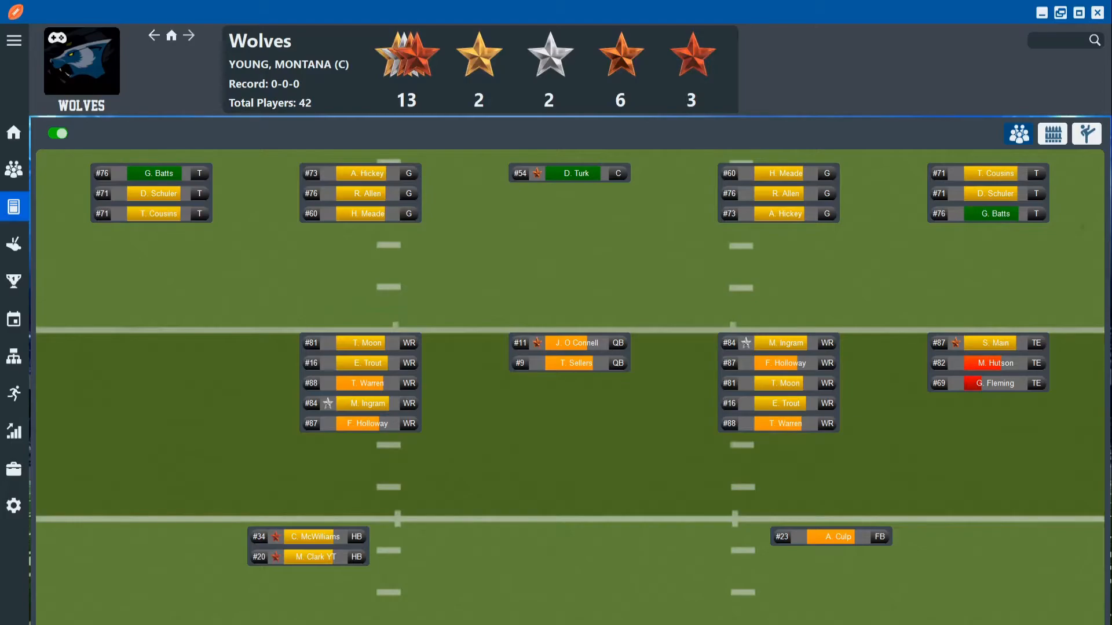
Move to the Cavalry depth chart and view quarterback Connor Grimm's full profile
click(82, 63)
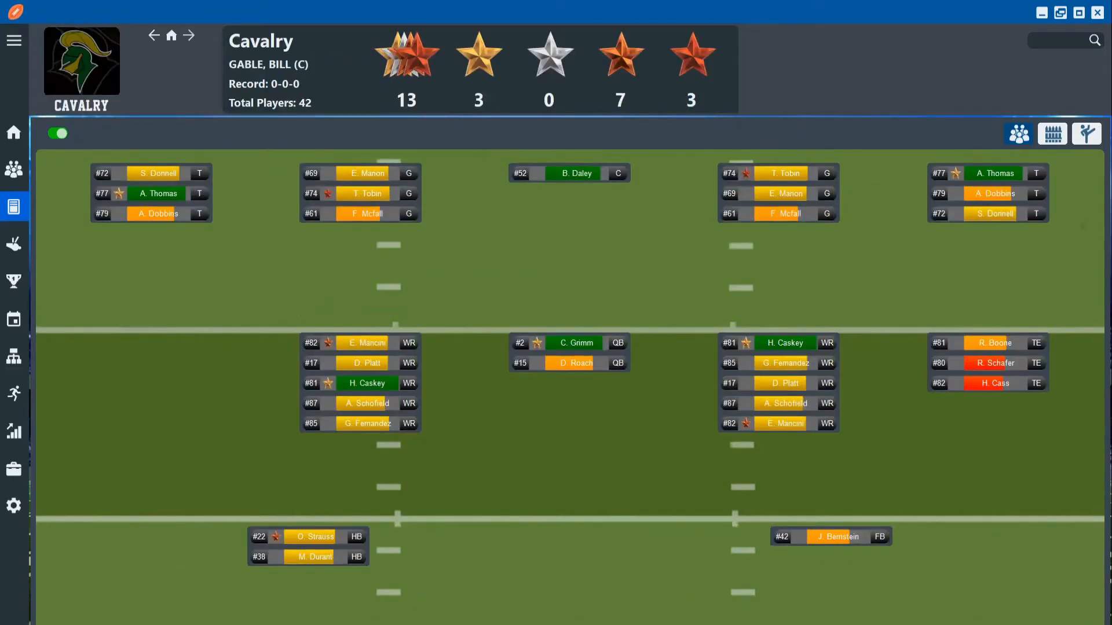
click(569, 343)
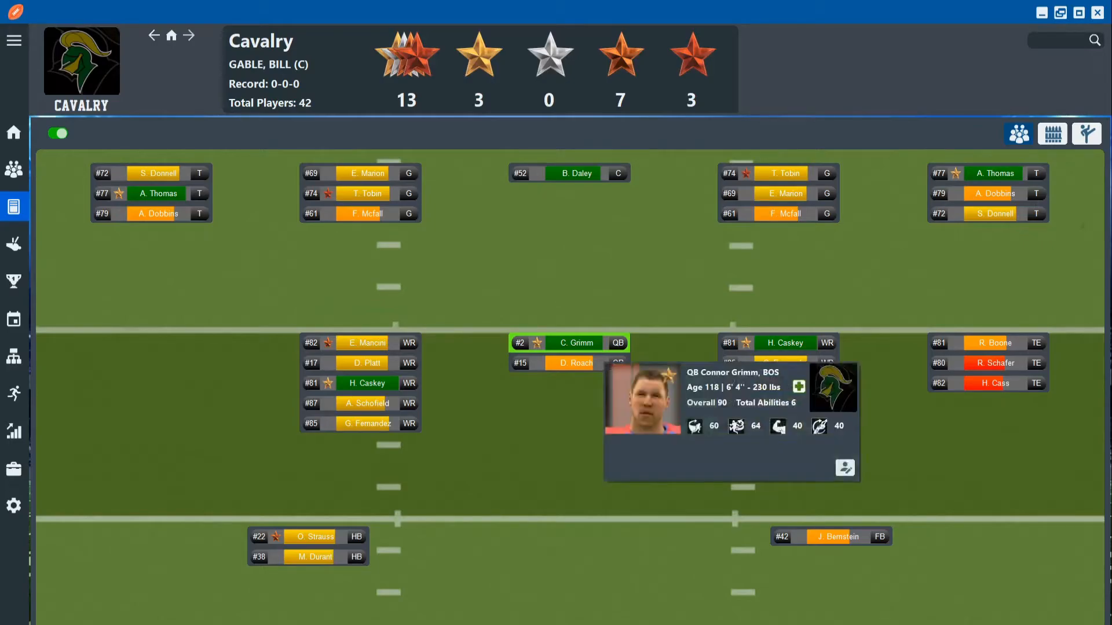
click(844, 468)
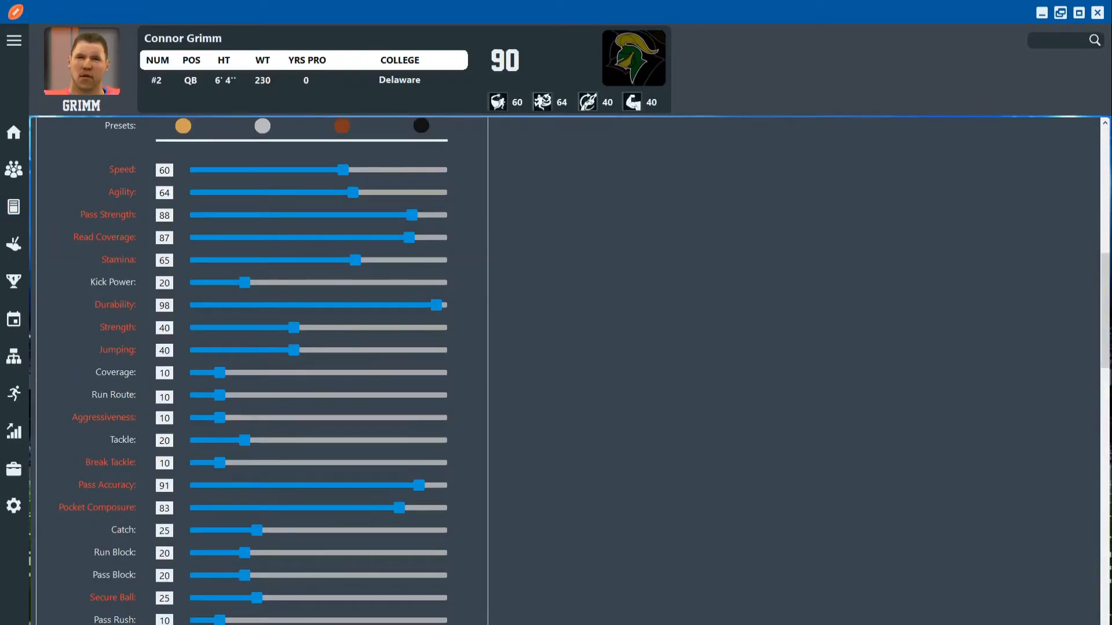
Lower Connor Grimm's Speed rating to 54 and check his Yrs Pro choices
drag(344, 169, 326, 169)
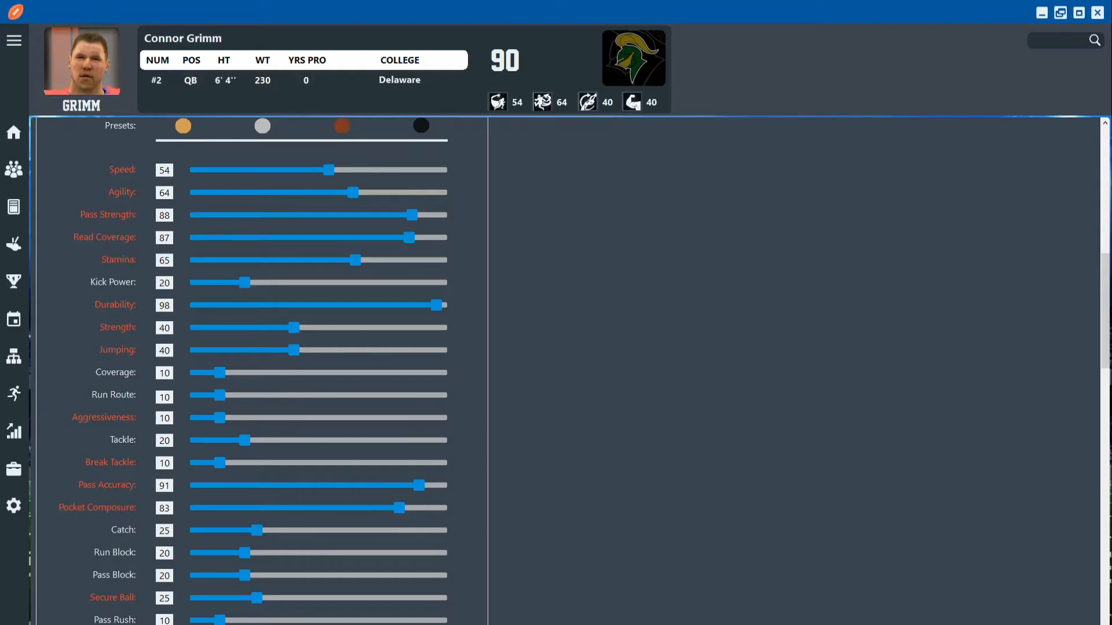
scroll(up, 3)
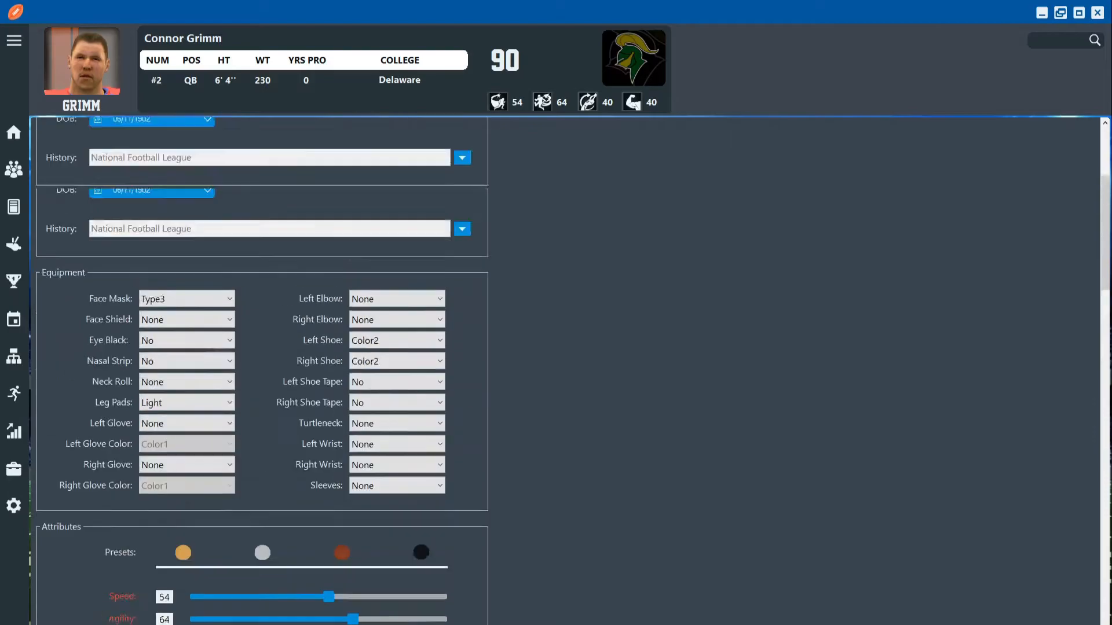
click(208, 310)
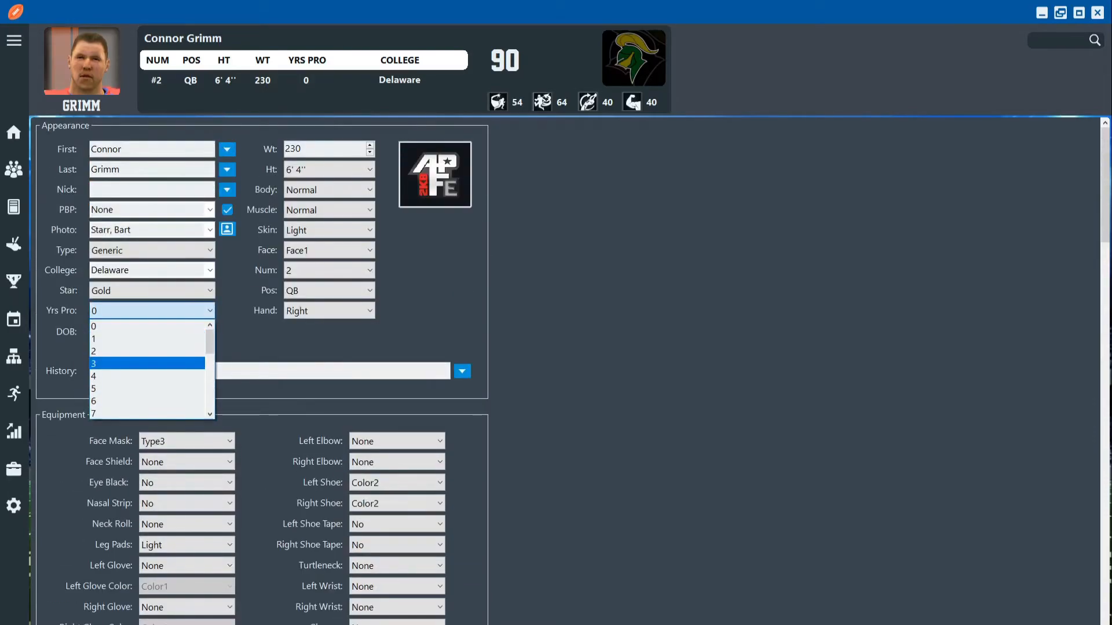
click(92, 362)
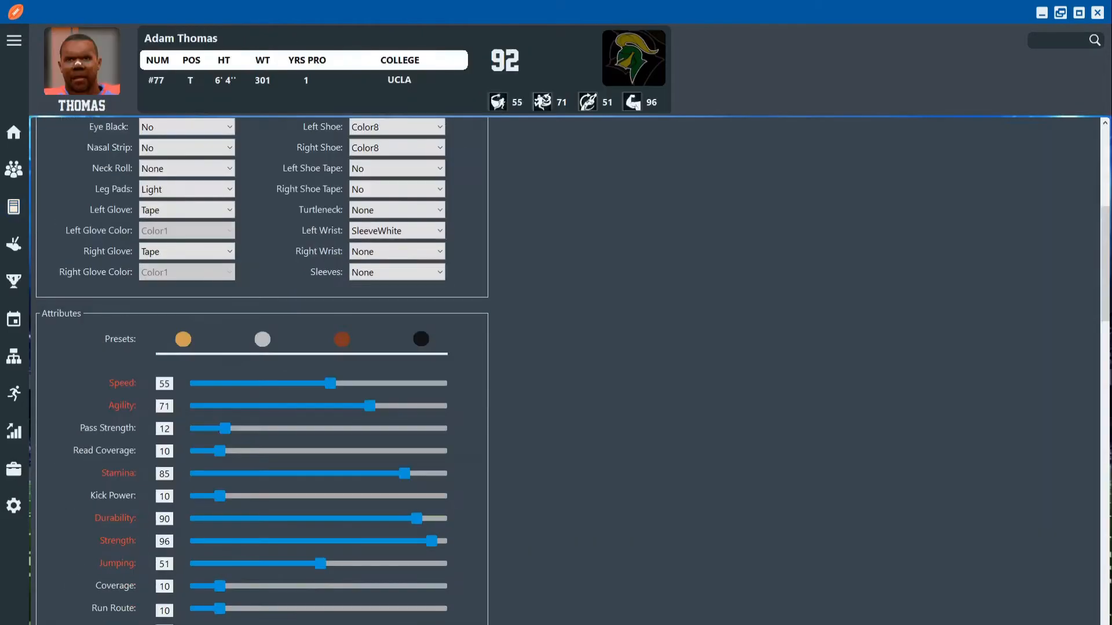
scroll(down, 3)
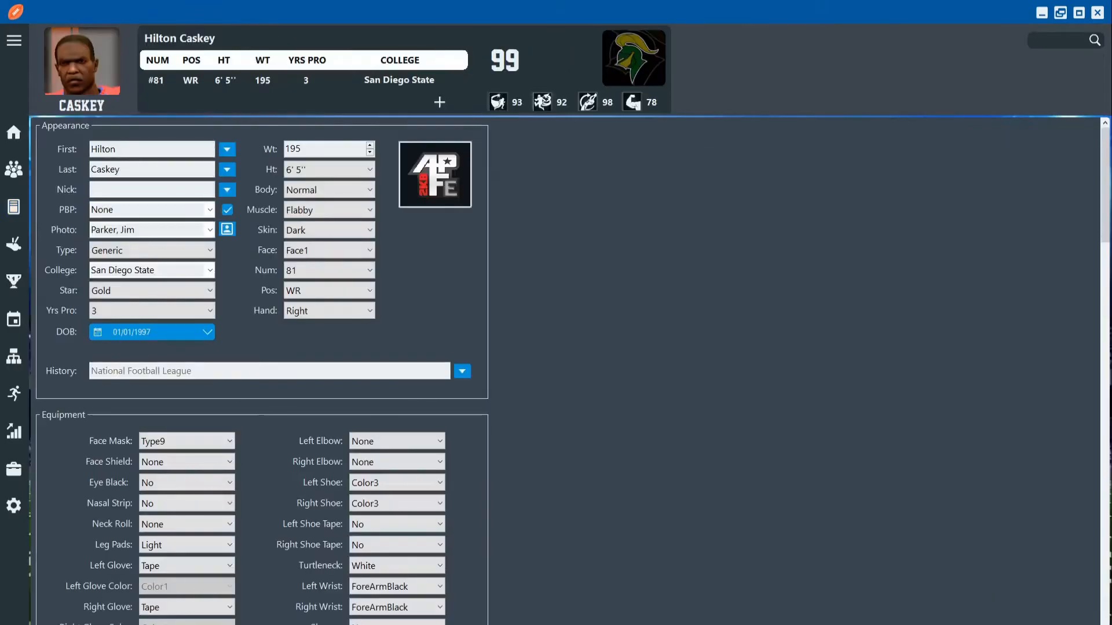
Review Hilton Caskey's attributes and abilities by scrolling down his profile
scroll(down, 3)
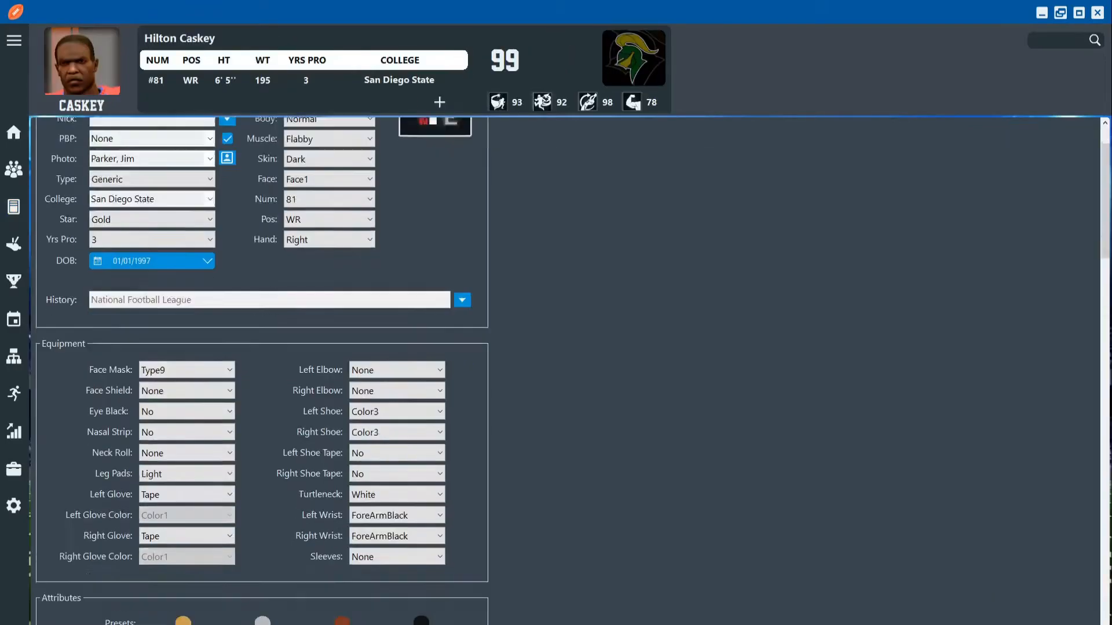
scroll(down, 3)
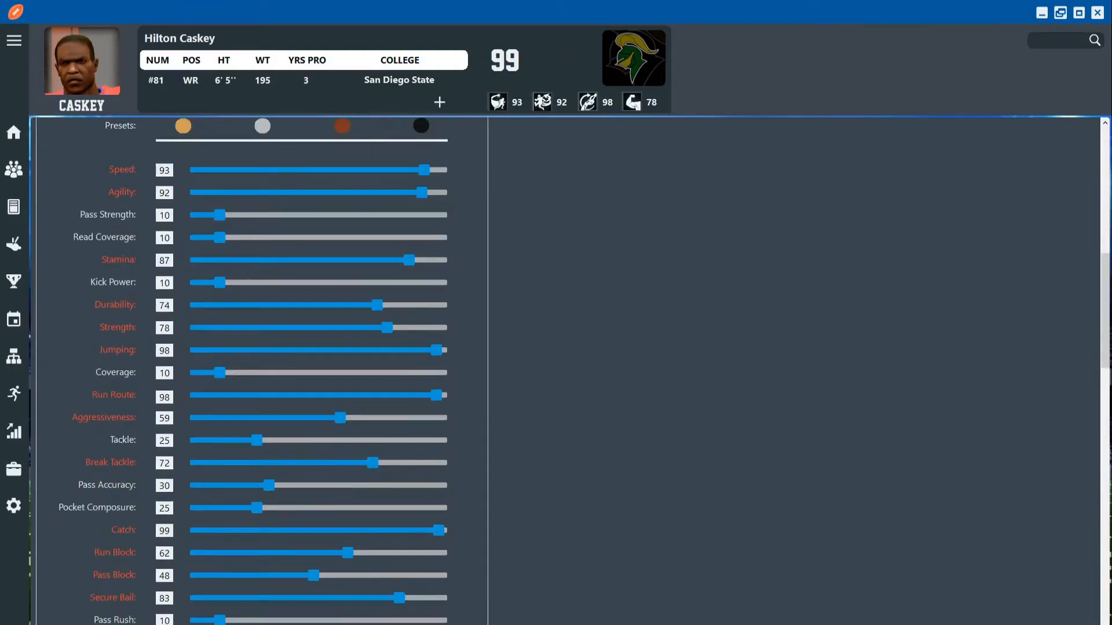
scroll(down, 3)
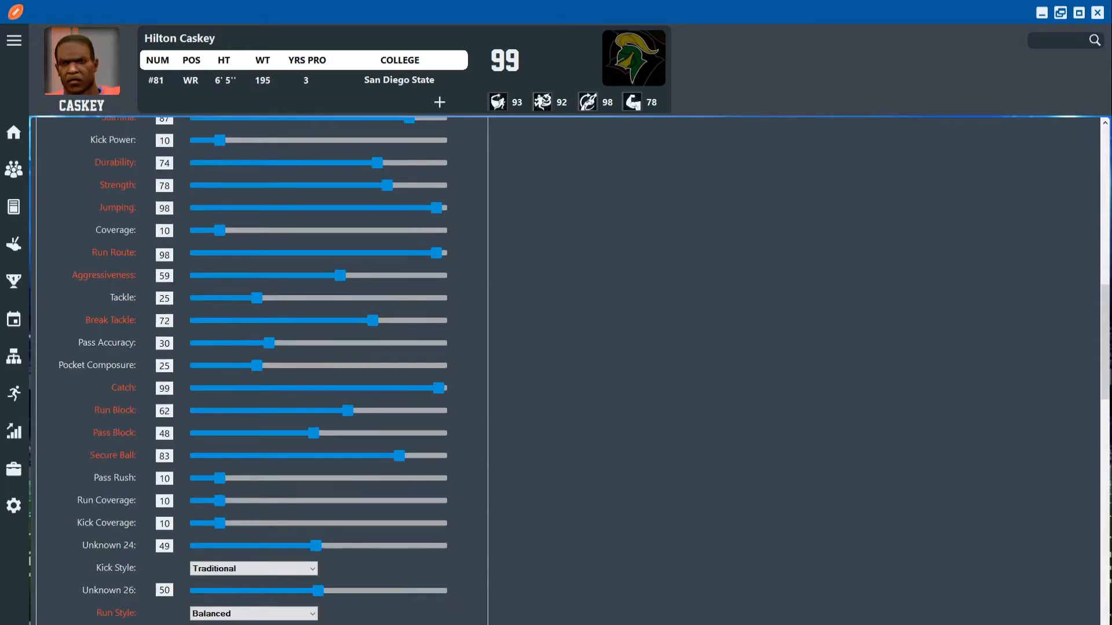
scroll(down, 3)
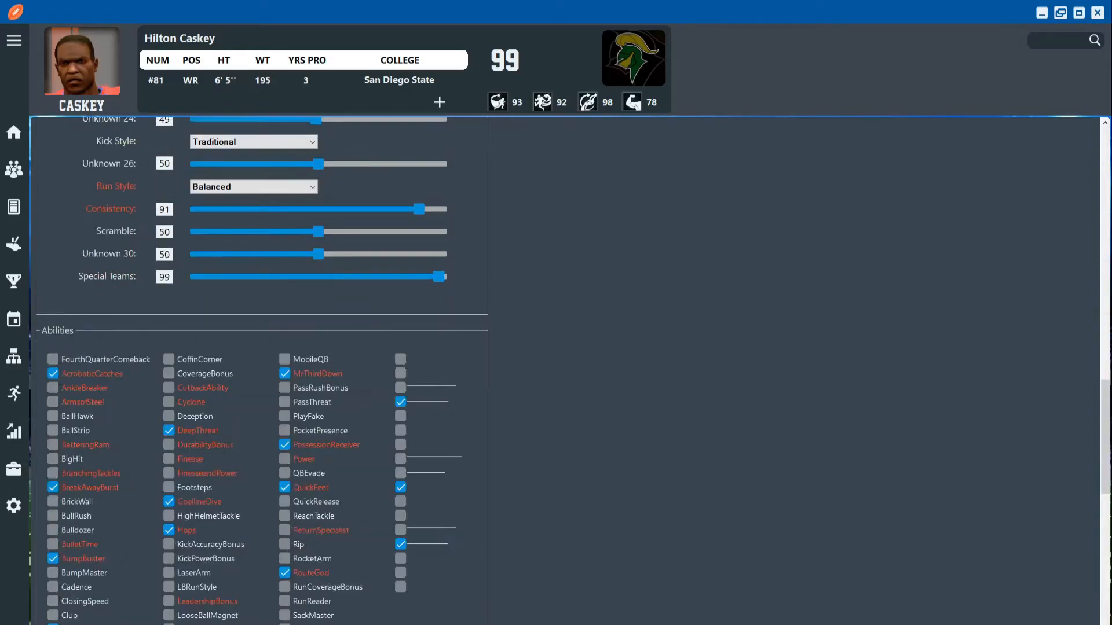
scroll(down, 3)
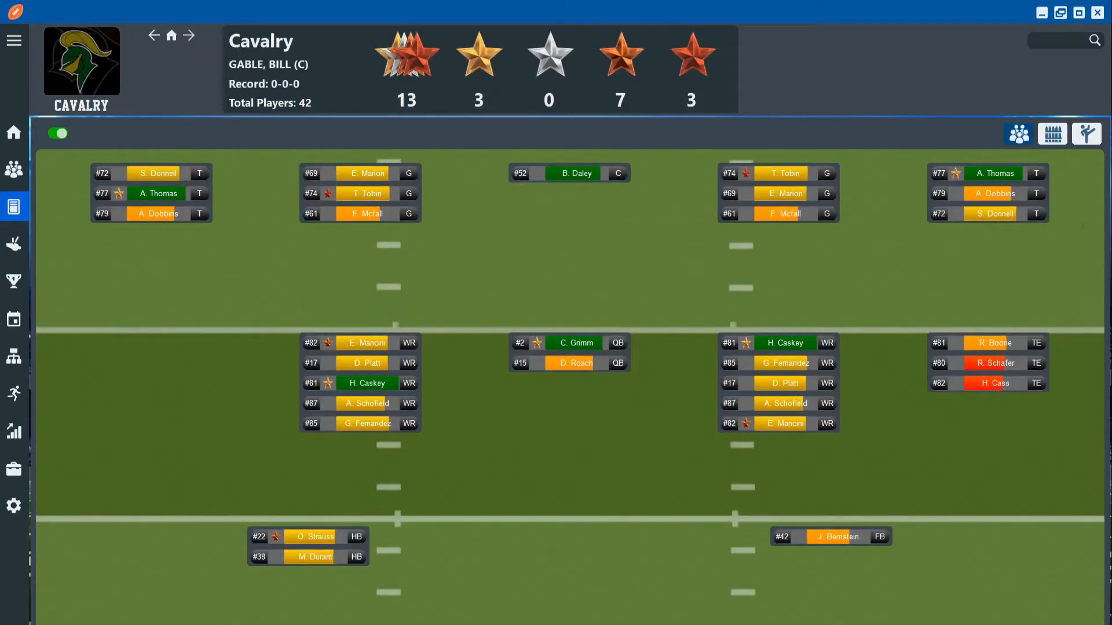
click(779, 342)
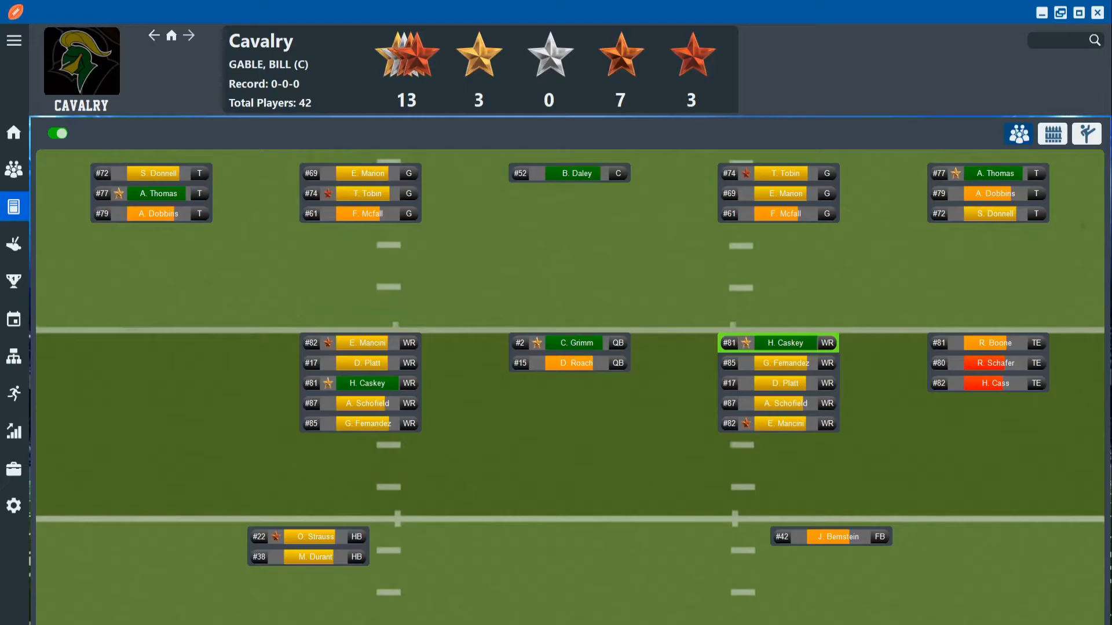
click(568, 342)
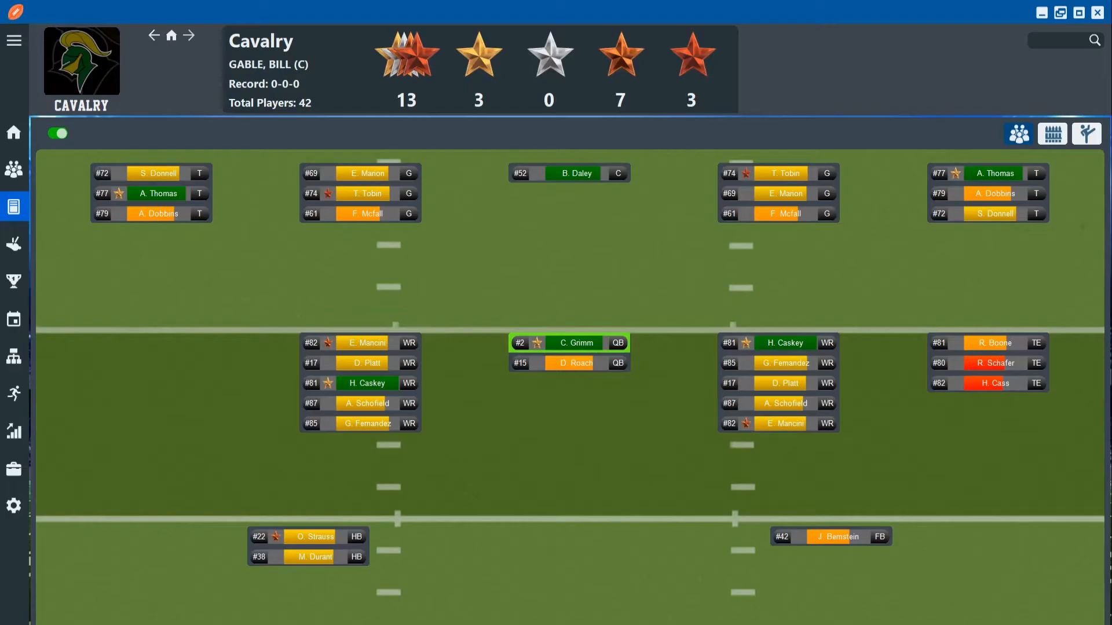
Switch to the Bullheads team and bring up halfback Angel Aikens' full player profile
click(81, 64)
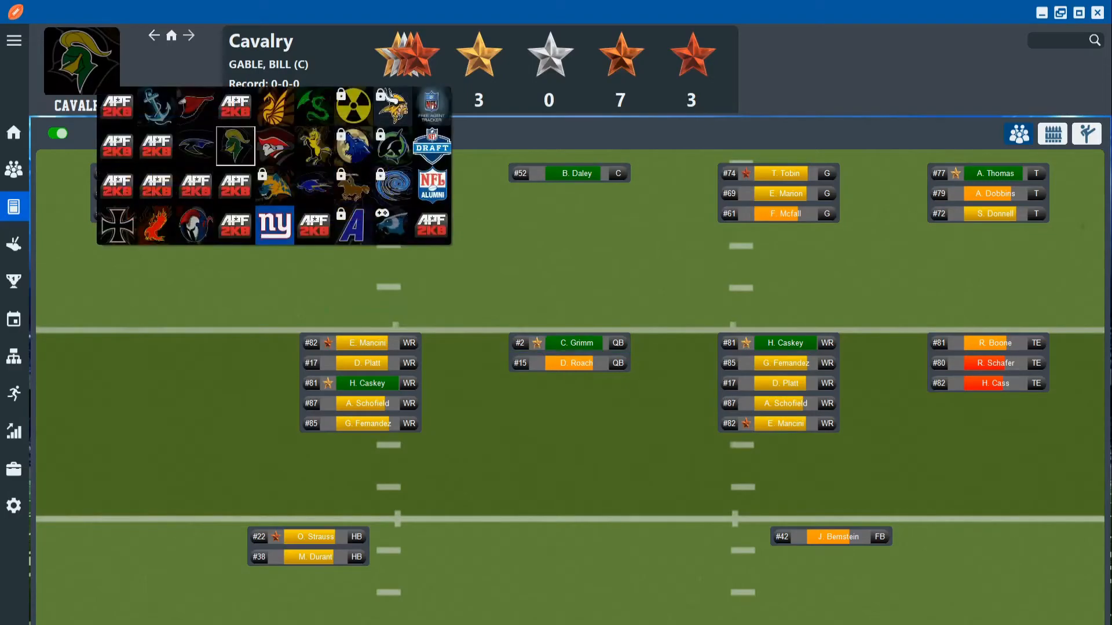
mouse_move(353, 147)
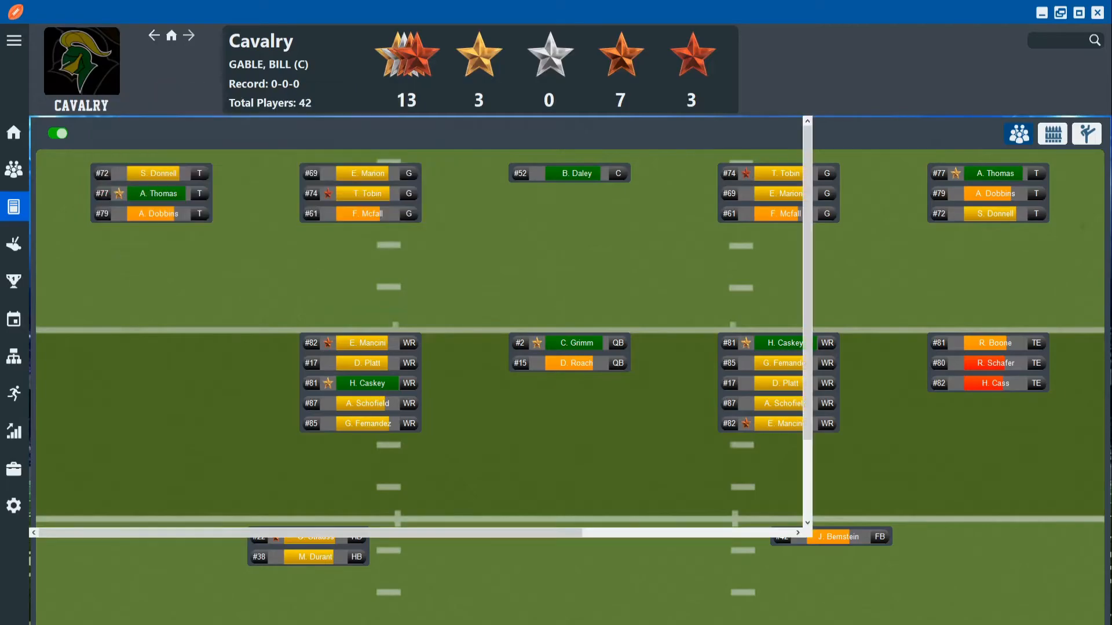
click(189, 36)
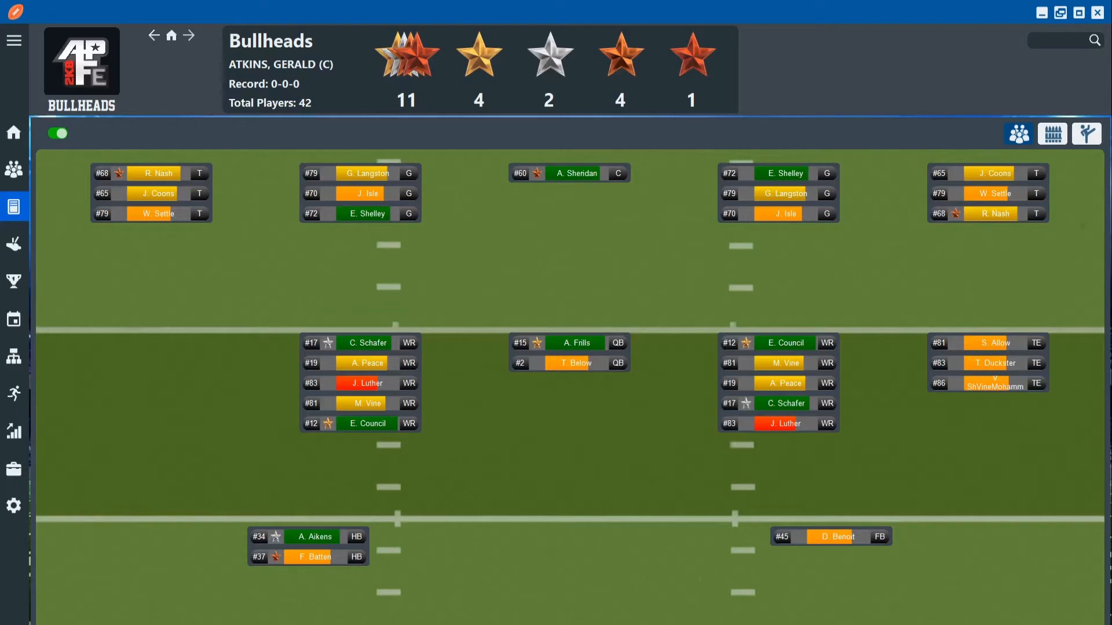
click(312, 536)
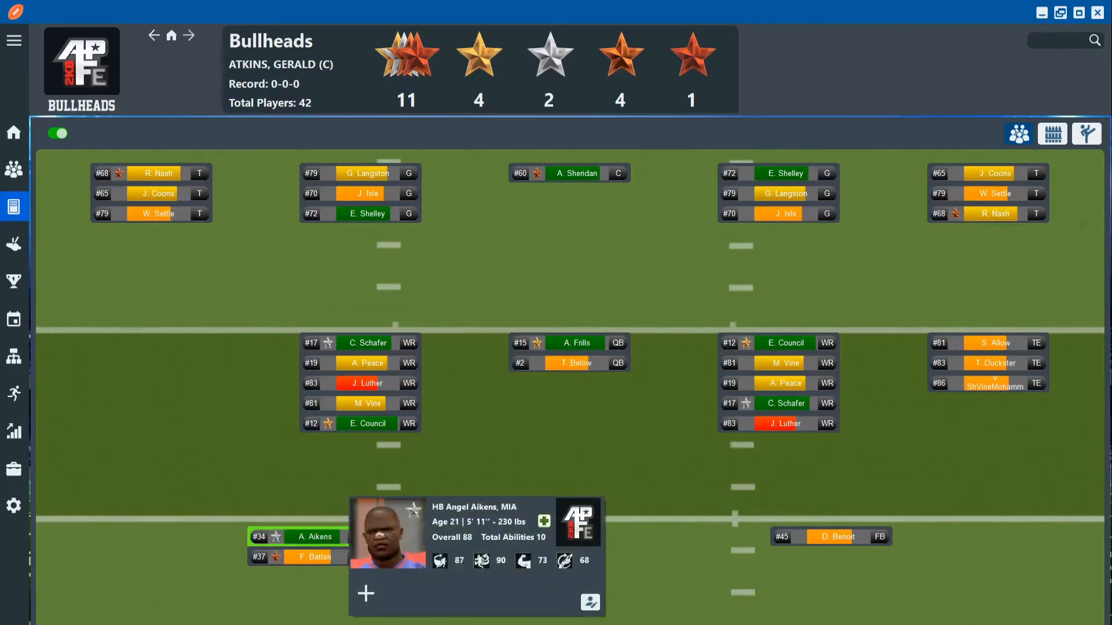
click(589, 602)
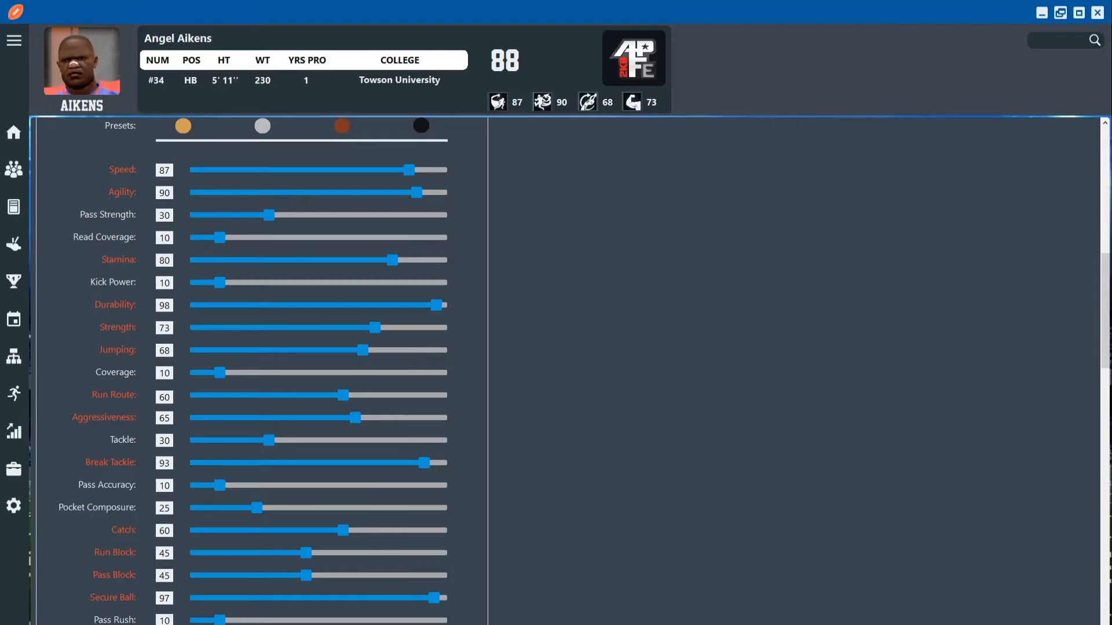
Review Angel Aikens' attributes and ten abilities, then scroll back to the top
scroll(down, 3)
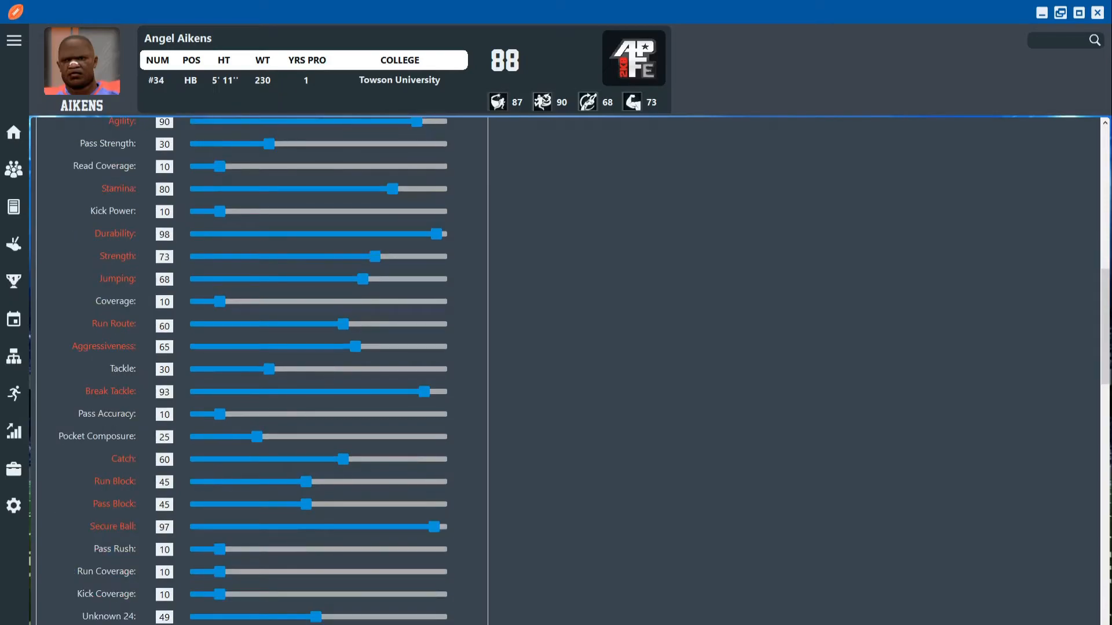
scroll(down, 3)
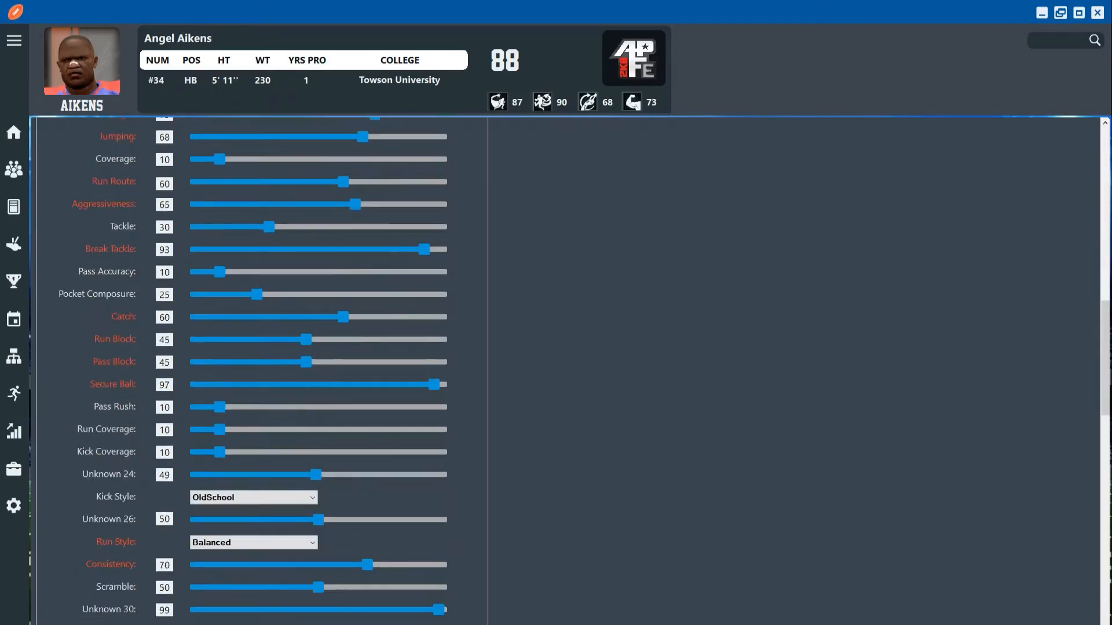
scroll(down, 3)
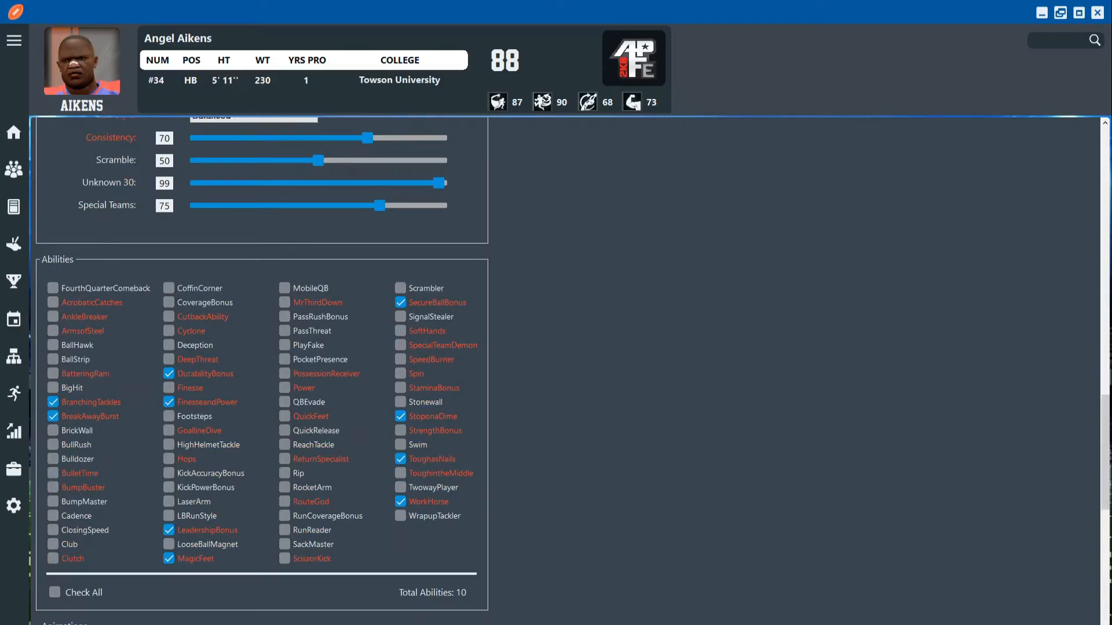
mouse_move(195, 559)
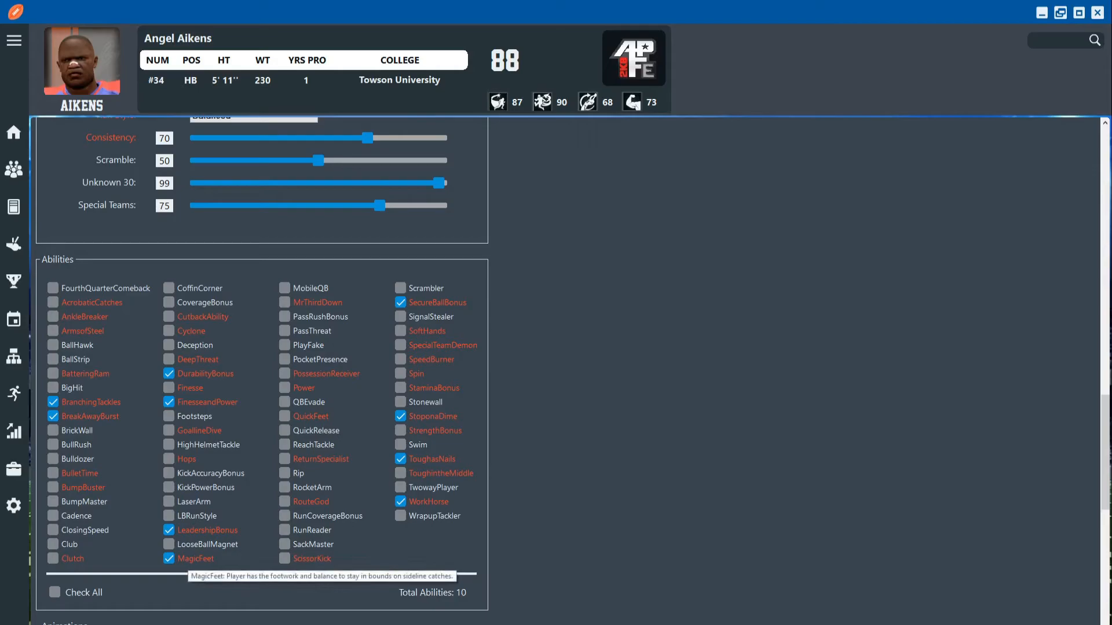
mouse_move(204, 374)
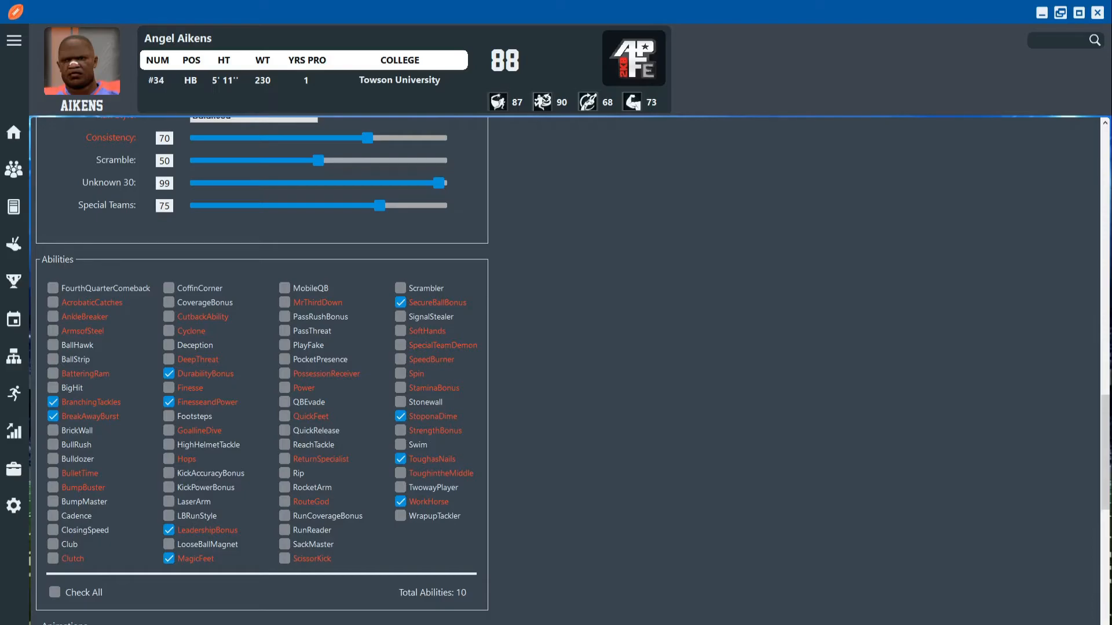
scroll(up, 3)
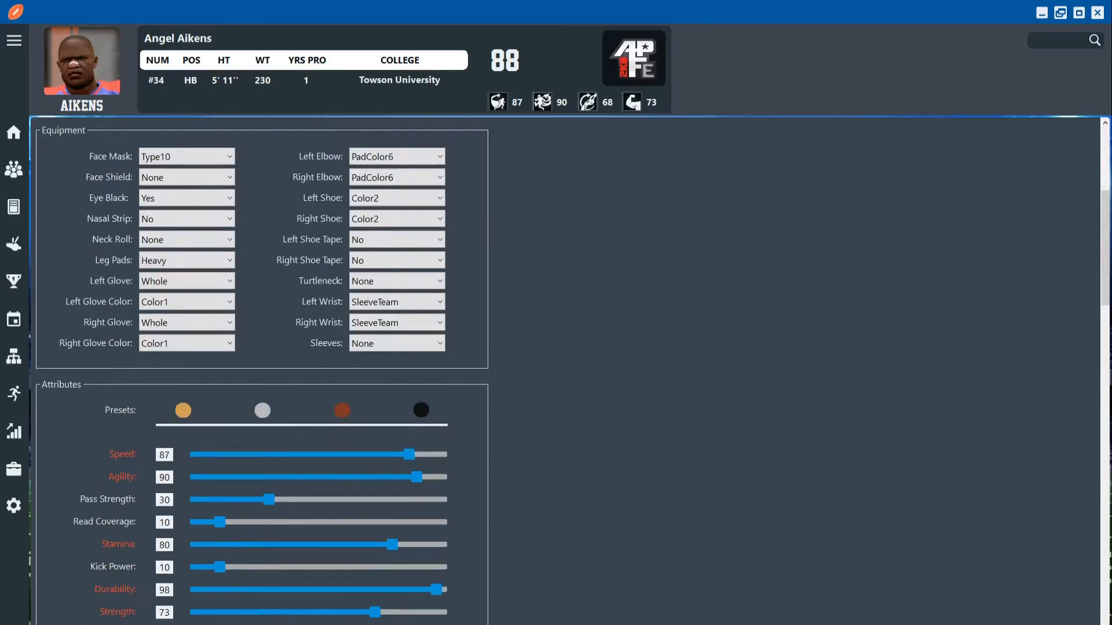
scroll(up, 3)
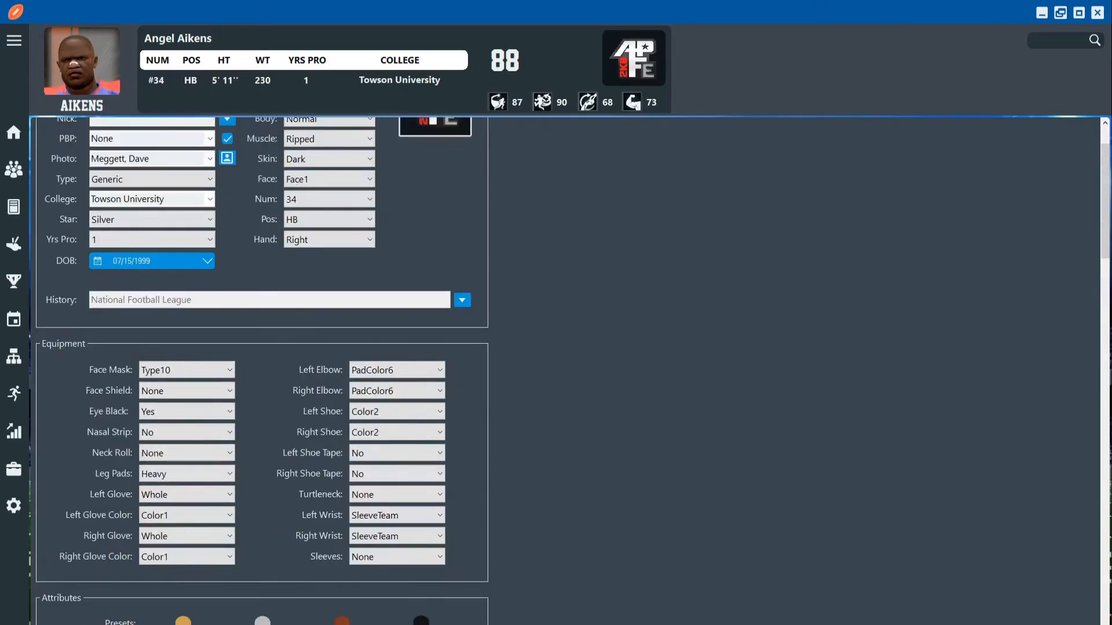
scroll(up, 3)
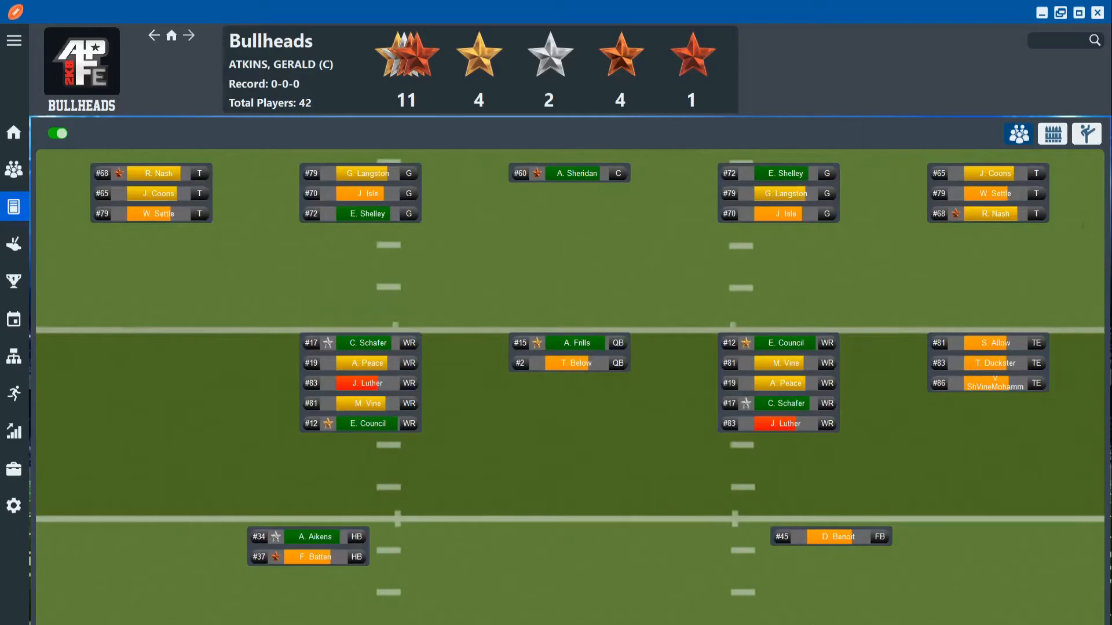
click(569, 342)
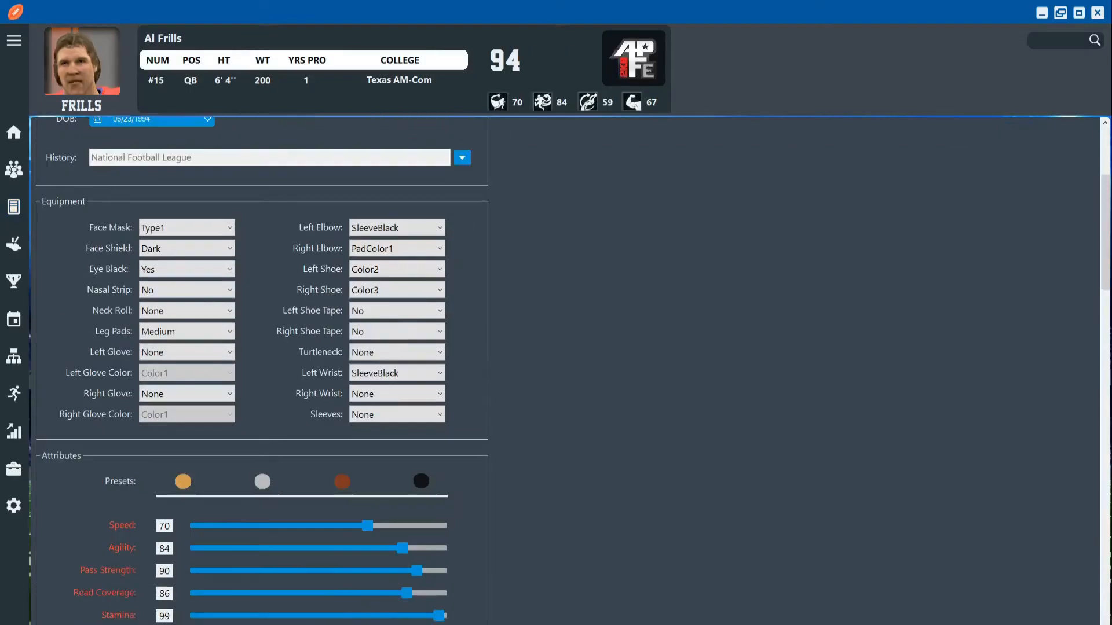
scroll(down, 3)
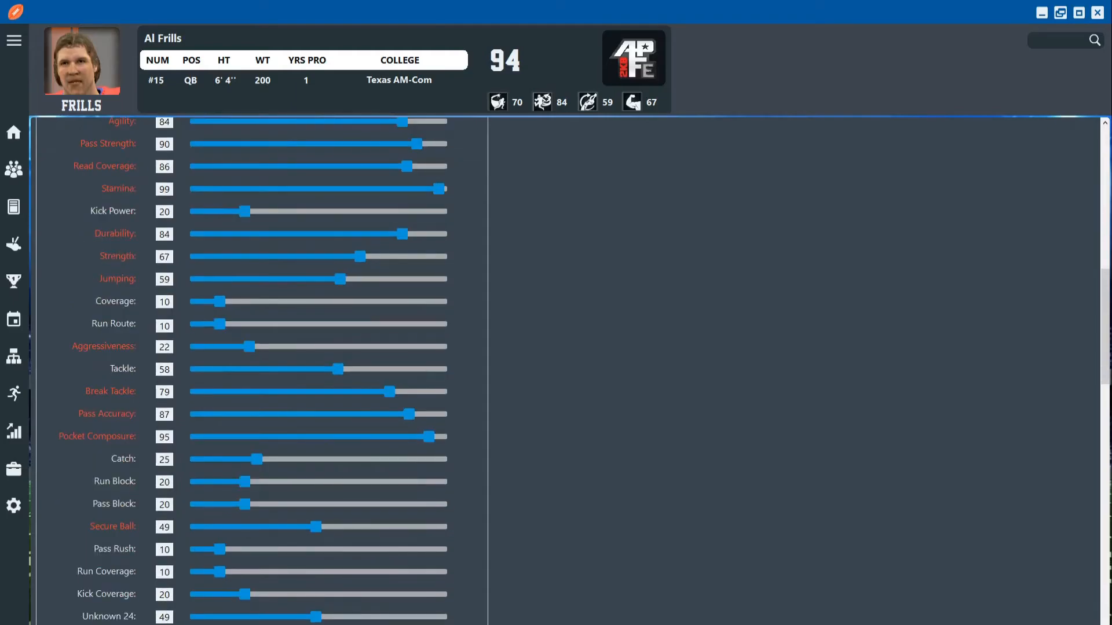
scroll(up, 3)
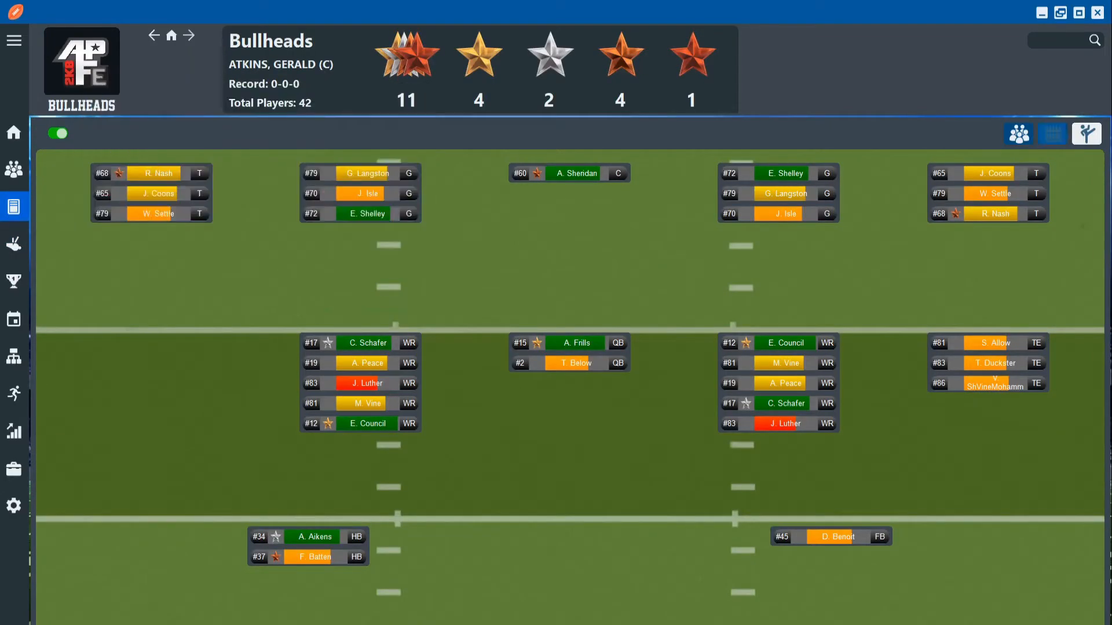
click(1053, 133)
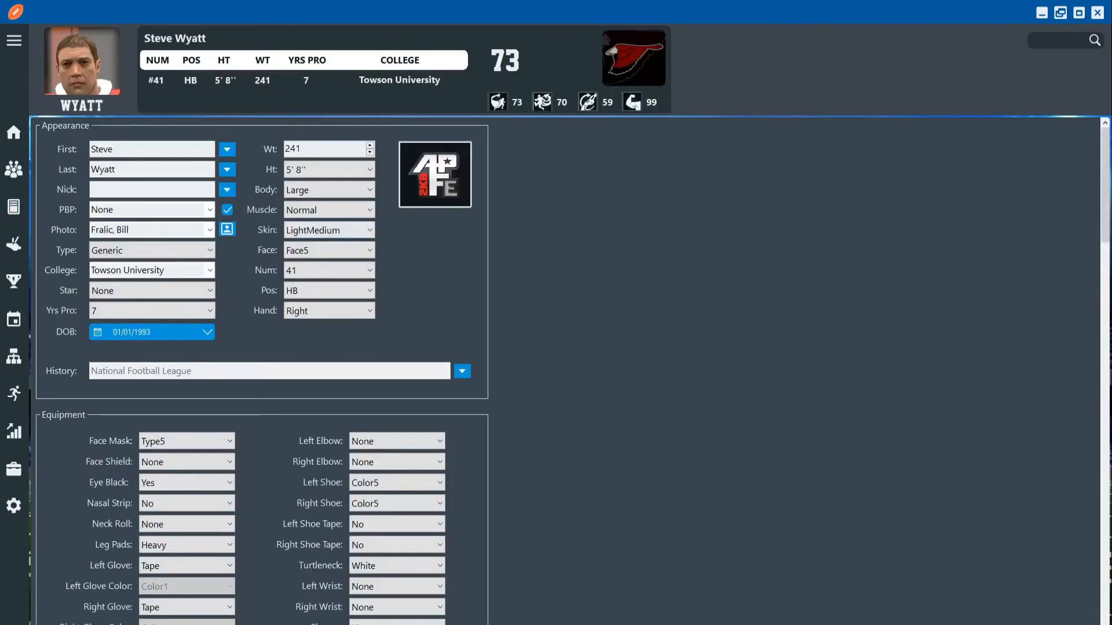
scroll(down, 3)
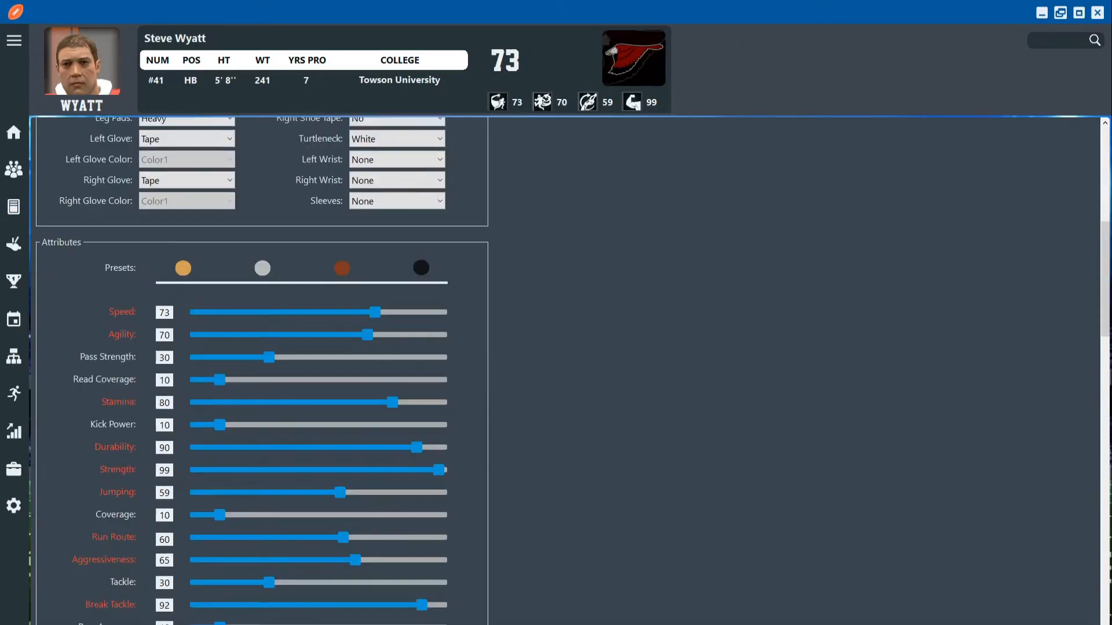
scroll(down, 3)
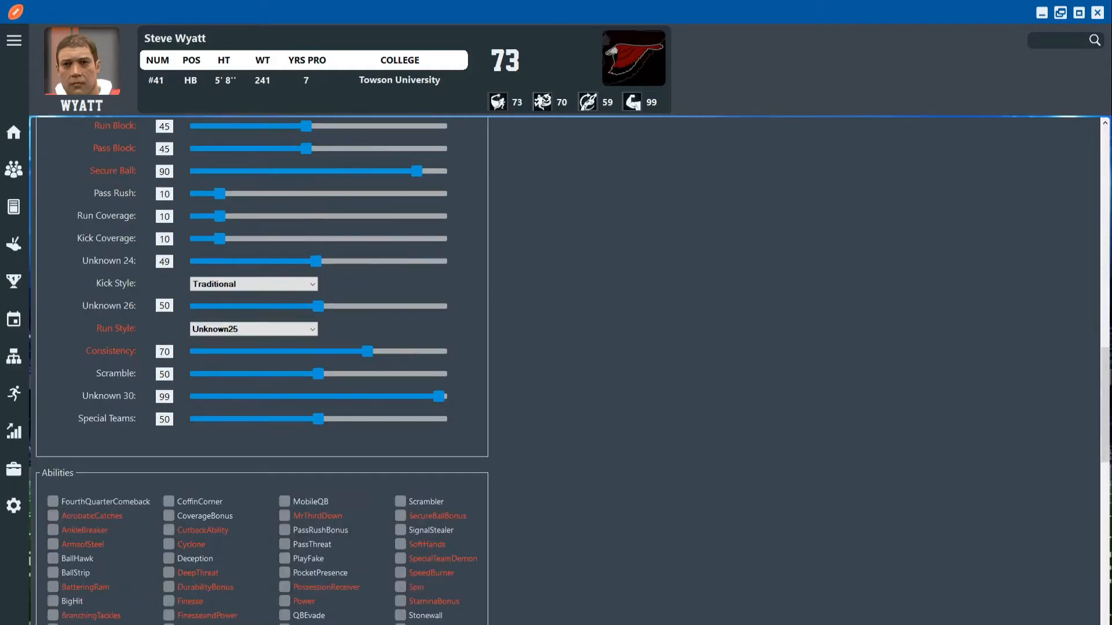
scroll(down, 3)
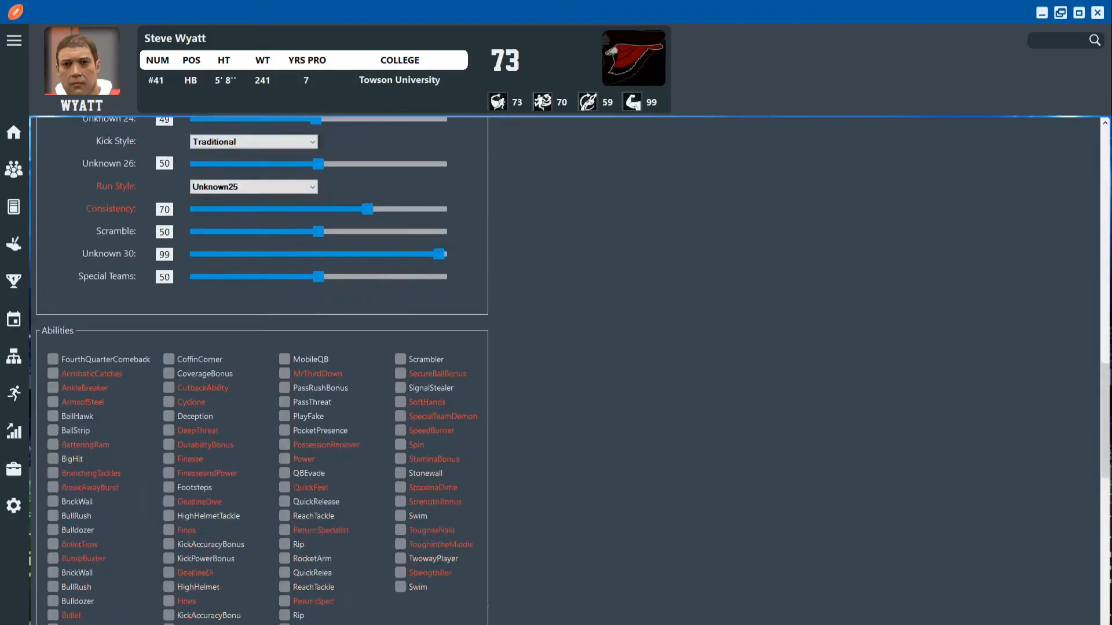
scroll(down, 3)
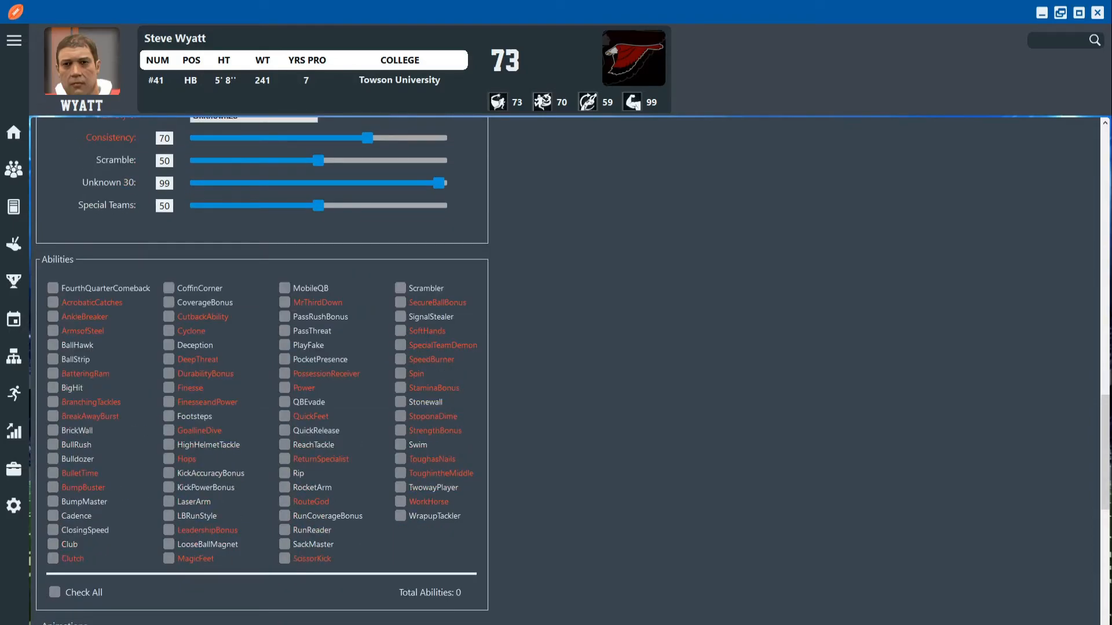
mouse_move(302, 388)
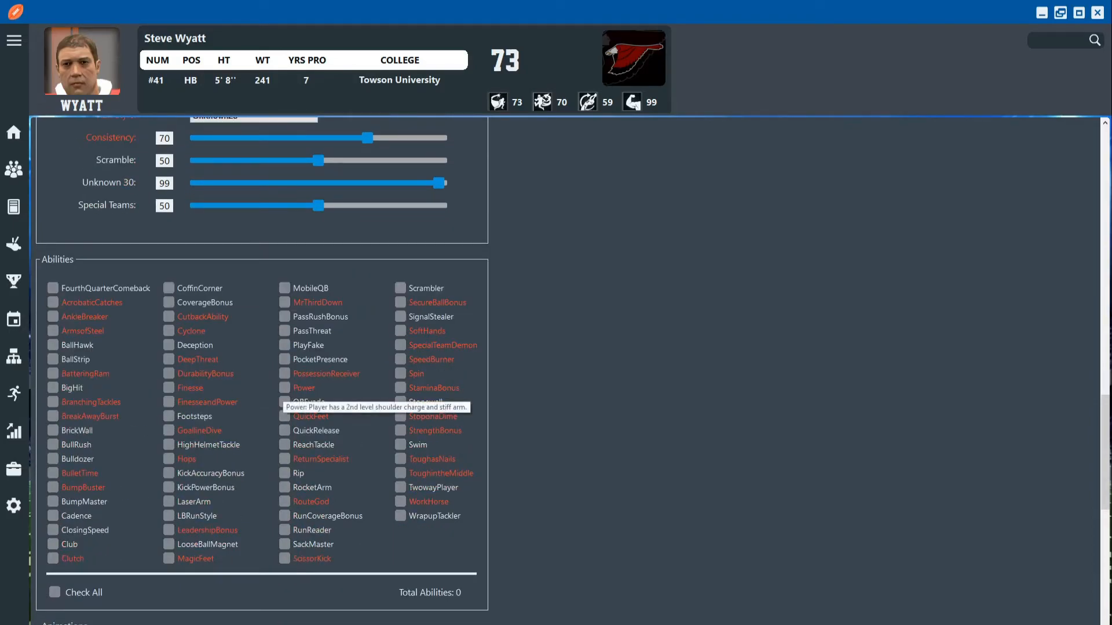
Give Steve Wyatt the BranchingTackles ability and return to the Flight depth chart
click(52, 401)
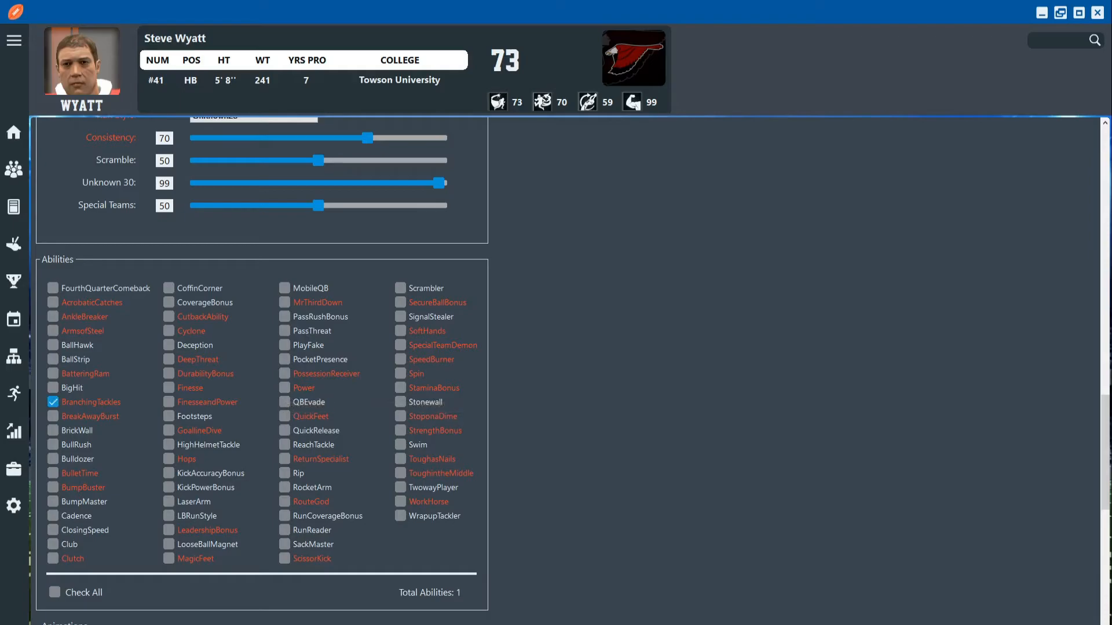
scroll(up, 3)
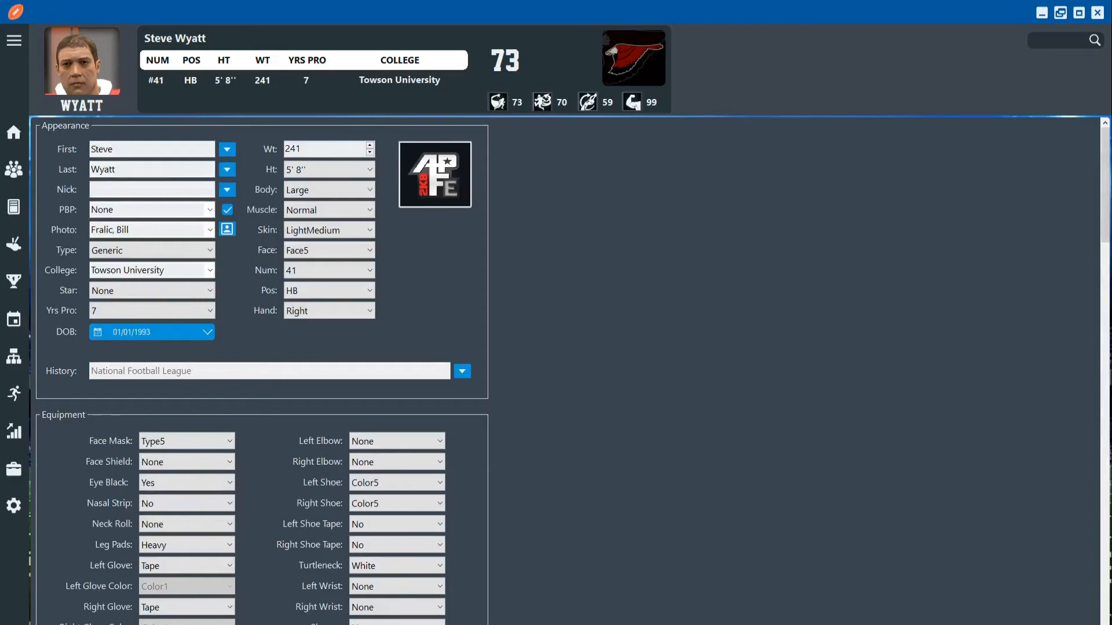
scroll(down, 3)
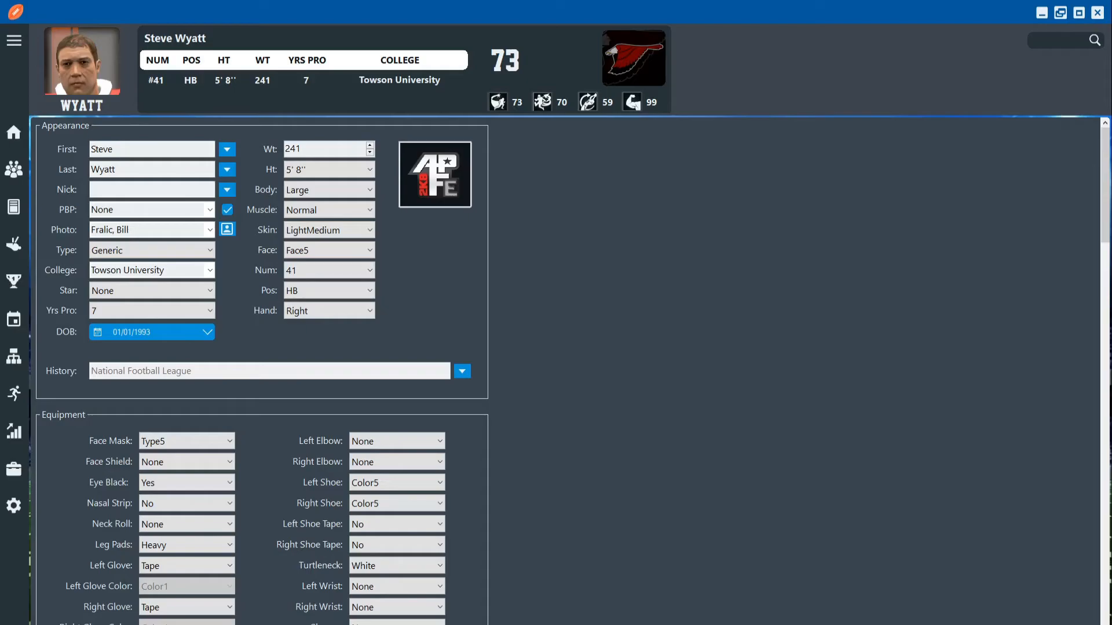
click(14, 207)
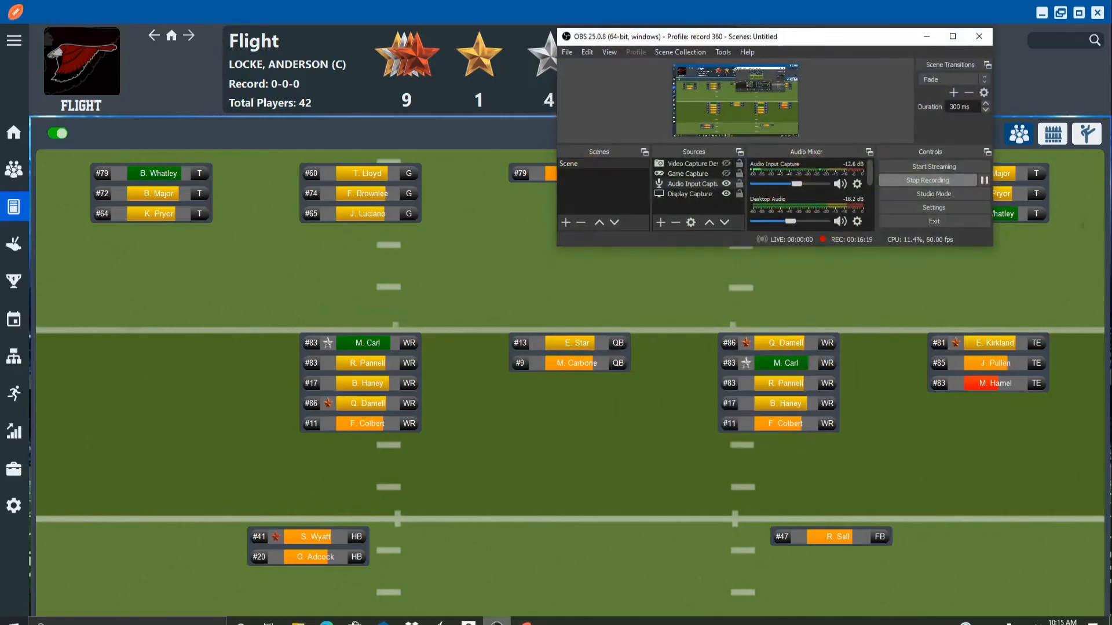
click(985, 179)
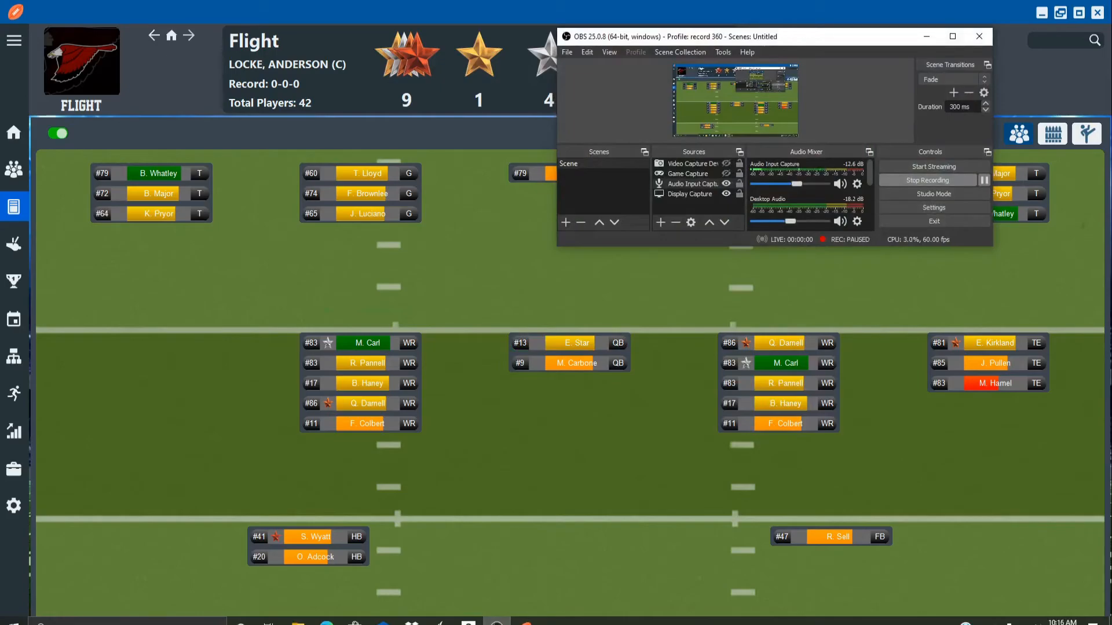
click(977, 35)
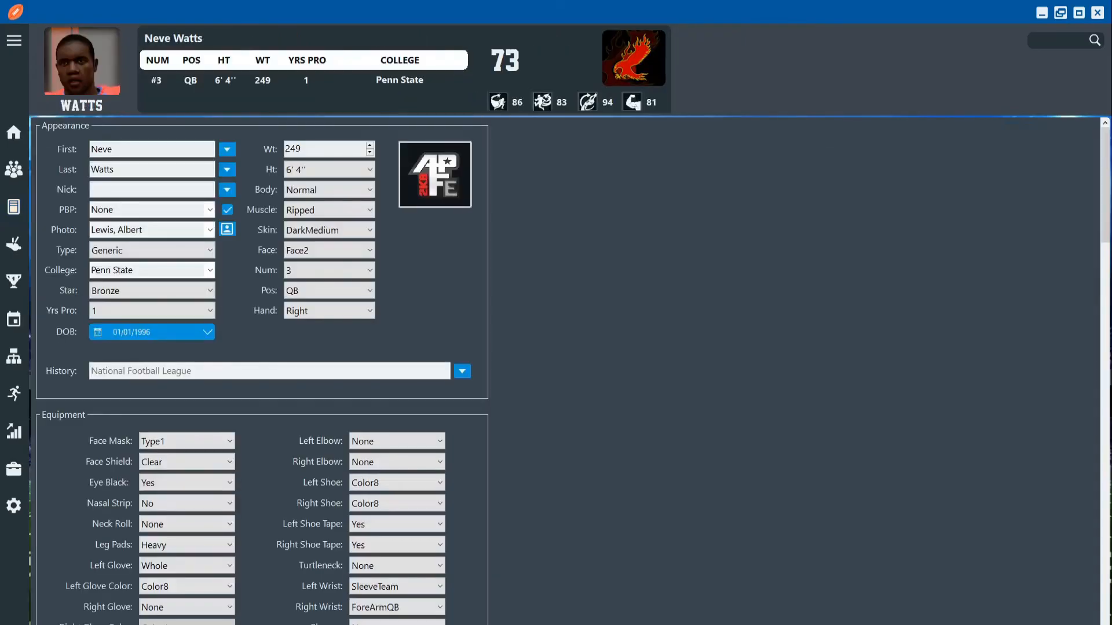
Review Neve Watts's attributes and abilities with Yrs Pro at 4, then return to the Firebirds depth chart
scroll(down, 3)
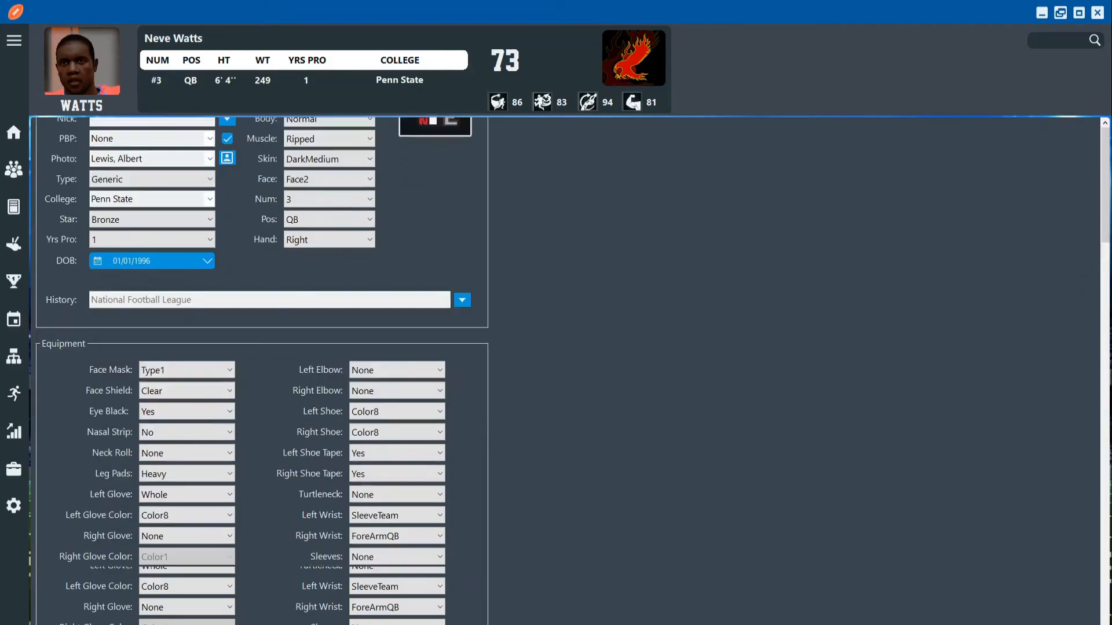
scroll(down, 3)
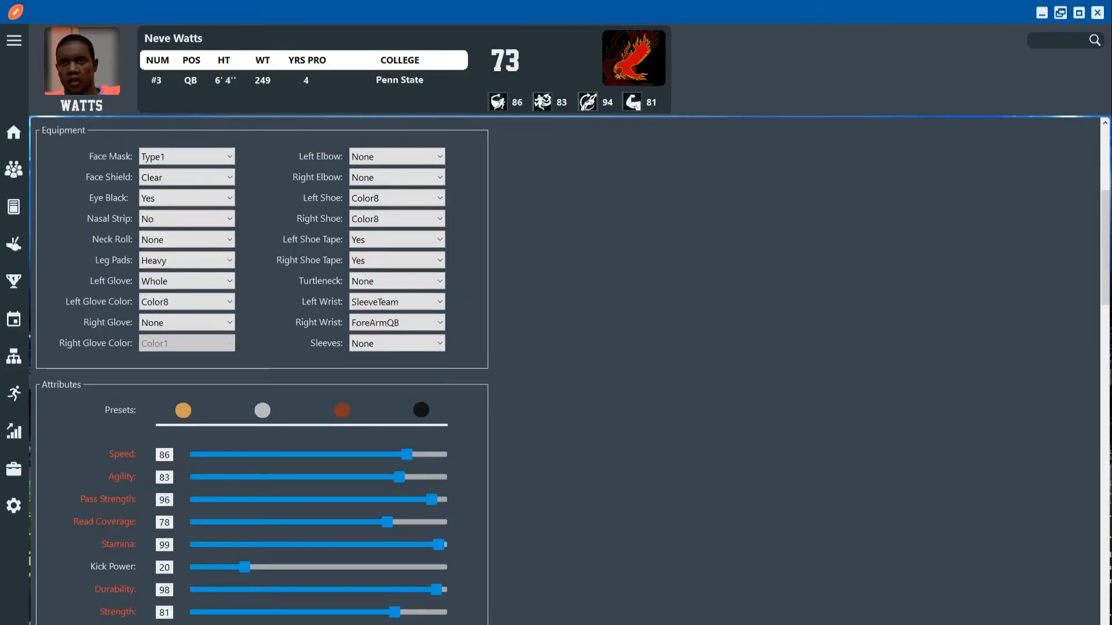
scroll(down, 3)
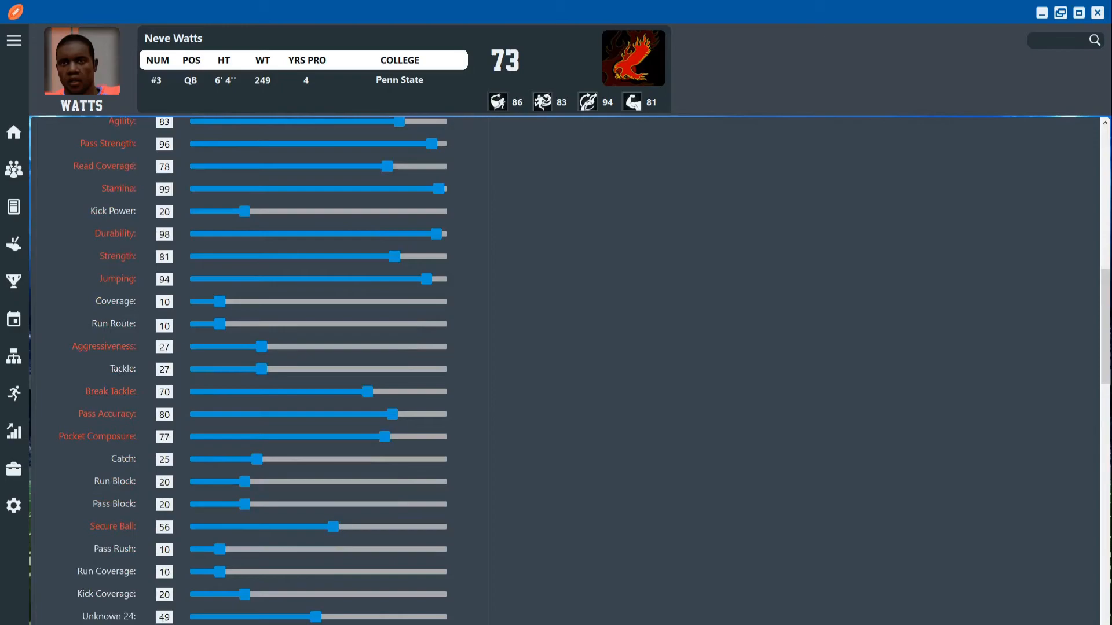
scroll(down, 3)
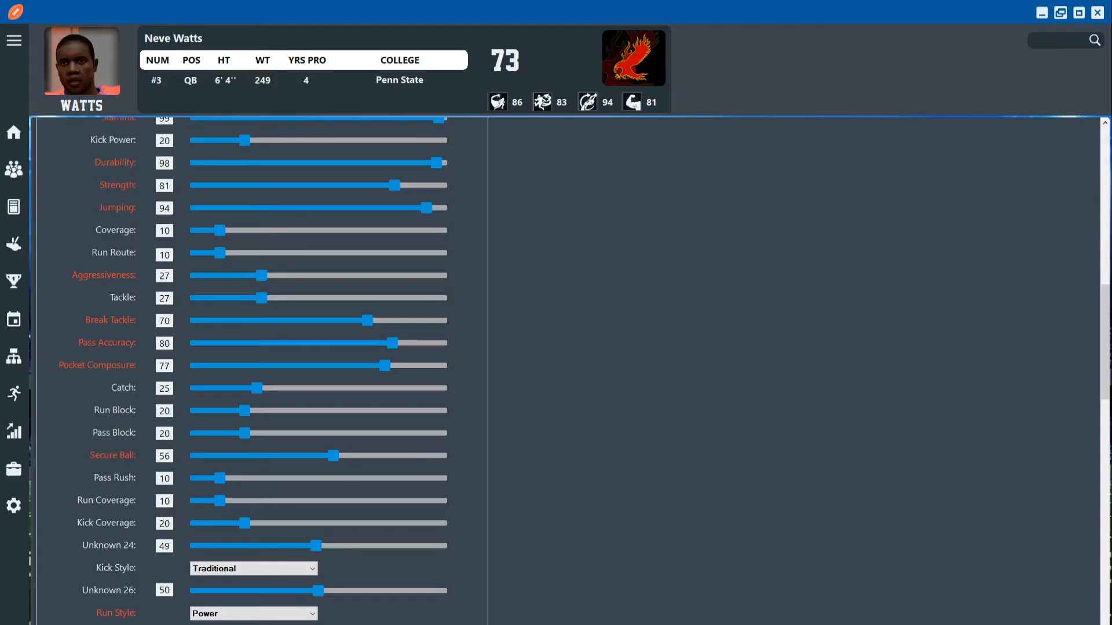
scroll(up, 3)
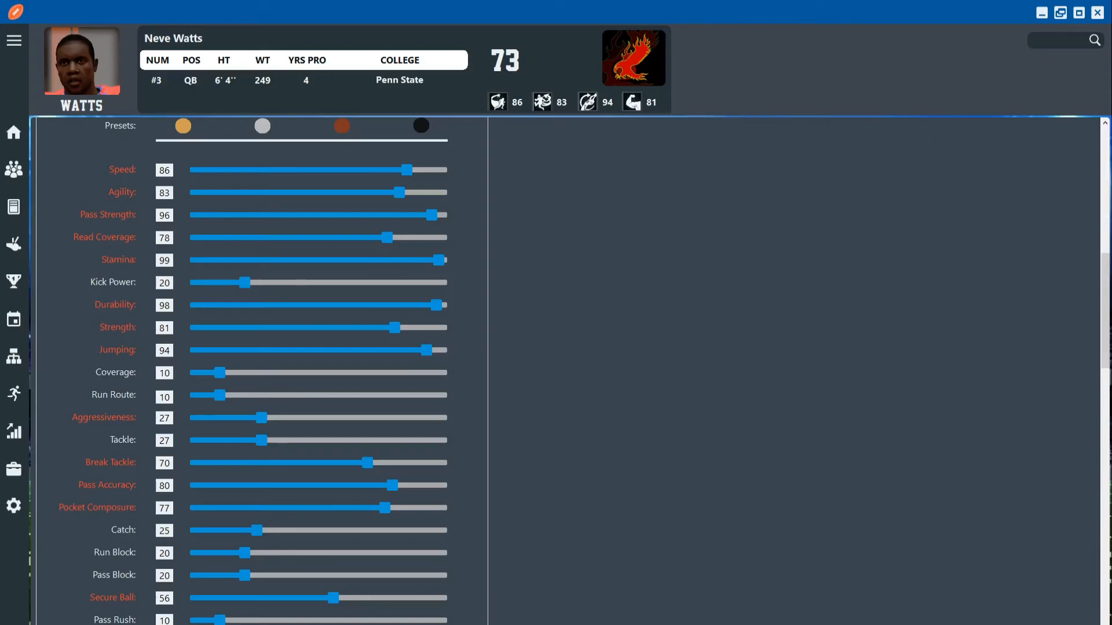
scroll(down, 3)
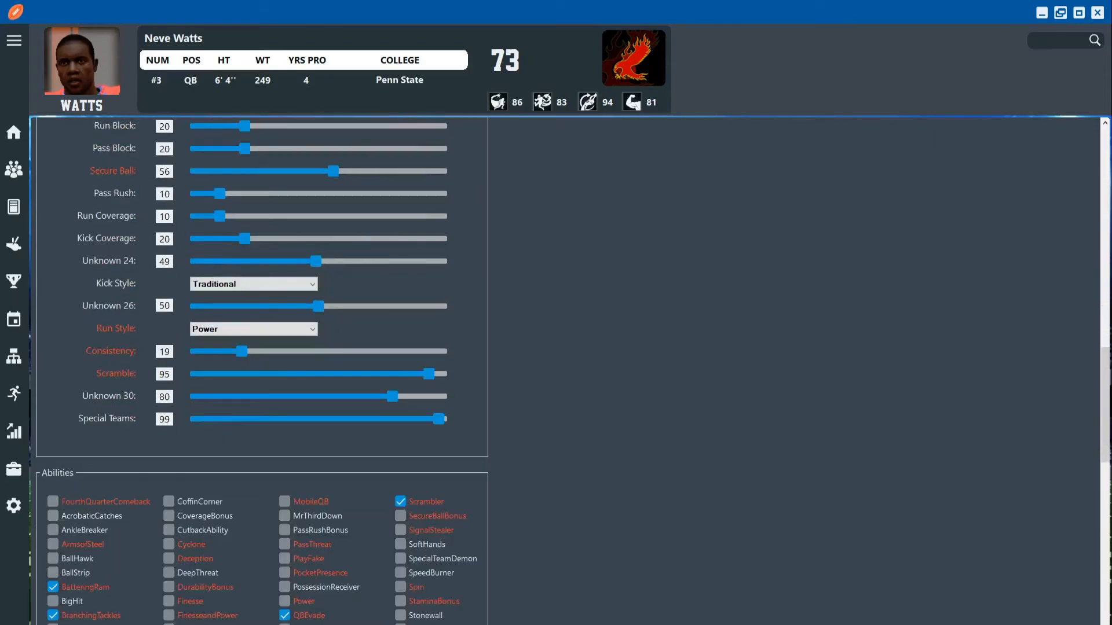
scroll(down, 3)
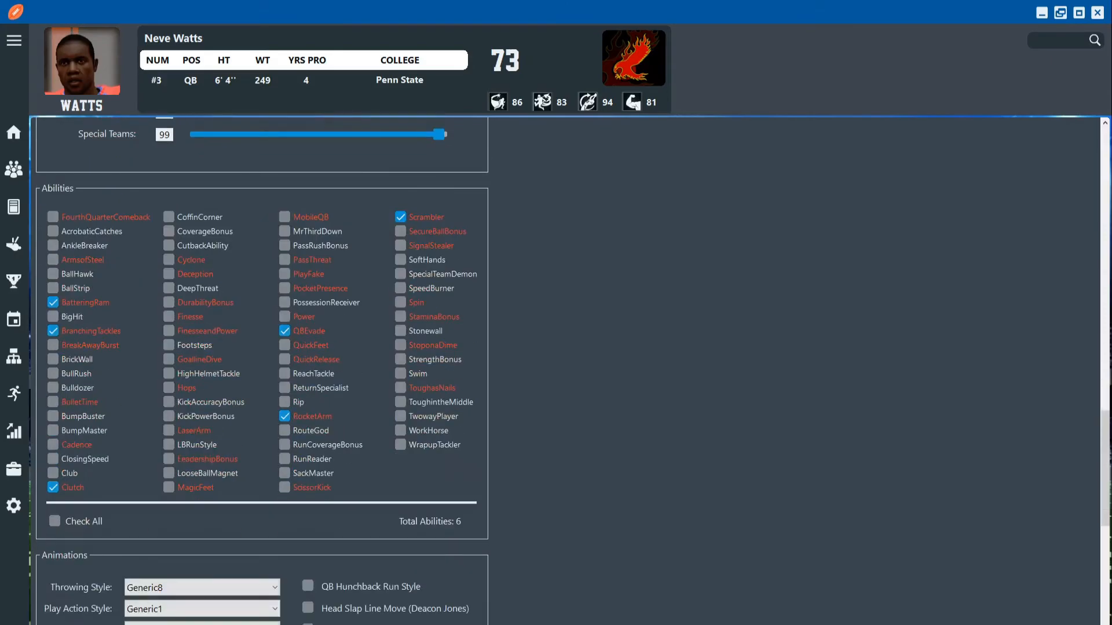
click(14, 206)
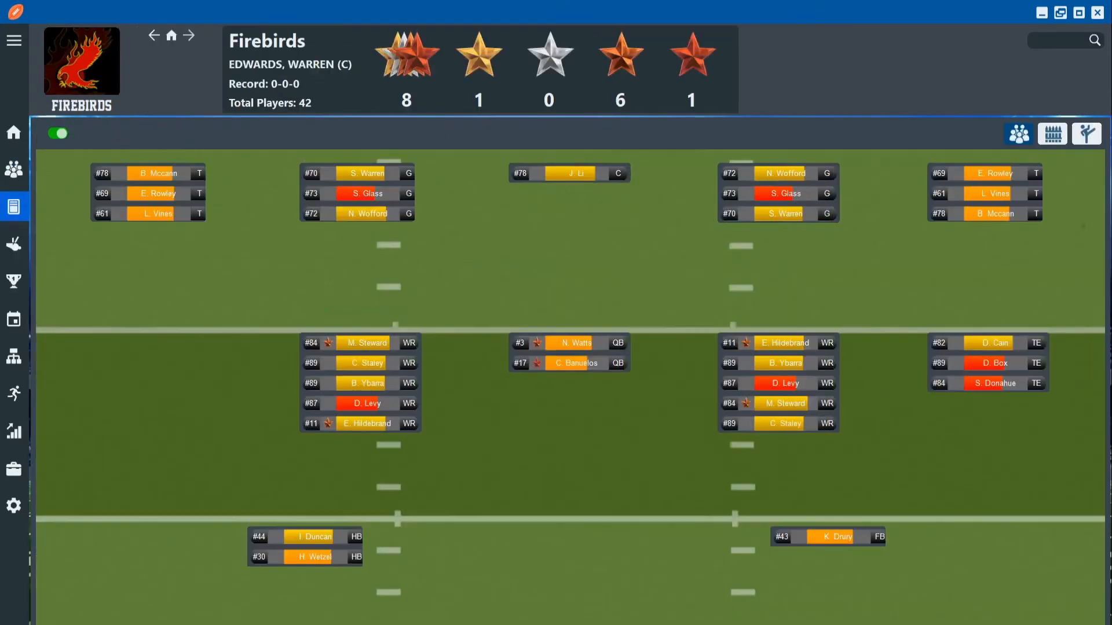
Select backup quarterback C. Banuelos, then move on to the Wolves team
click(569, 362)
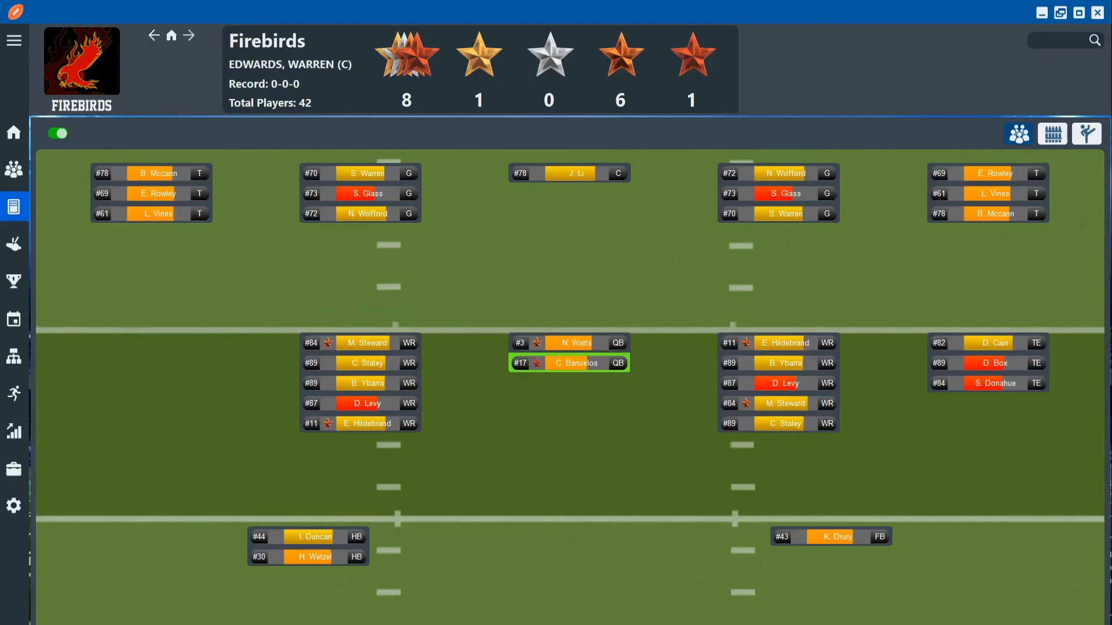
mouse_move(309, 536)
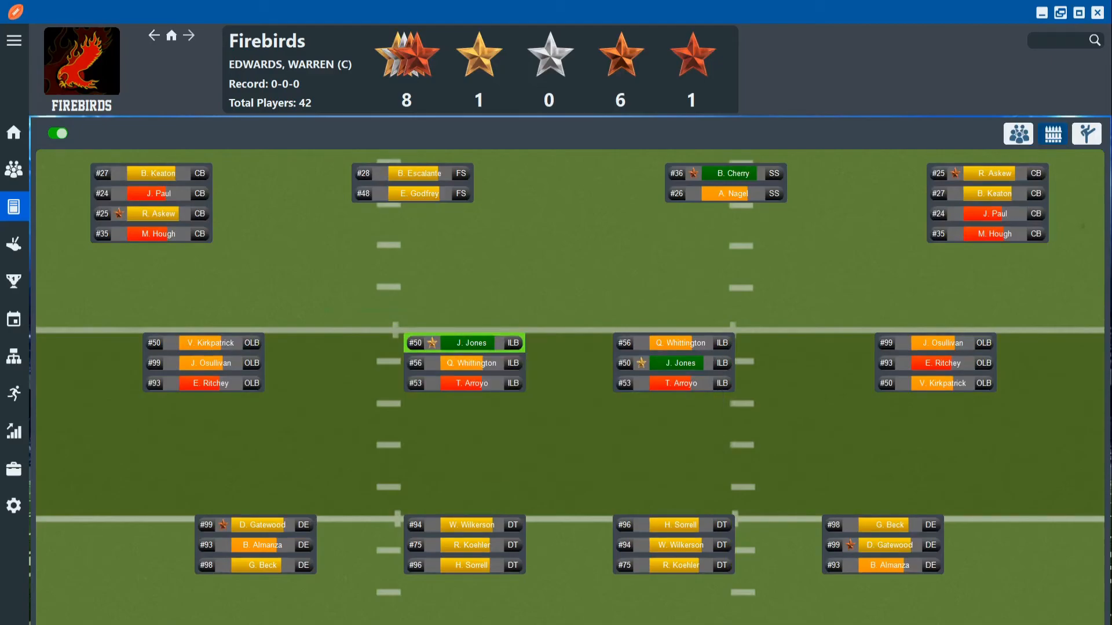
click(1085, 134)
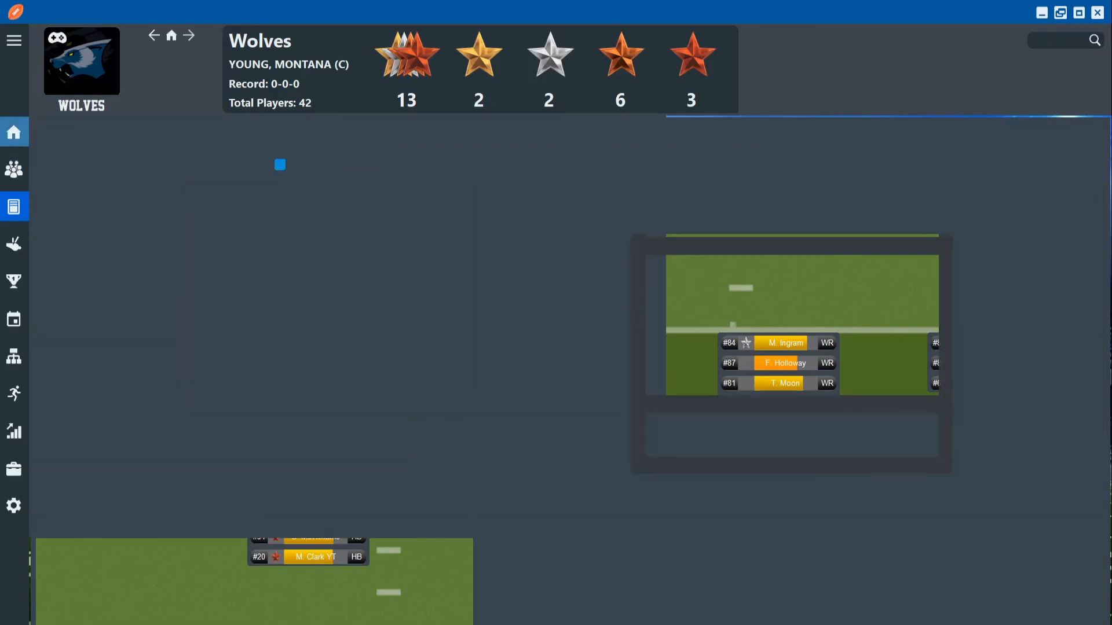
Save the franchise file, acknowledge the save-complete message and return to the Wolves depth chart
click(171, 59)
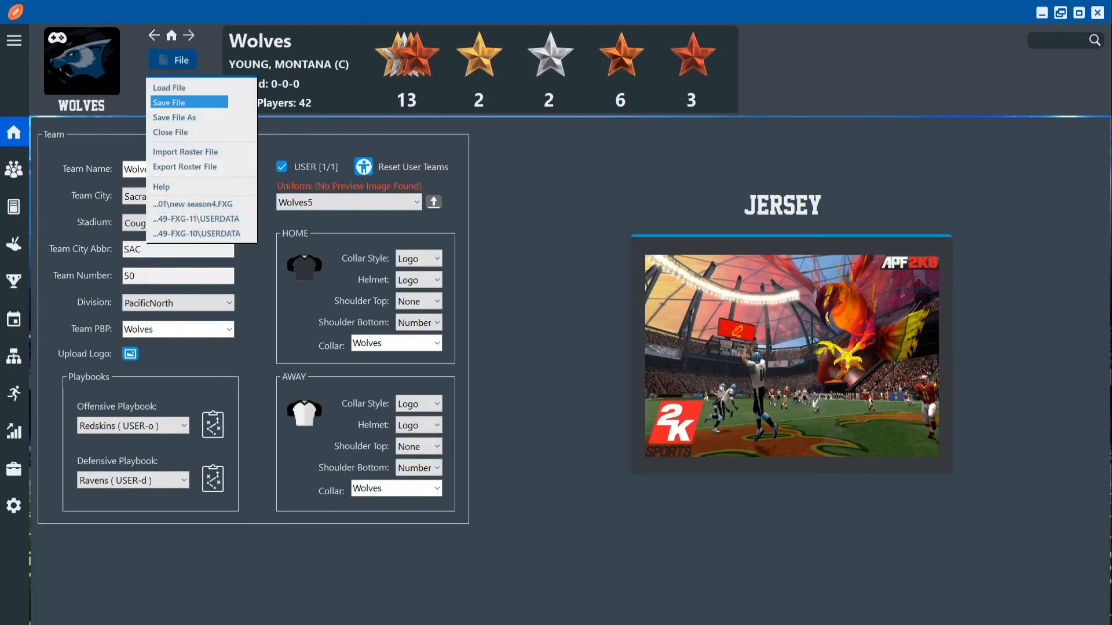
click(169, 102)
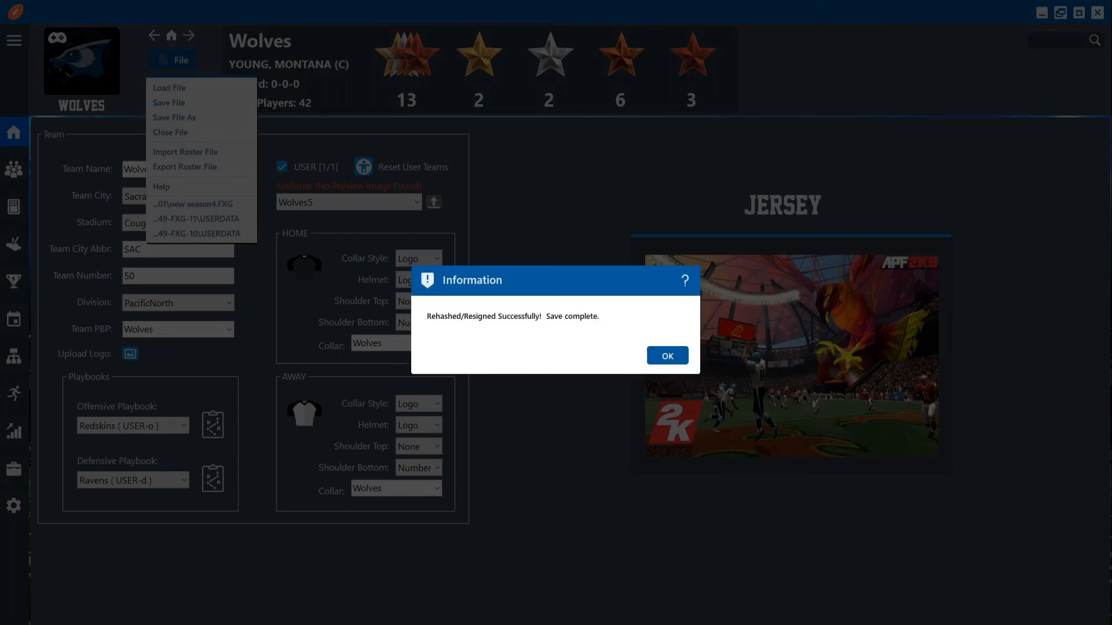
click(665, 356)
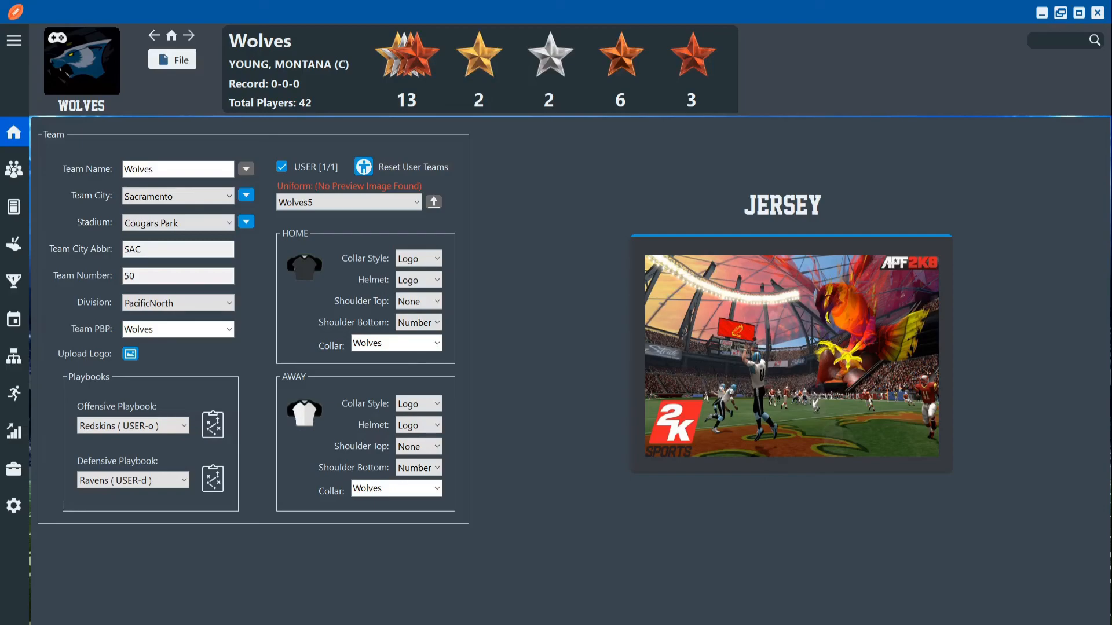
click(14, 206)
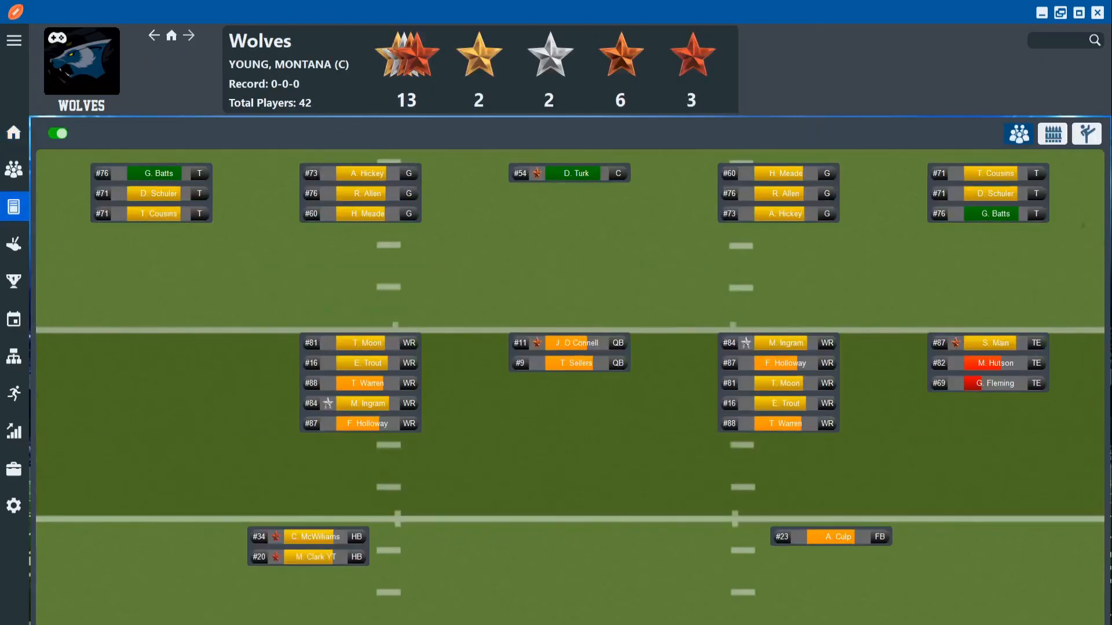